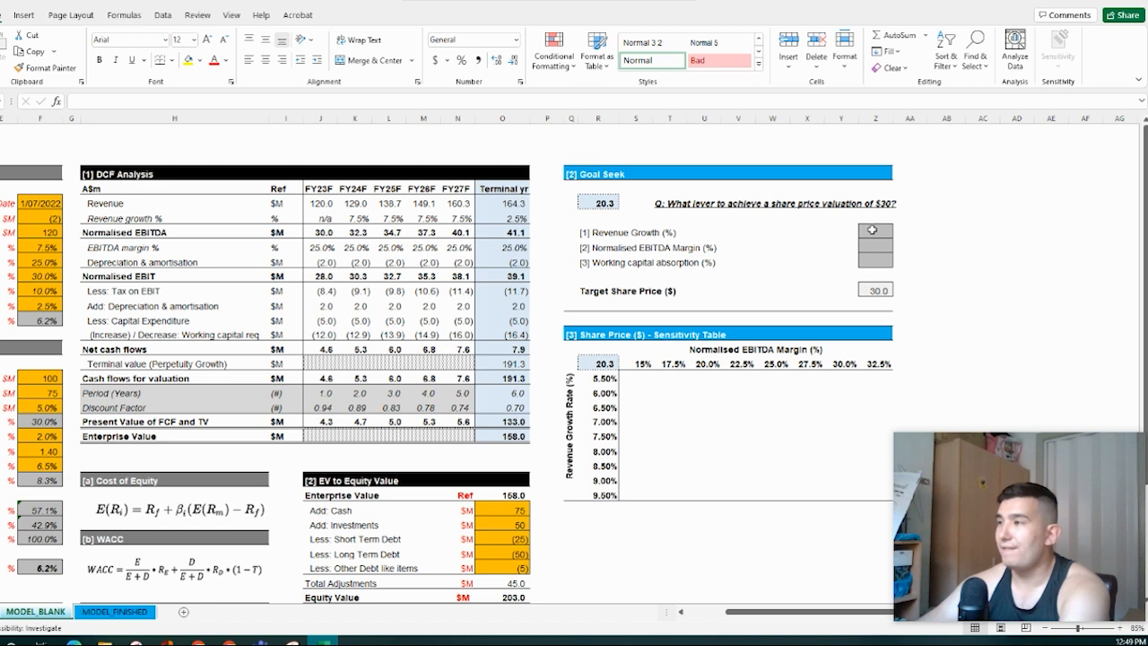
# Inspect the lever result cells and the FY24F and FY27F period count formulas.
pyautogui.click(738, 259)
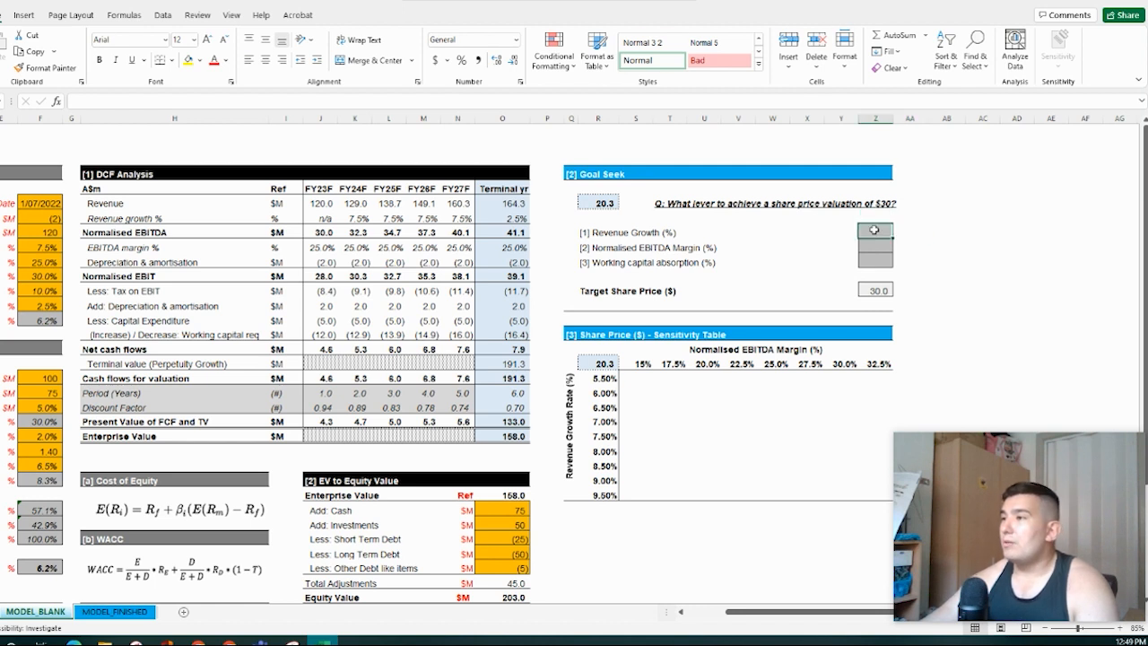
pyautogui.click(776, 203)
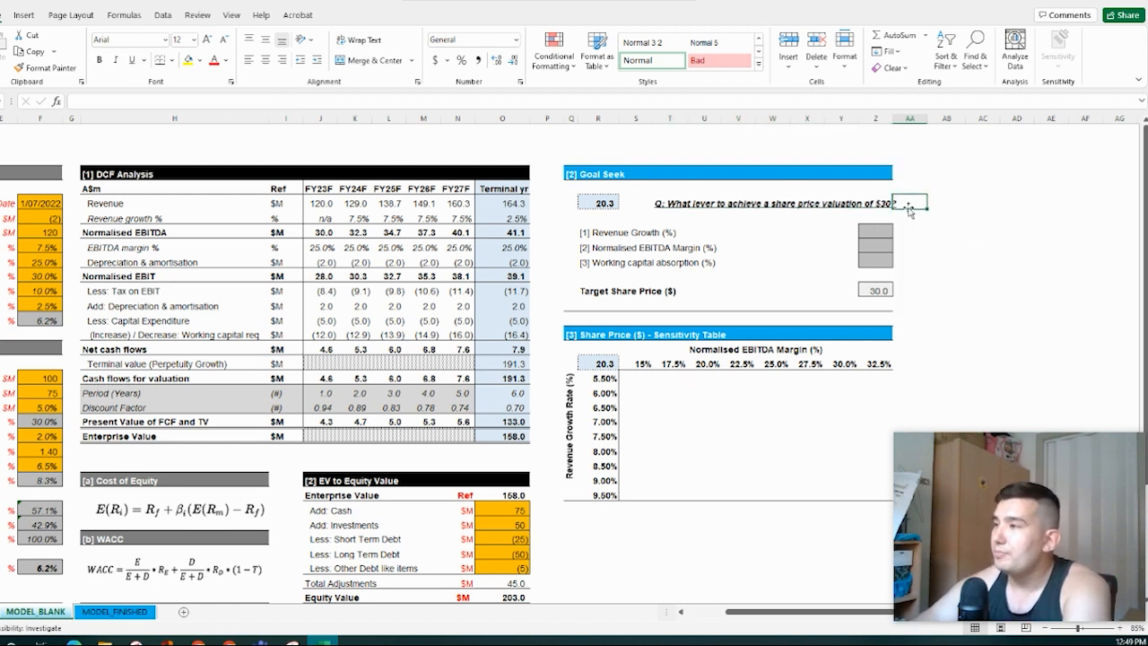
pyautogui.click(776, 203)
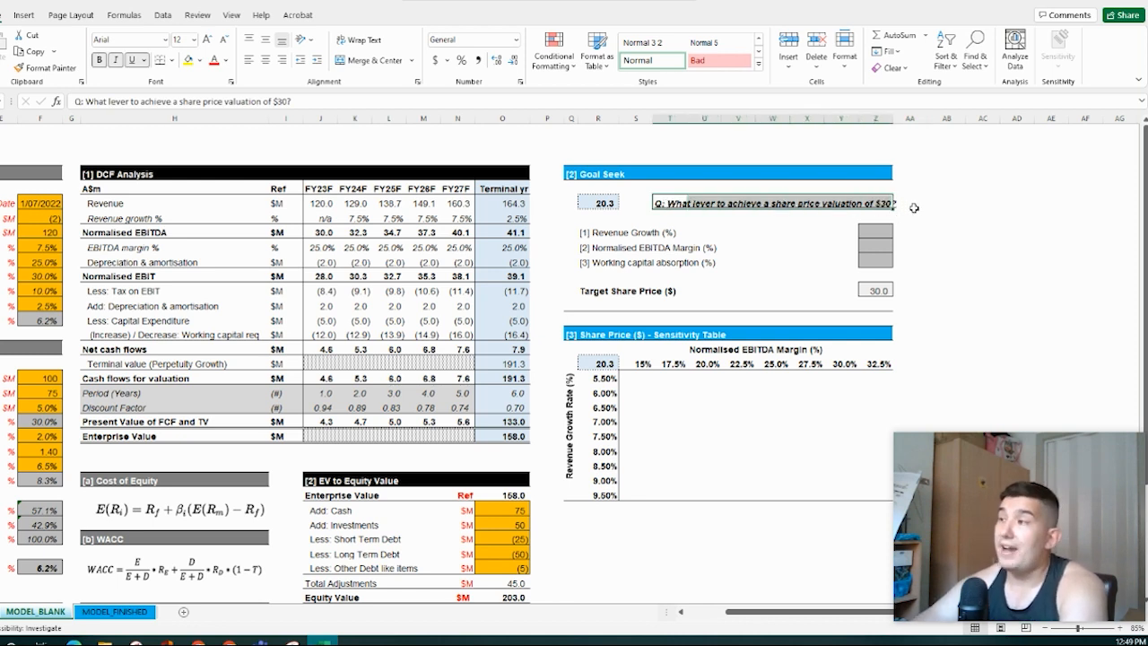
pyautogui.click(456, 393)
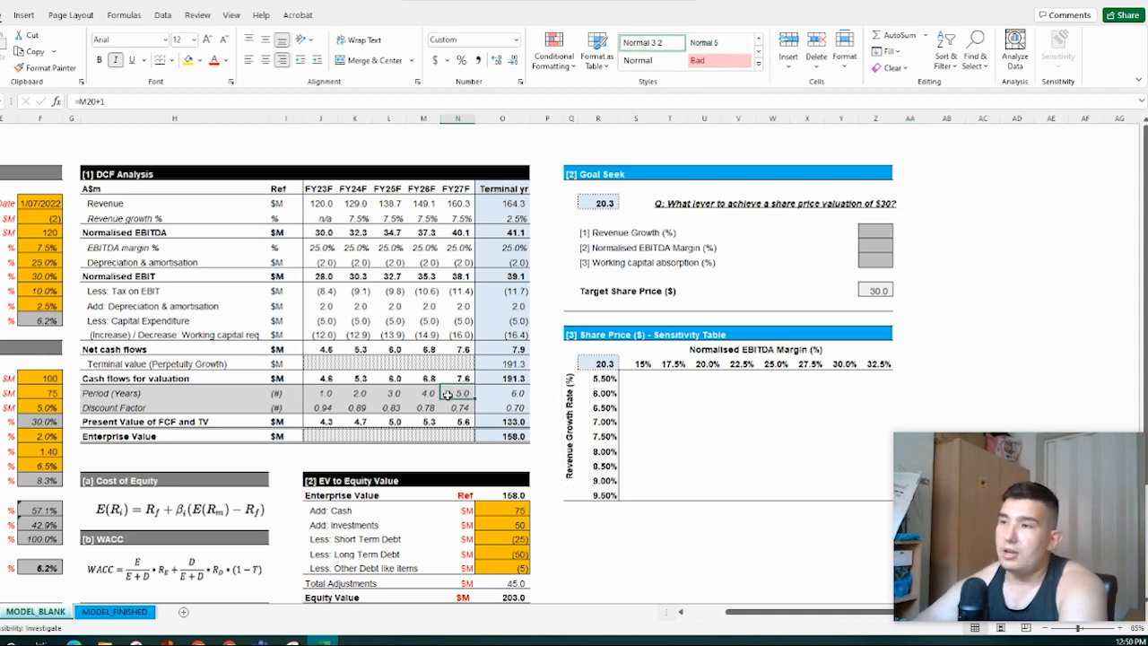
pyautogui.click(355, 393)
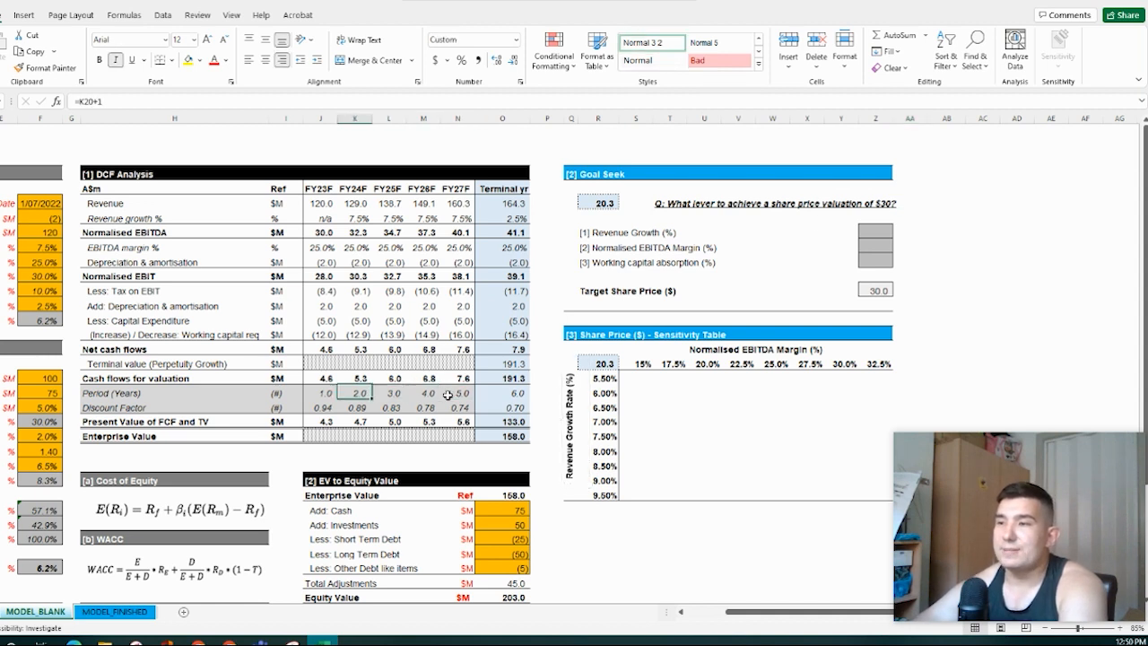
pyautogui.moveTo(780, 612); pyautogui.dragTo(749, 618)
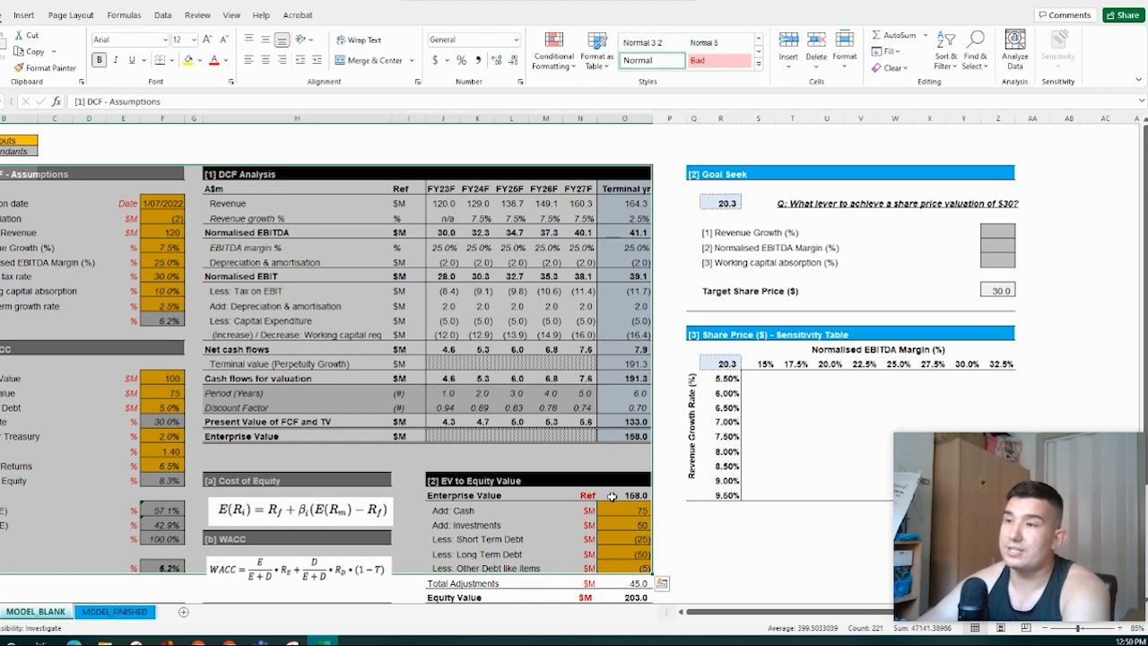
# Try 10% as the revenue growth assumption and check the recalculated share price.
pyautogui.scroll(-3)
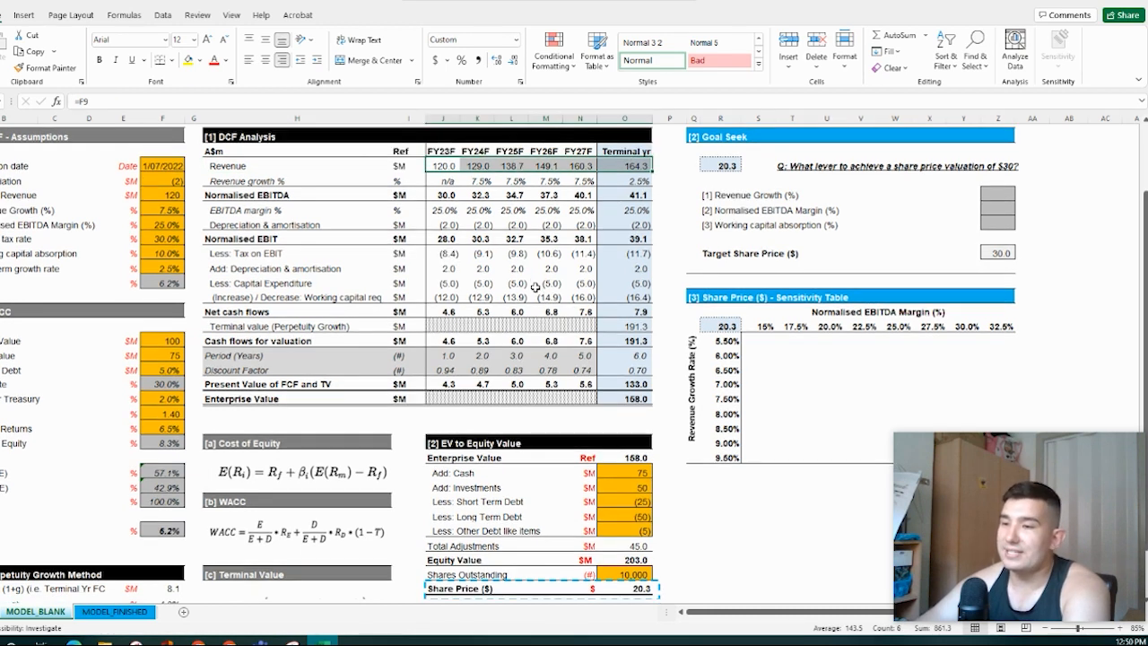
pyautogui.scroll(-3)
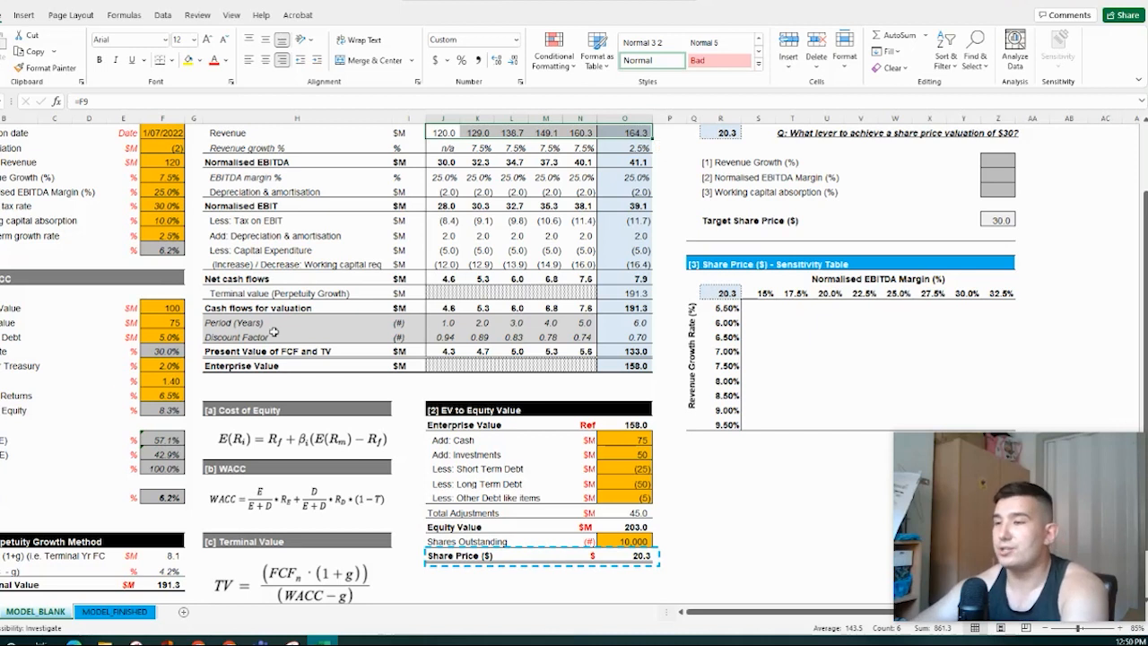
pyautogui.moveTo(417, 308)
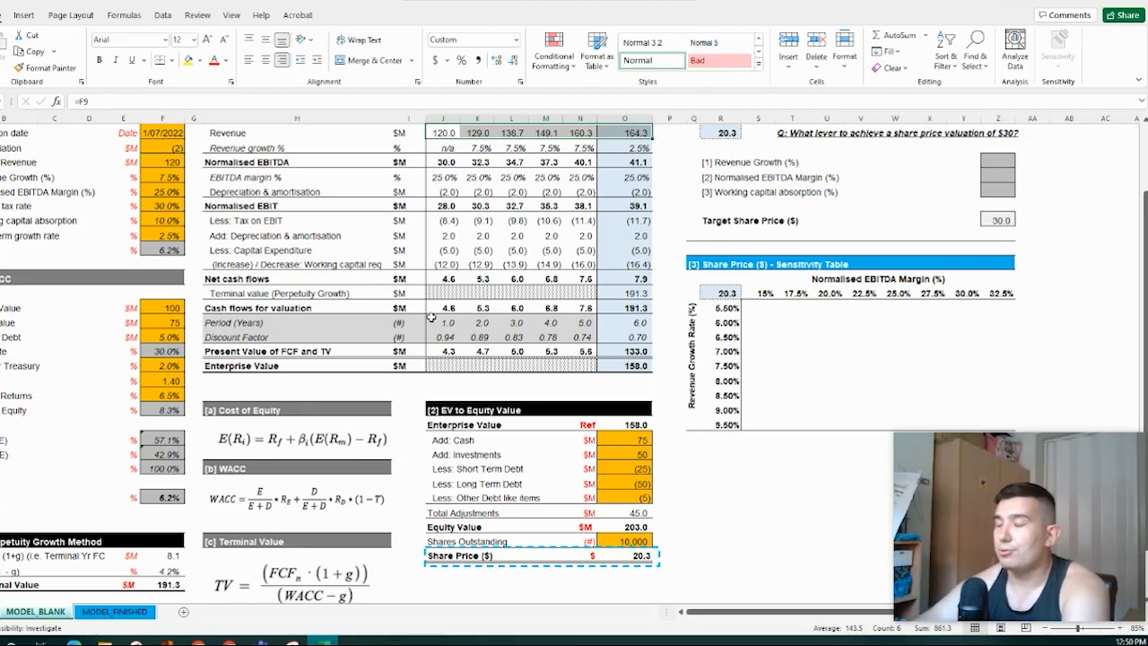
pyautogui.scroll(-3)
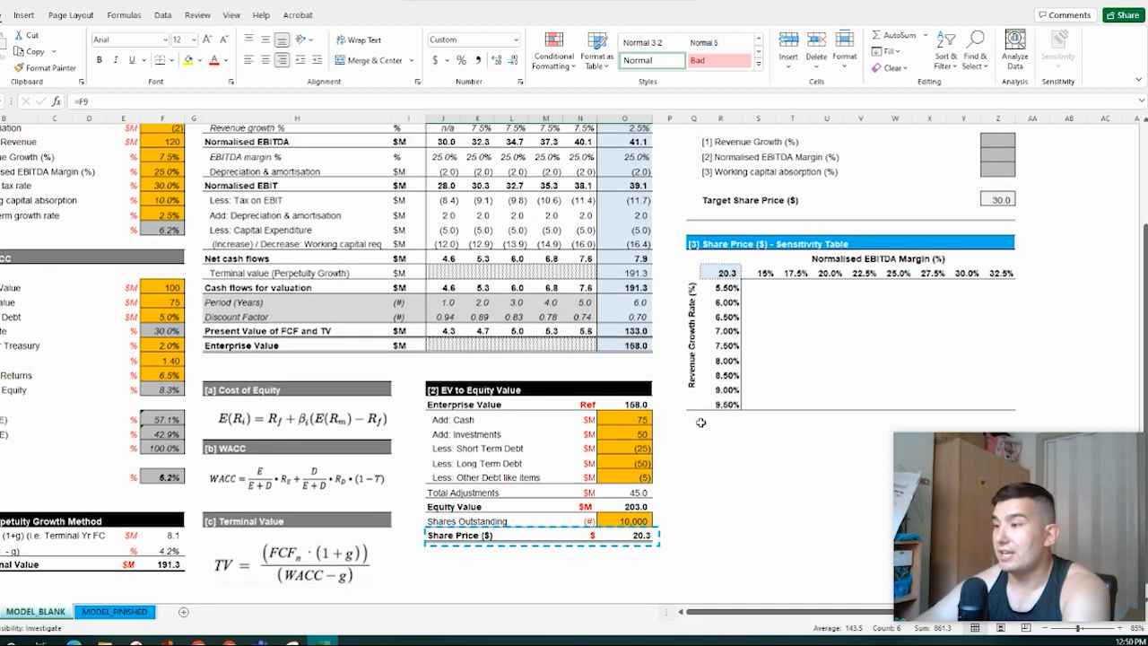
pyautogui.scroll(3)
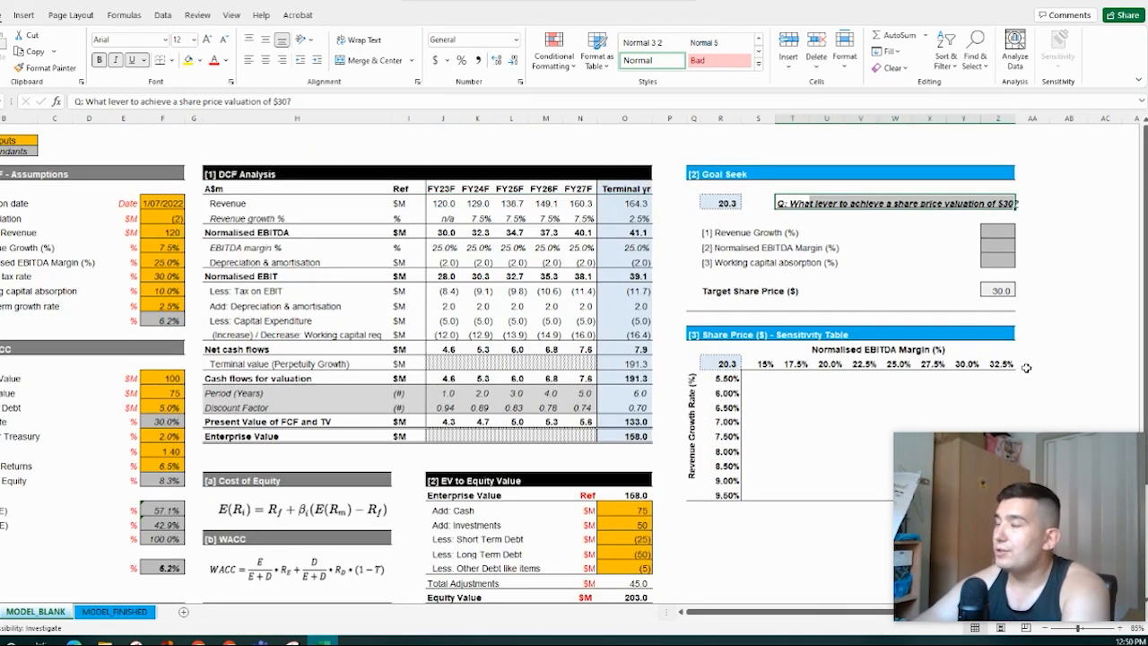
pyautogui.moveTo(945, 218)
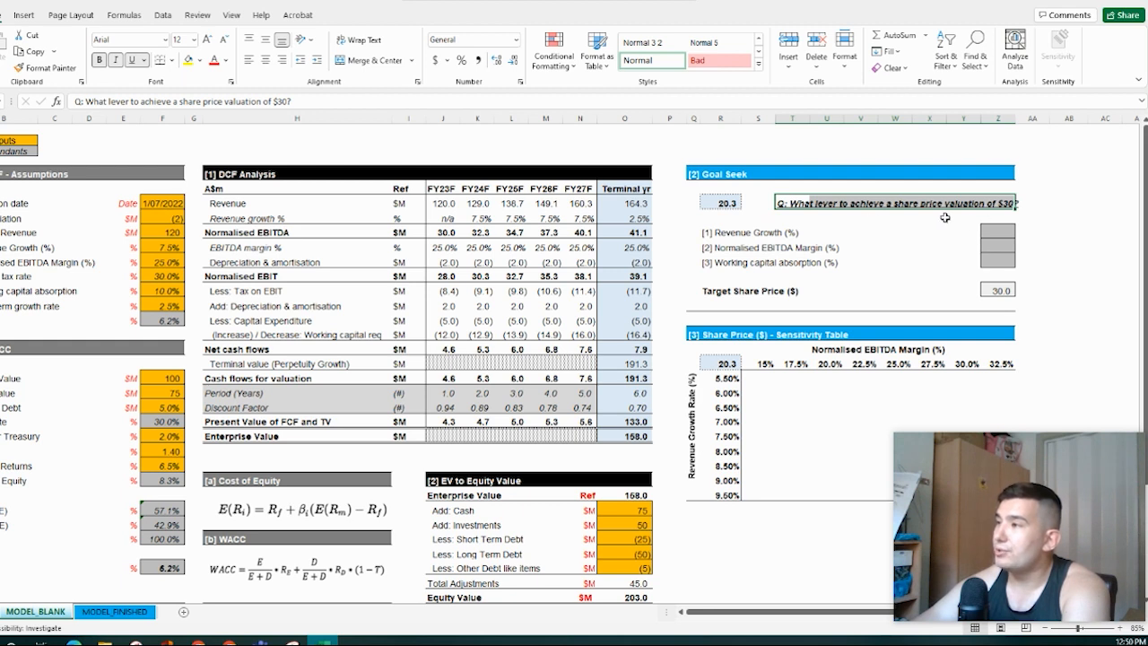
pyautogui.click(721, 232)
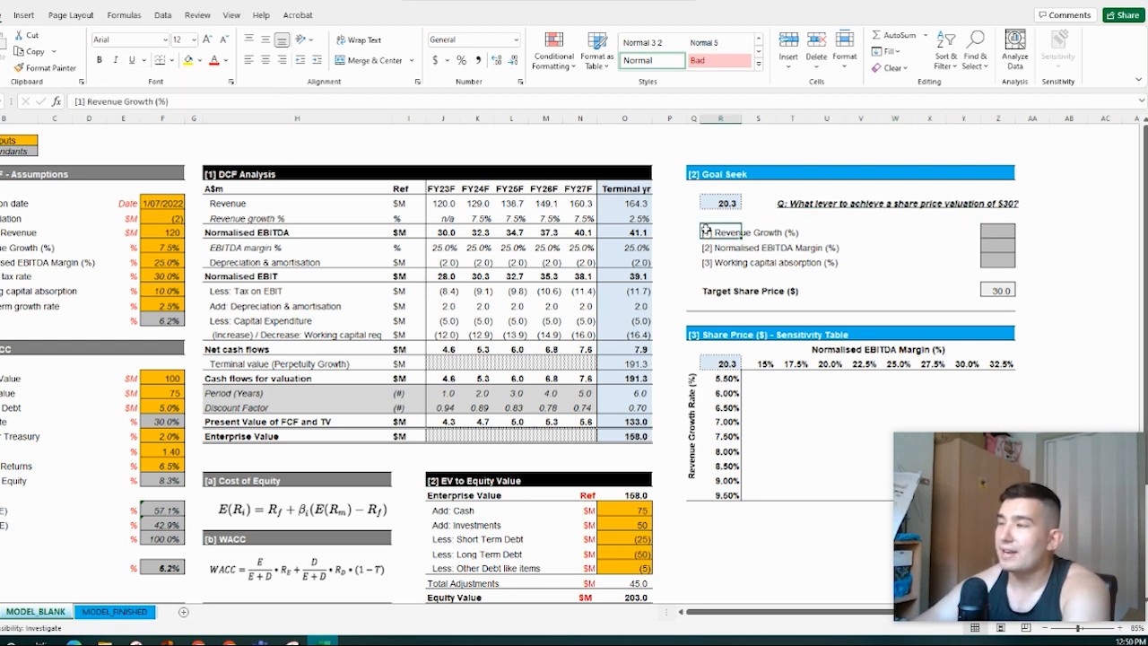
pyautogui.click(162, 247)
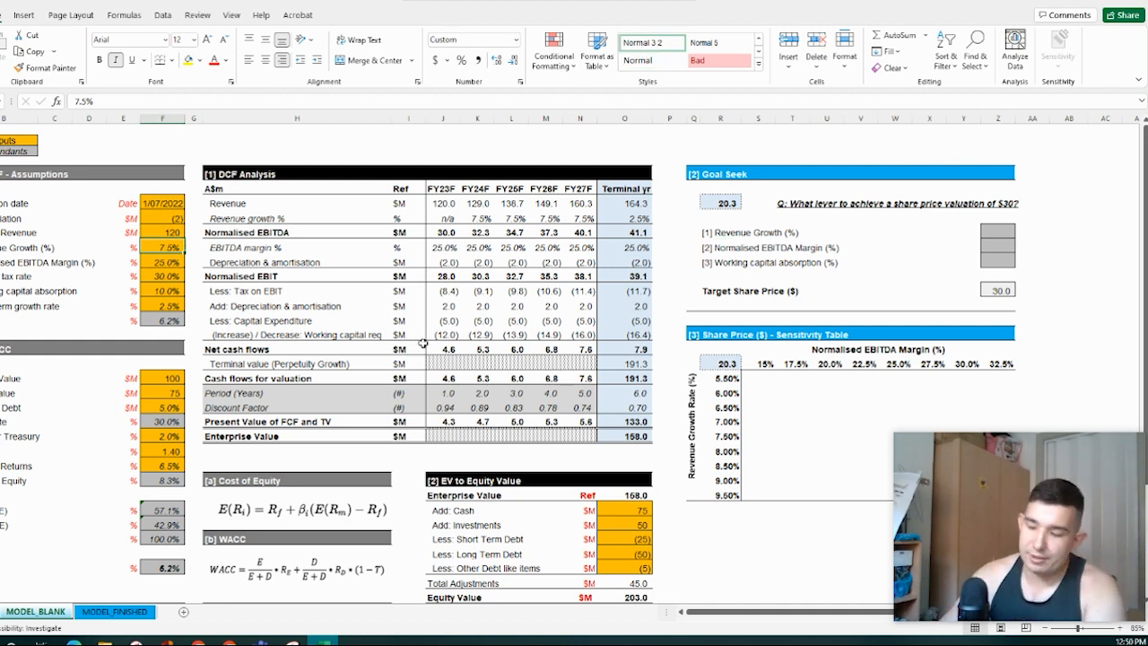
pyautogui.write('10%')
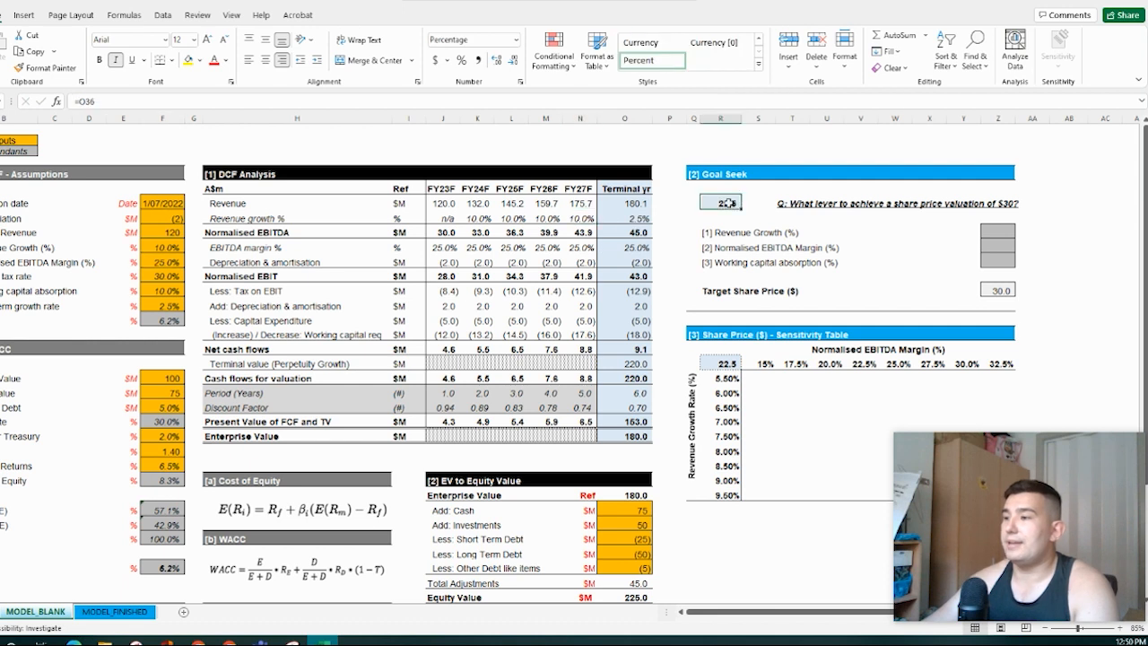
pyautogui.scroll(-3)
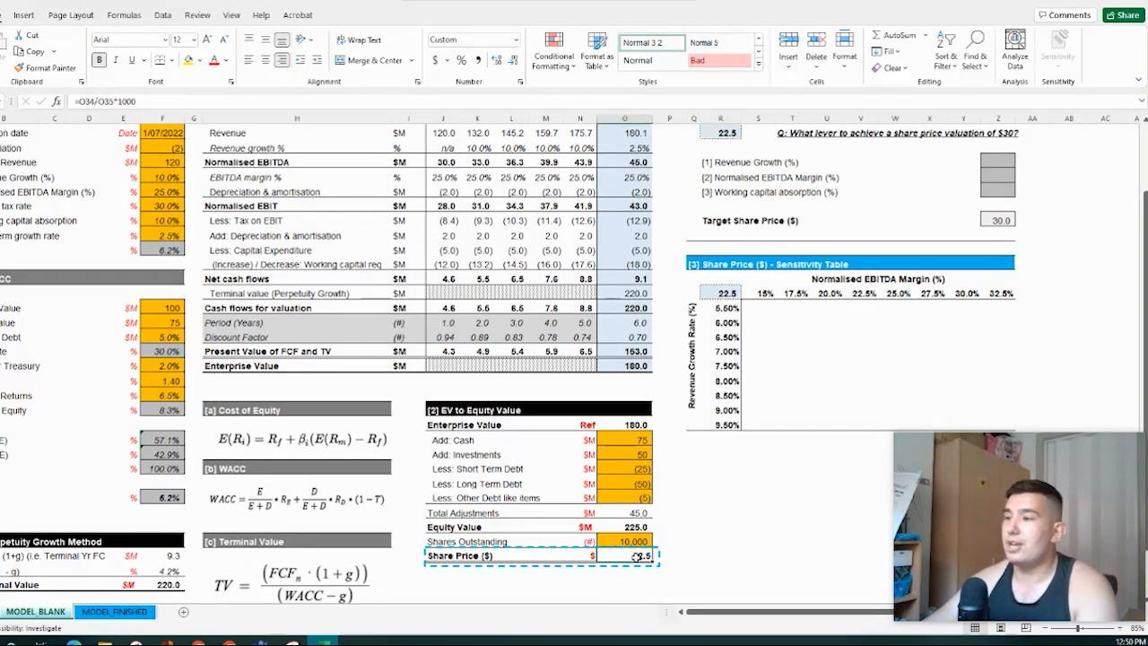
pyautogui.click(161, 177)
pyautogui.write('7.5')
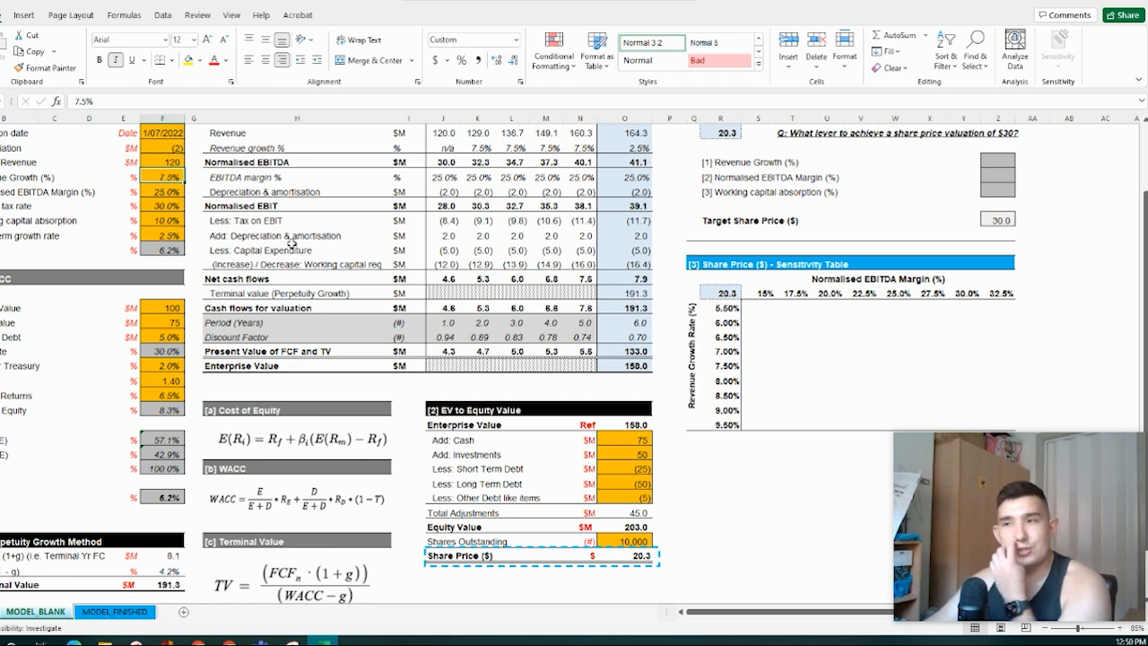
pyautogui.scroll(3)
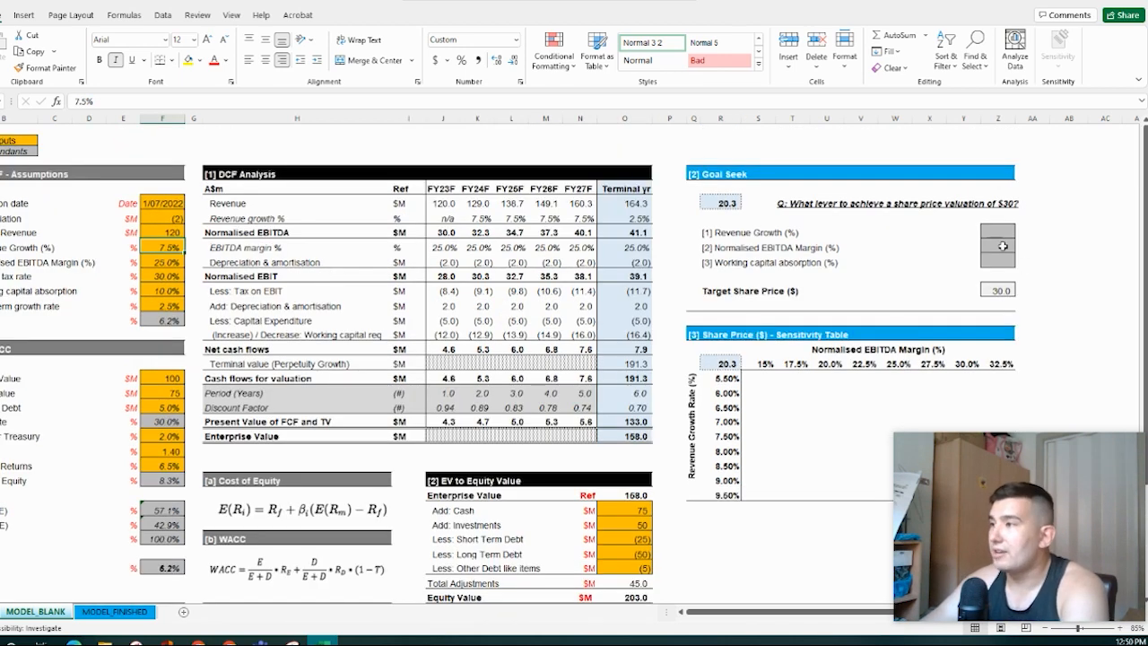
# Set up Goal Seek so R7 reaches 30 by changing revenue growth cell F10.
pyautogui.click(1031, 229)
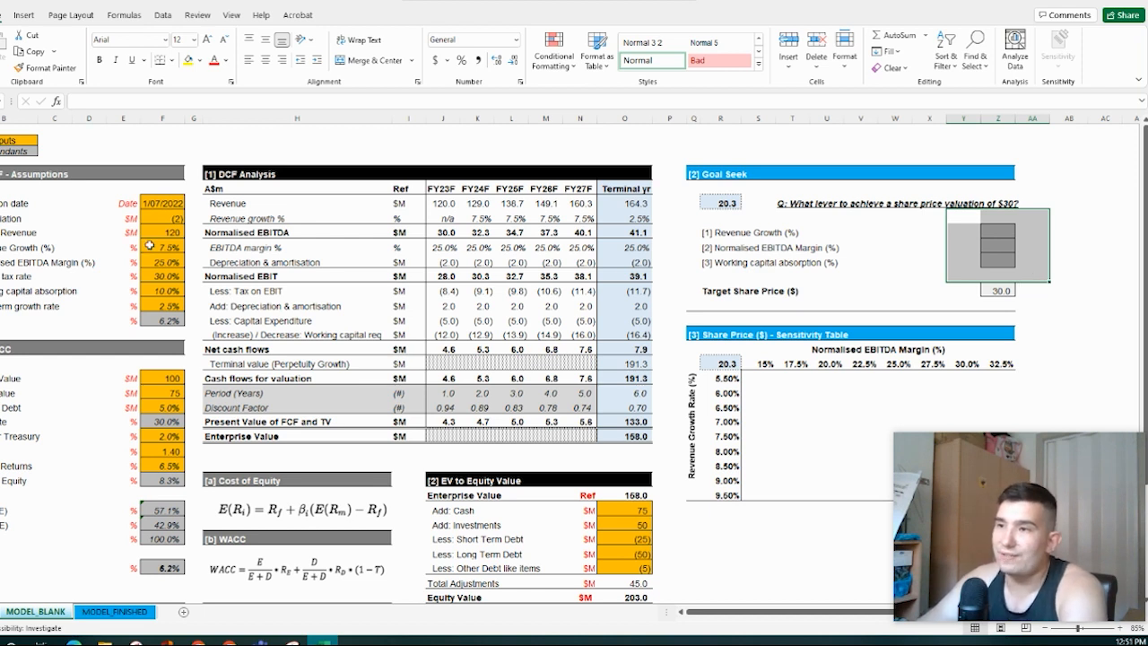
pyautogui.click(999, 231)
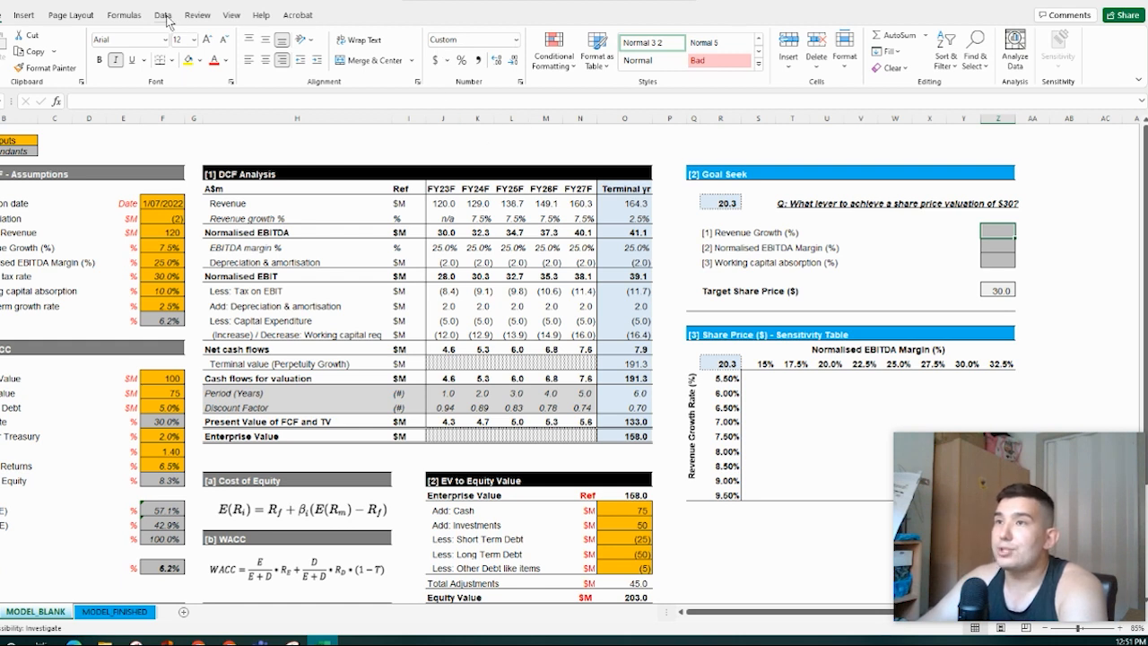
pyautogui.click(163, 14)
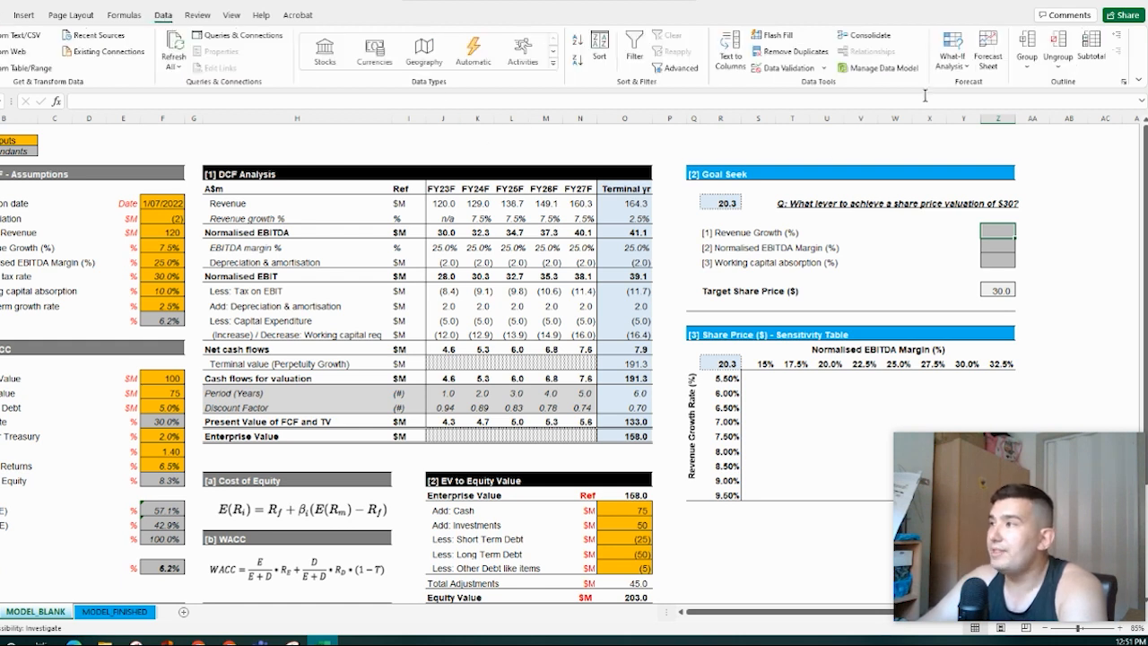
pyautogui.moveTo(951, 49)
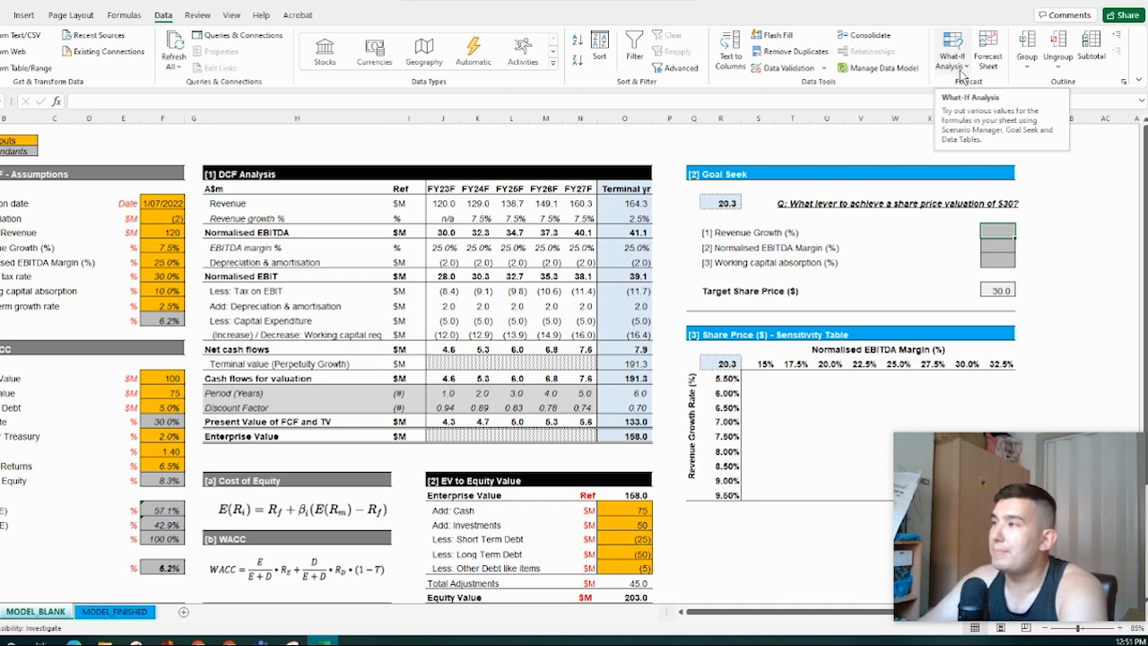
pyautogui.click(952, 49)
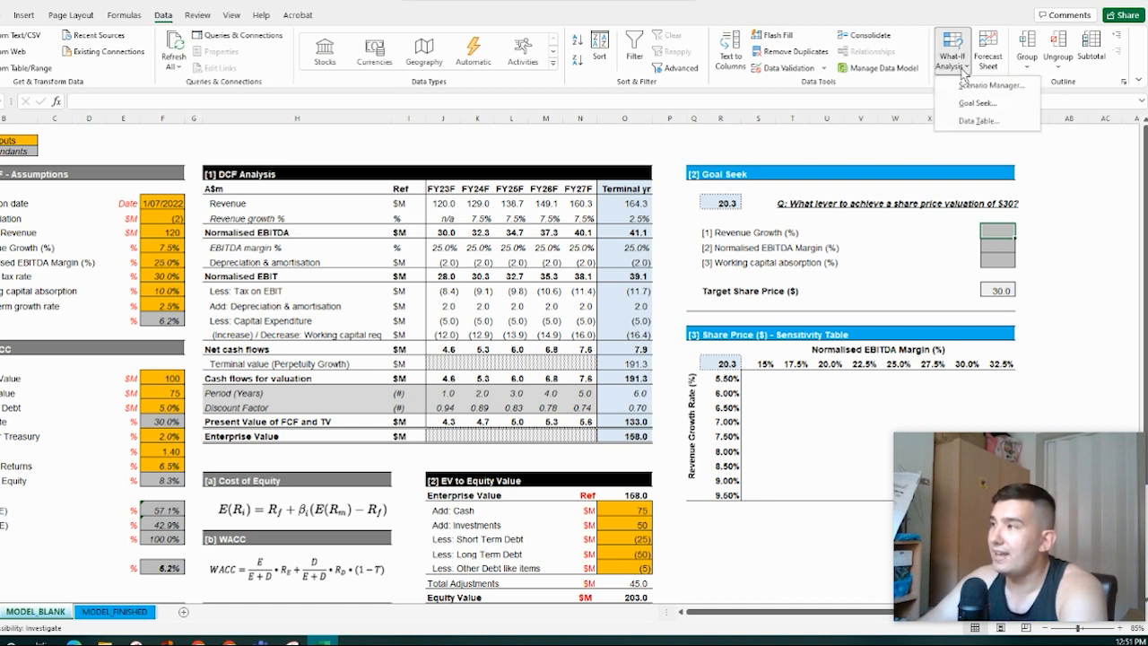
pyautogui.moveTo(974, 103)
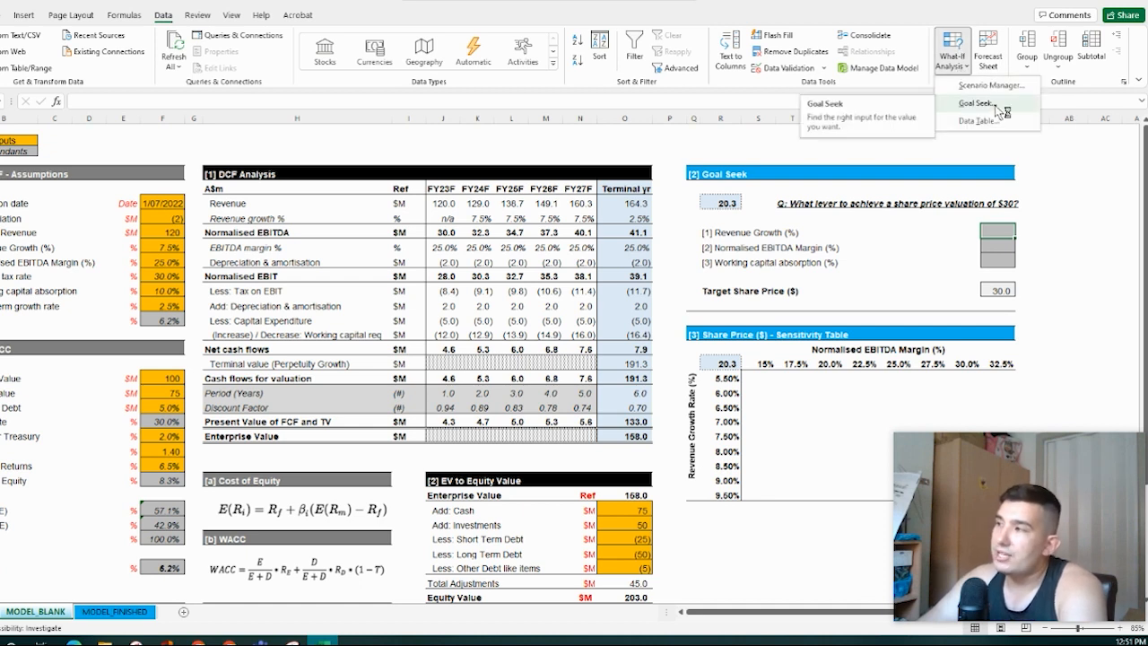
pyautogui.click(975, 103)
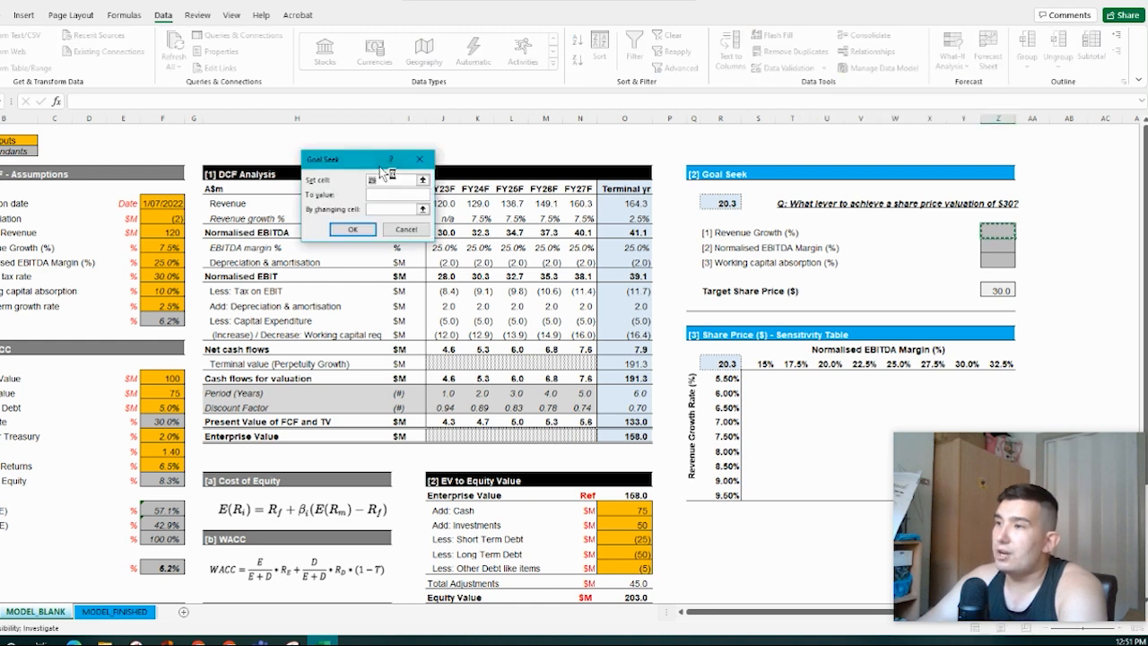
pyautogui.moveTo(367, 159); pyautogui.dragTo(619, 178)
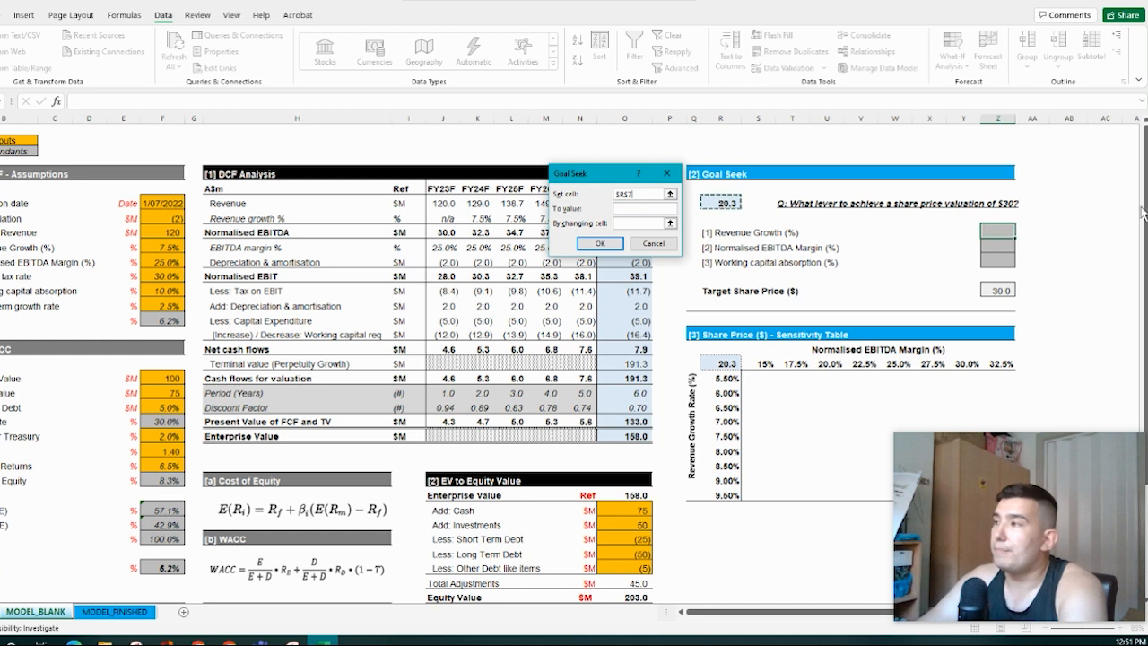
pyautogui.scroll(-3)
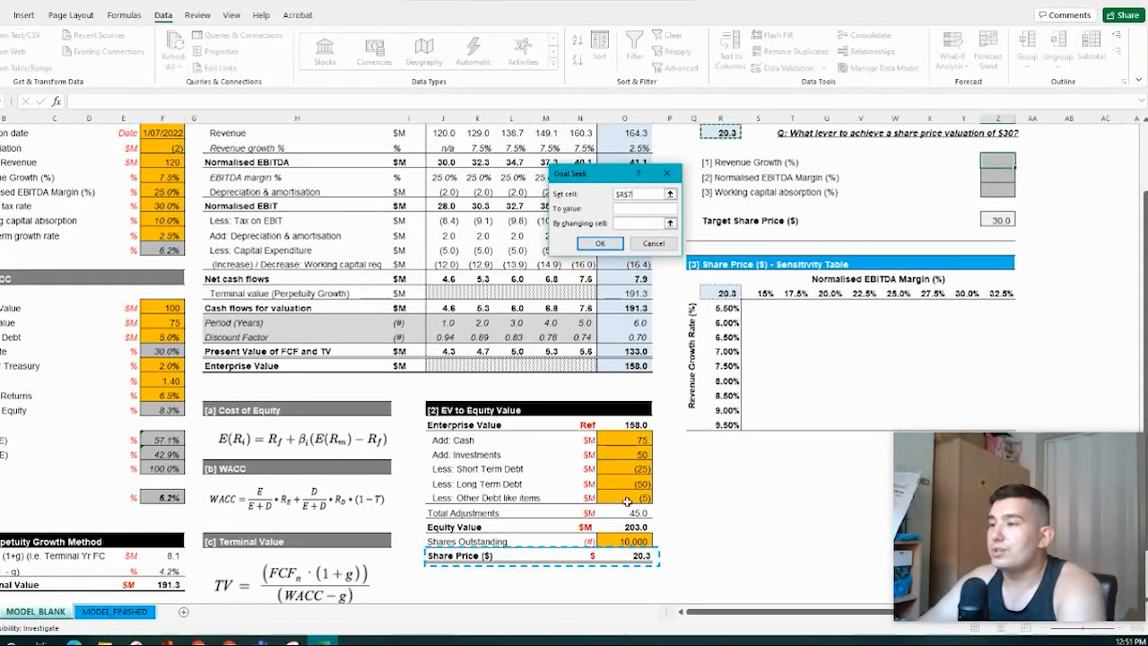
pyautogui.moveTo(565, 527)
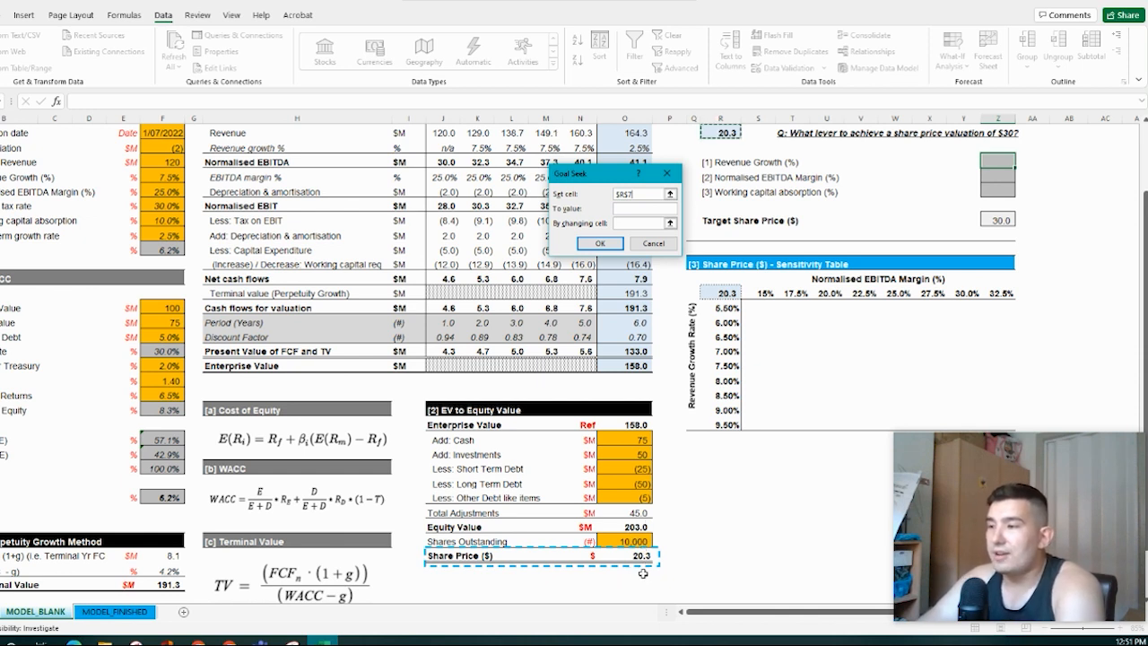
pyautogui.moveTo(762, 217)
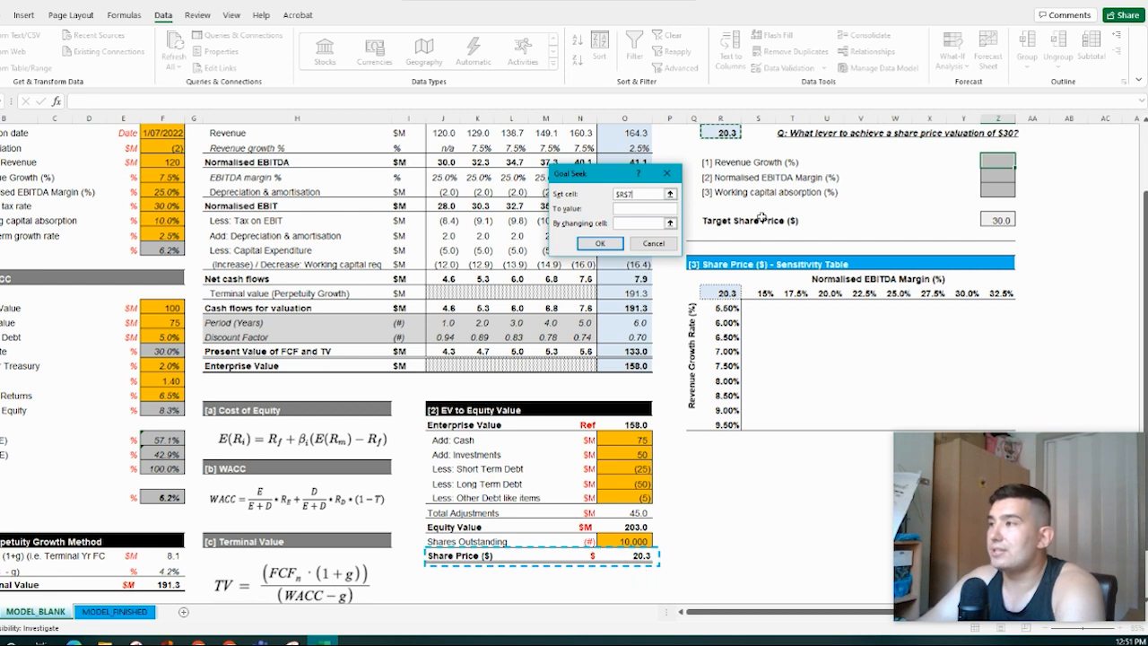
pyautogui.moveTo(981, 189)
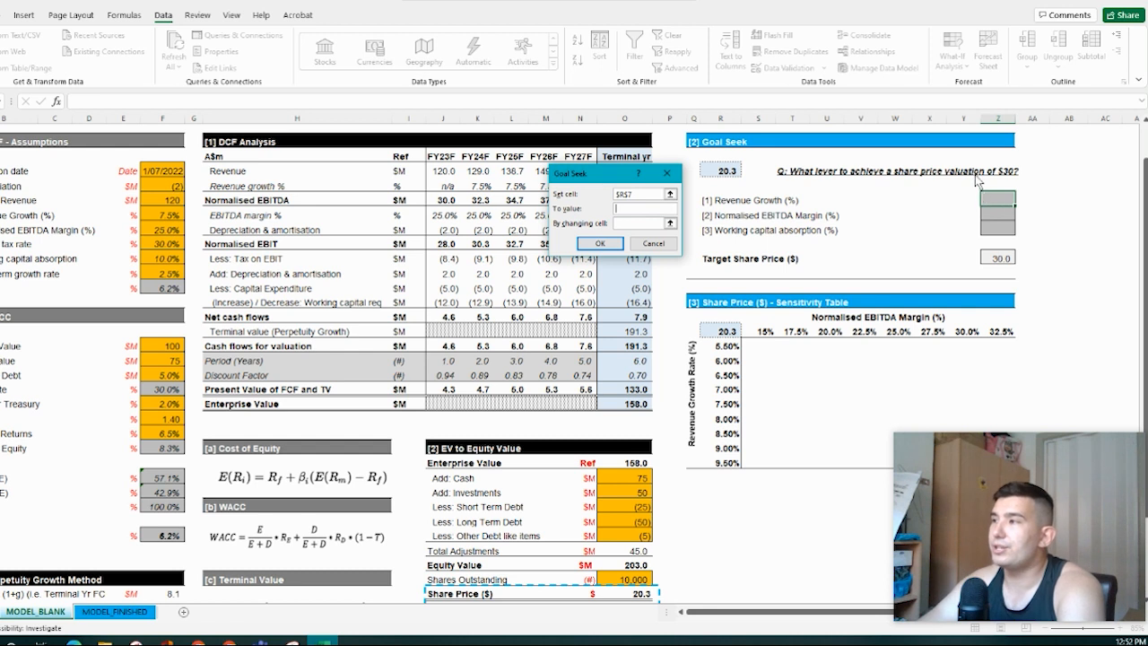
pyautogui.moveTo(786, 182)
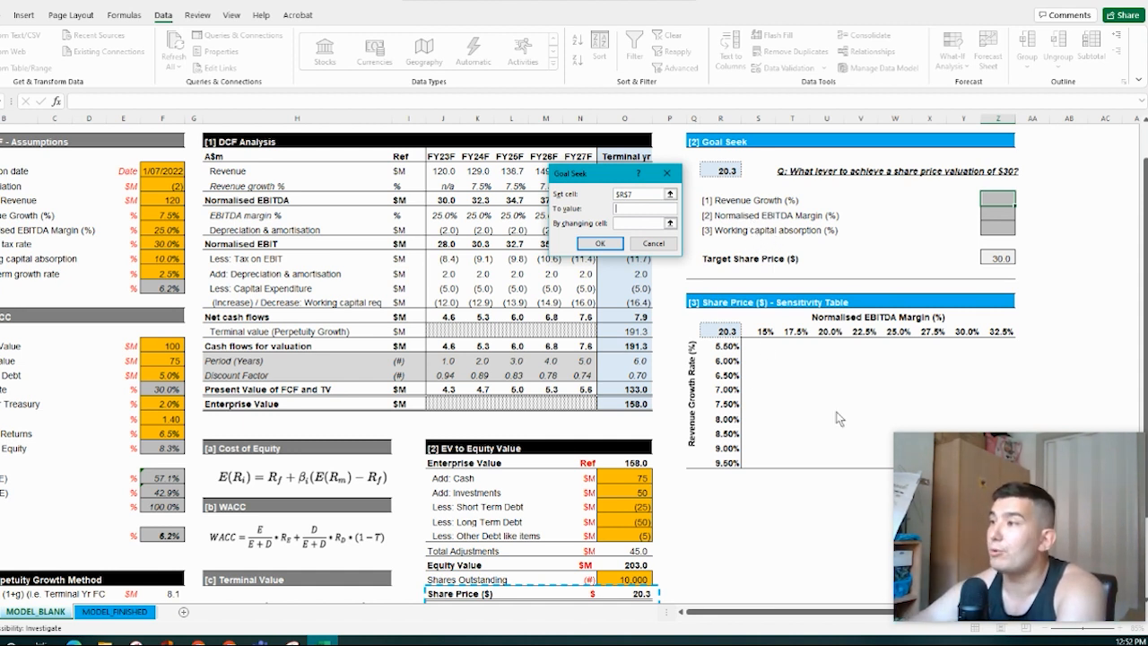
pyautogui.moveTo(895, 414)
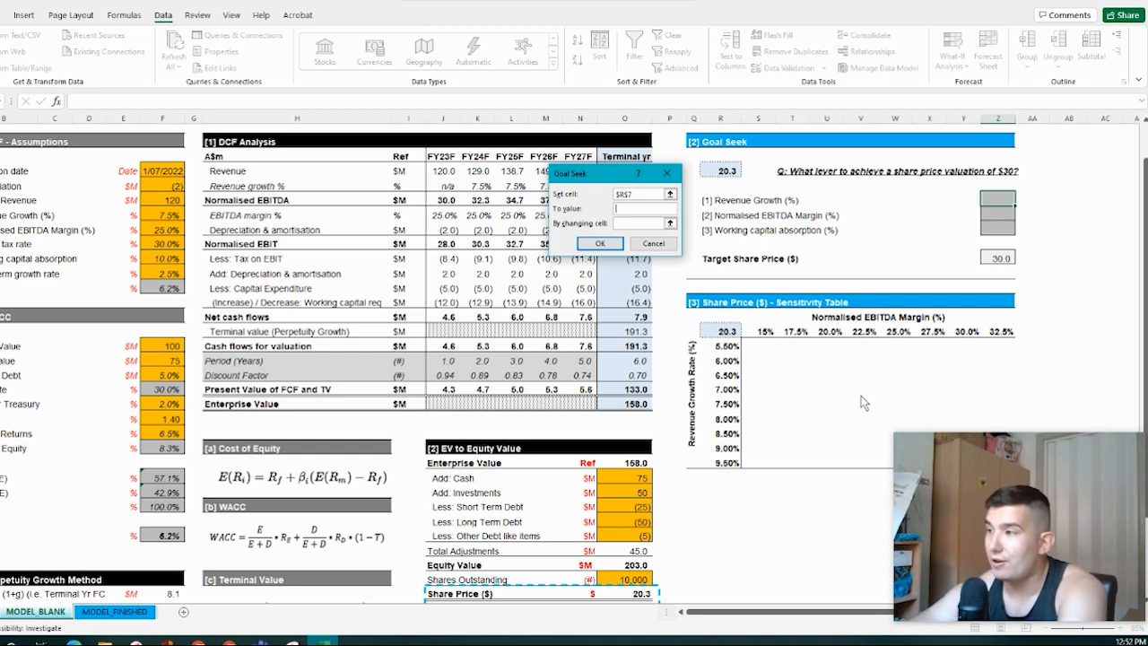
pyautogui.moveTo(772, 207)
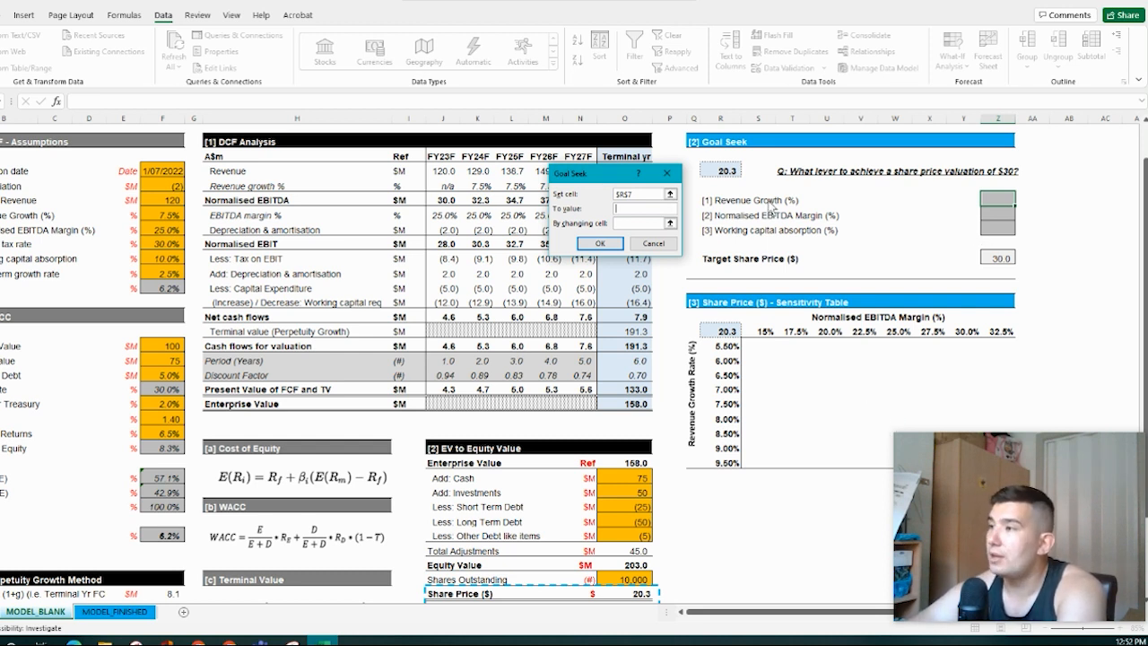
pyautogui.moveTo(832, 214)
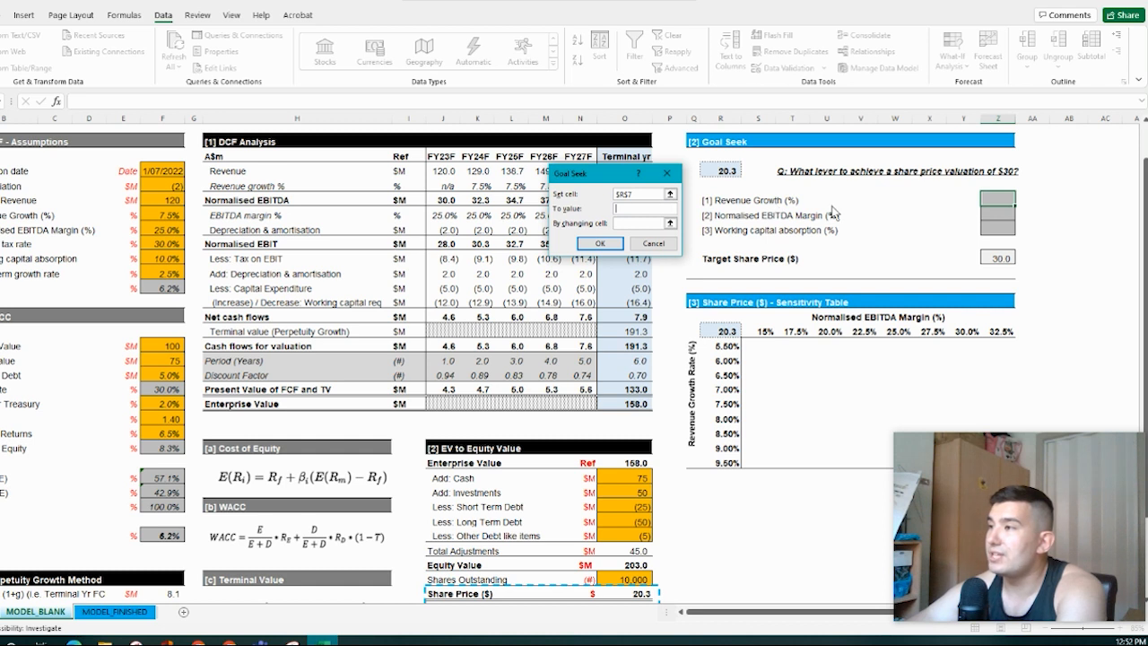
pyautogui.write('30')
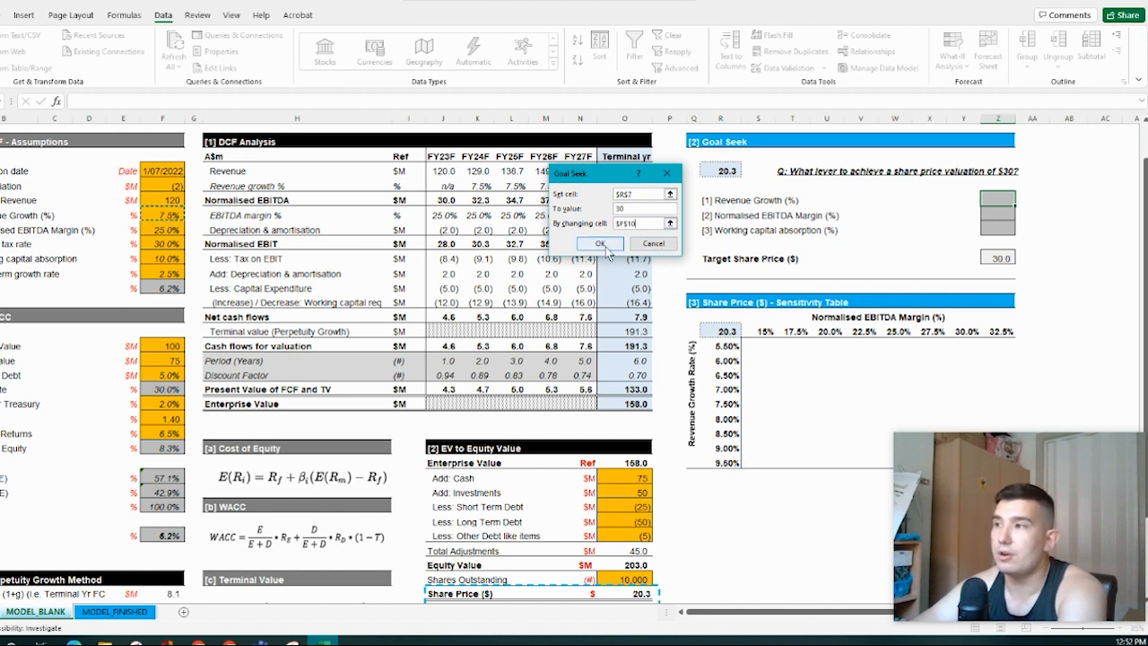
# Accept the 17.5% growth solution, paste it as a value into the lever, and reset F10 to 7.5%.
pyautogui.click(600, 243)
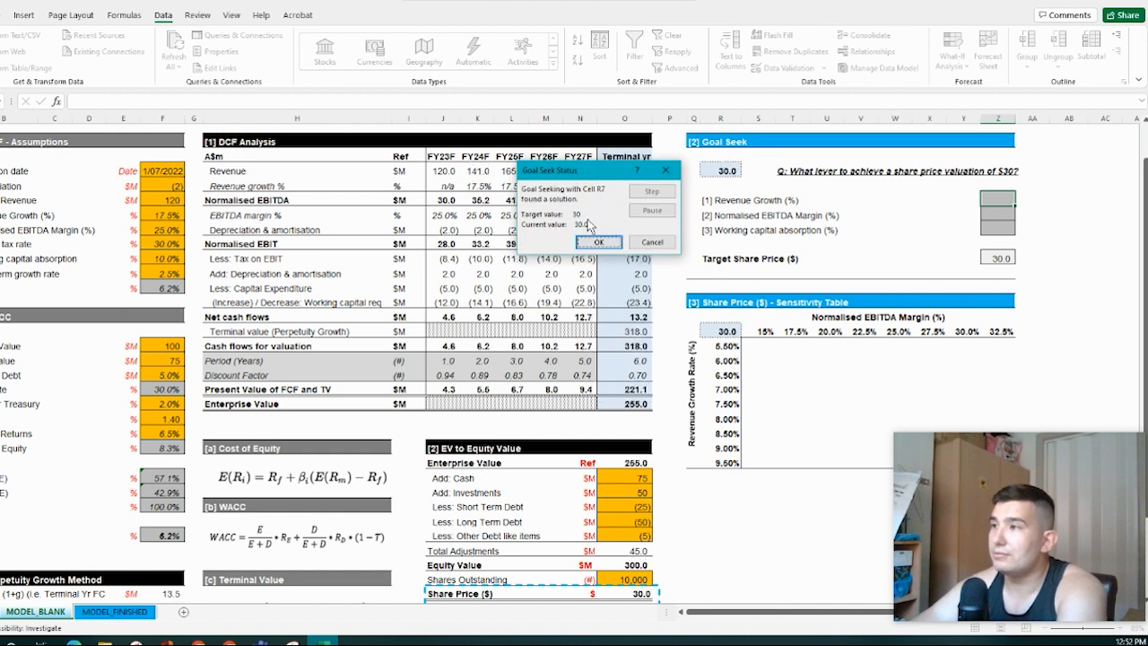
pyautogui.moveTo(162, 218)
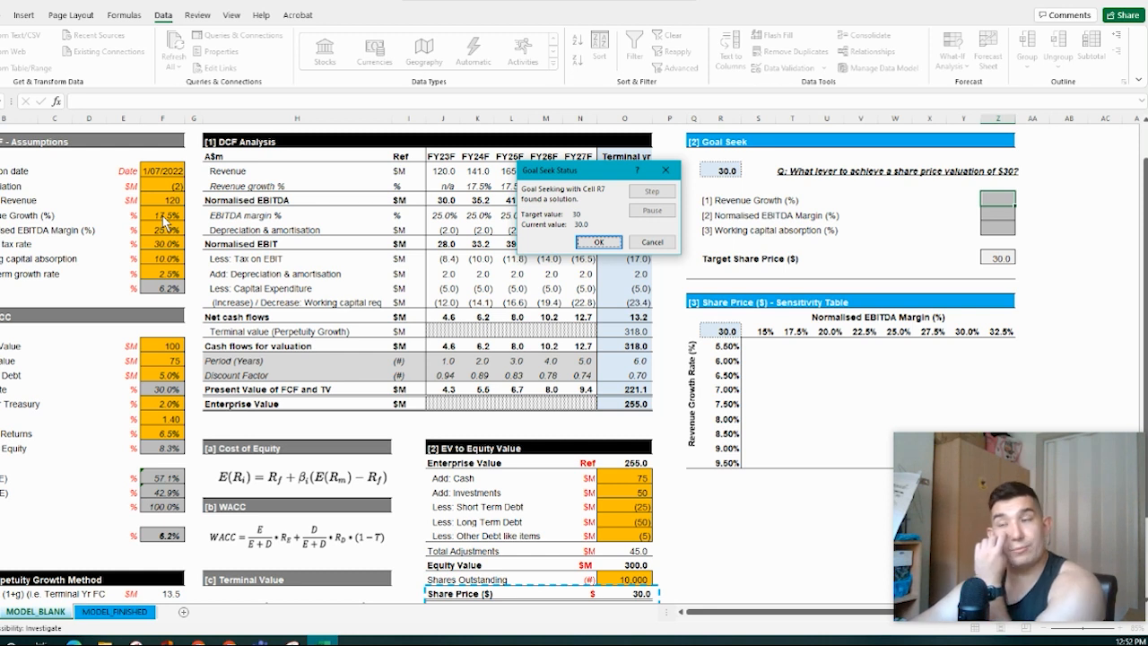
pyautogui.moveTo(518, 242)
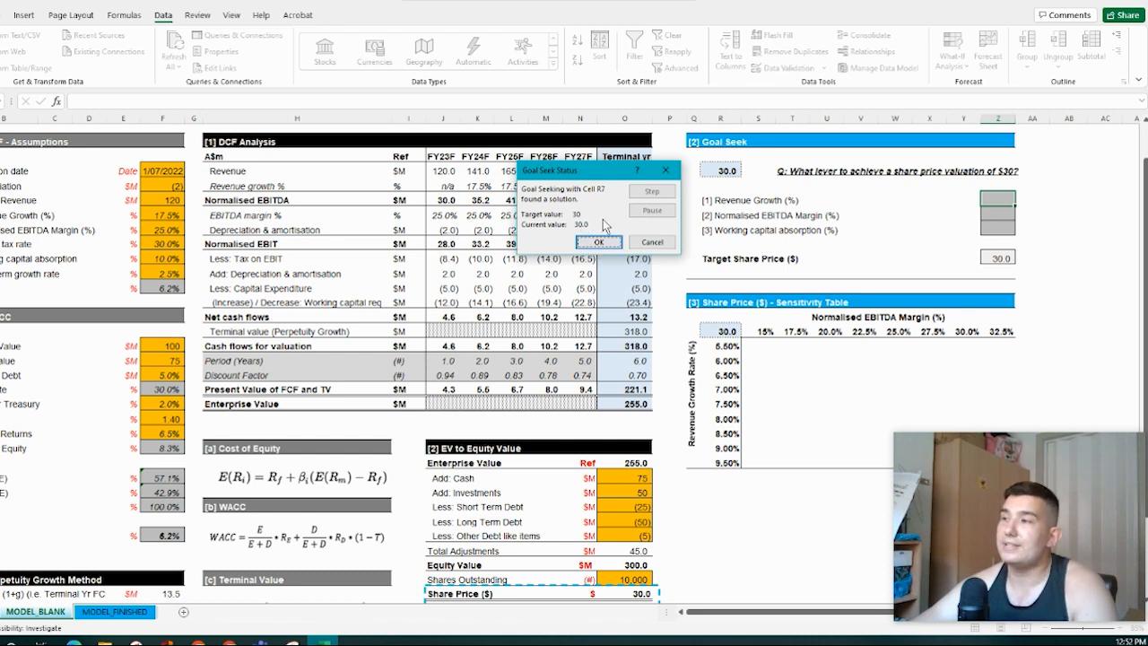
pyautogui.click(597, 241)
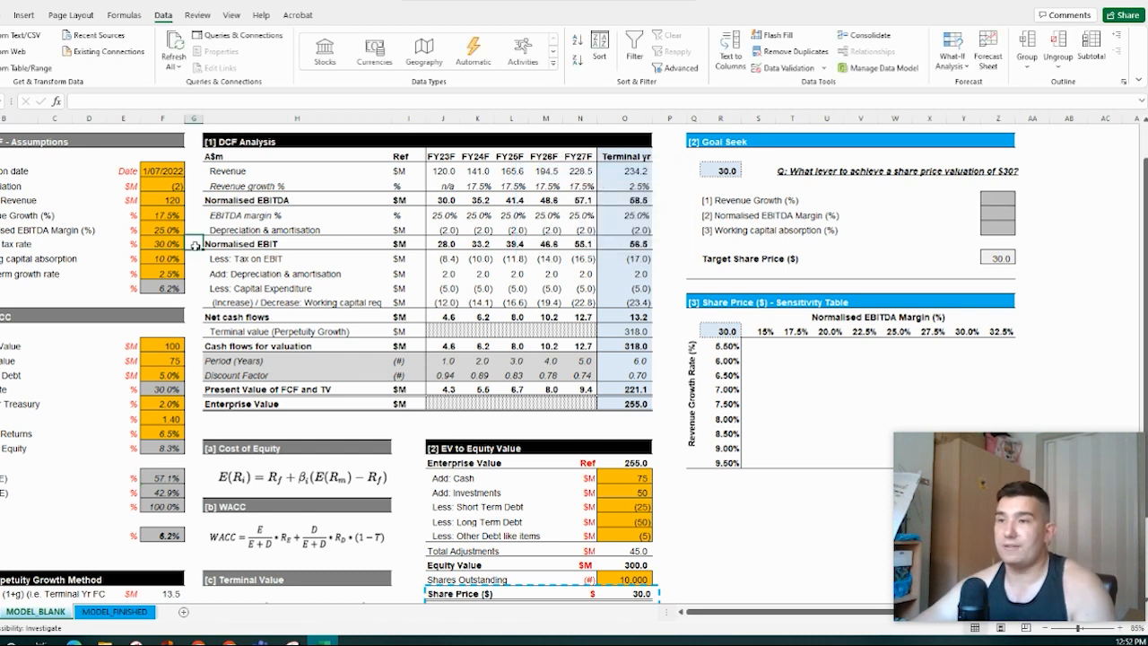
pyautogui.write('7.5%')
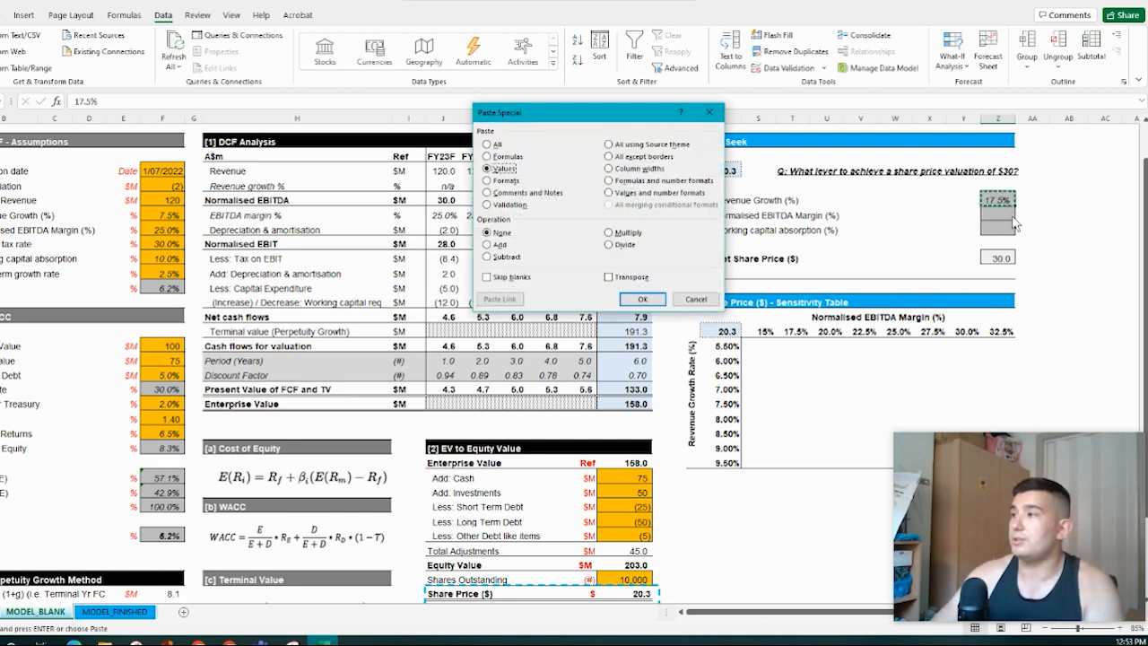
pyautogui.click(641, 299)
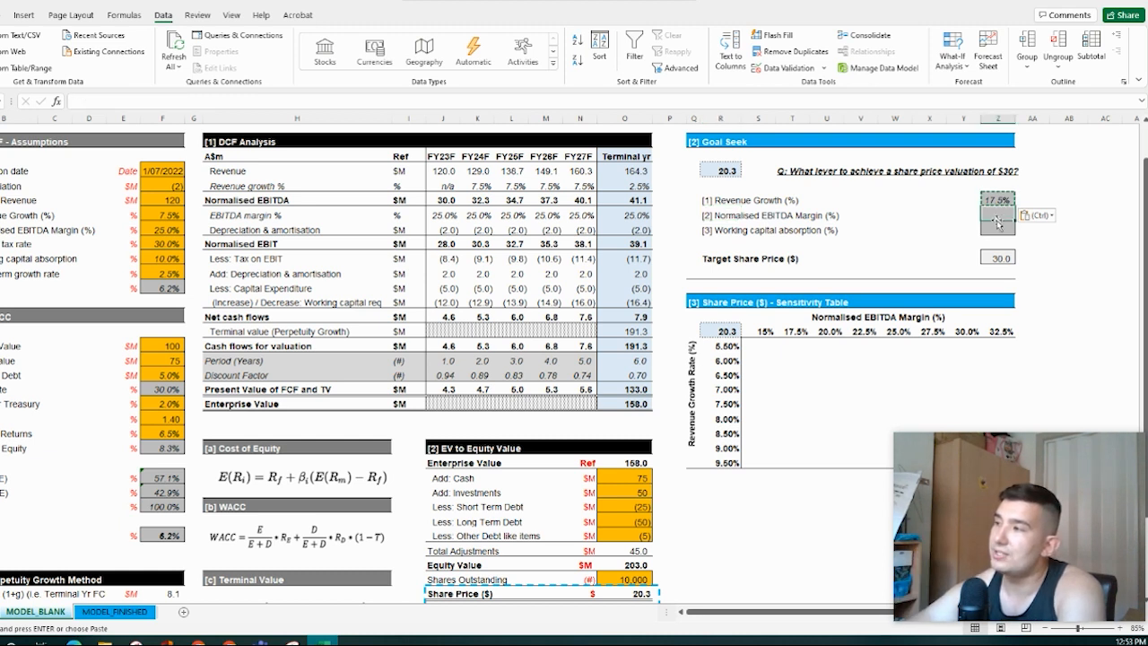
# Goal Seek R7 to 30 by changing EBITDA margin F11 and accept the 29.2% solution.
pyautogui.click(163, 230)
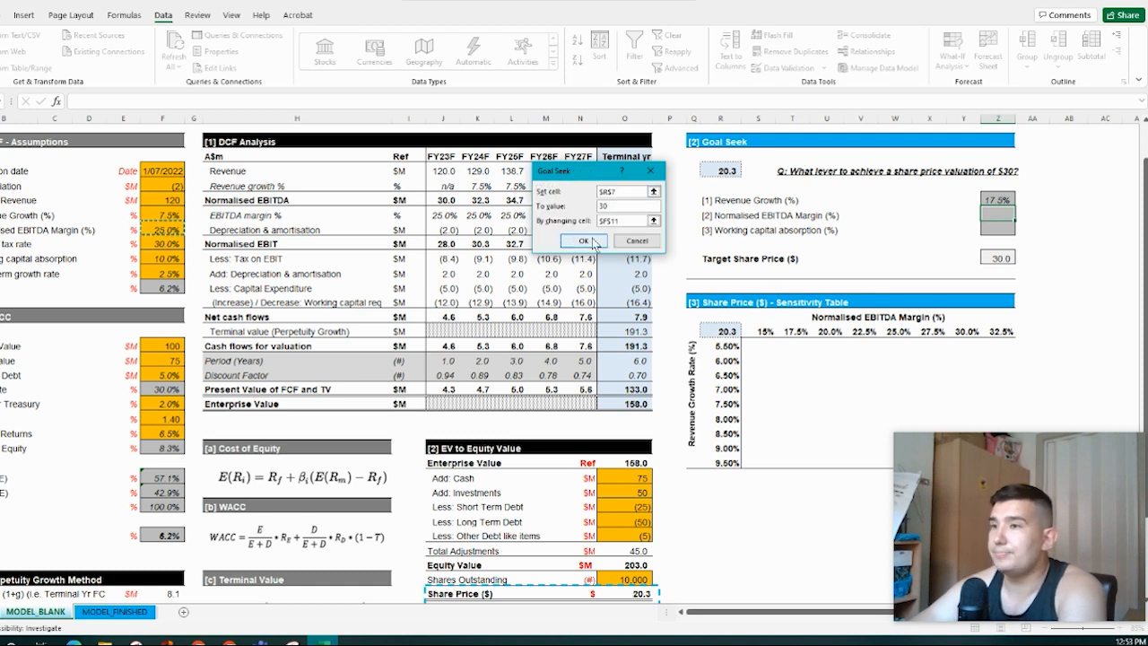
pyautogui.click(583, 240)
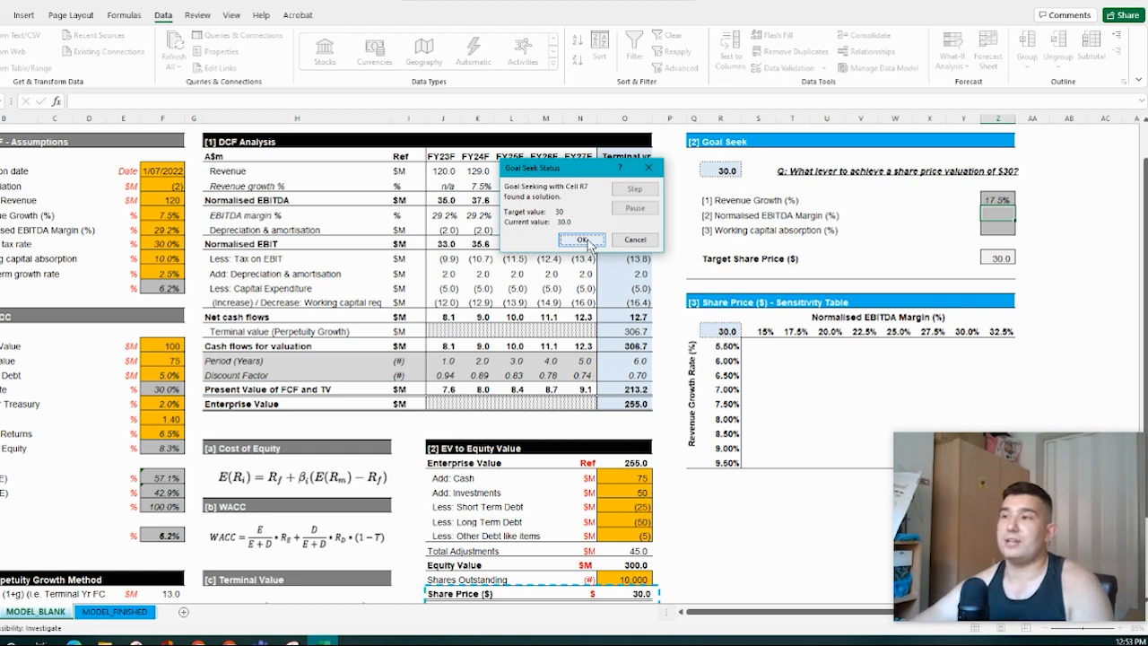
pyautogui.click(581, 239)
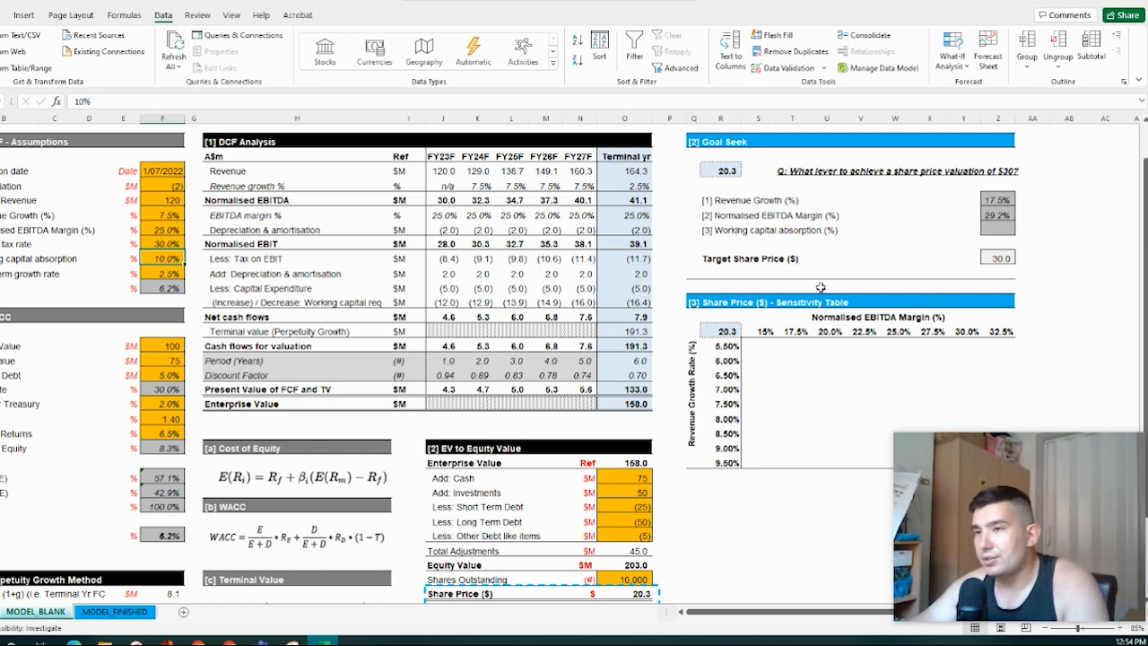
pyautogui.moveTo(847, 282)
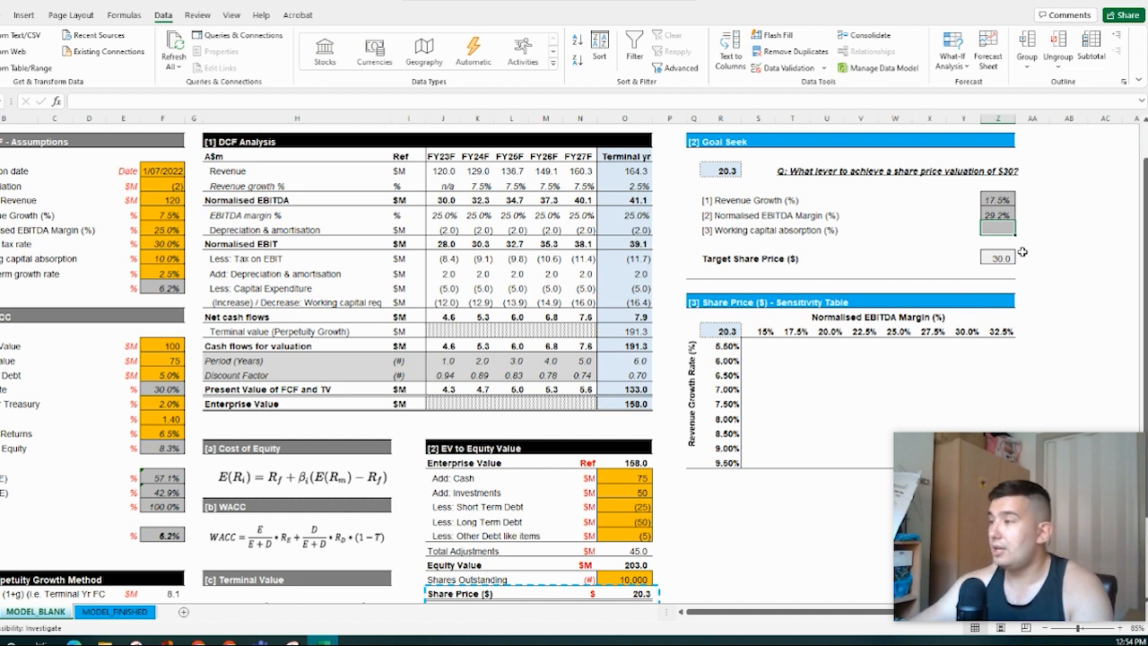
# Goal Seek R7 to 30 by changing working capital and accept the 7.1% result.
pyautogui.click(951, 49)
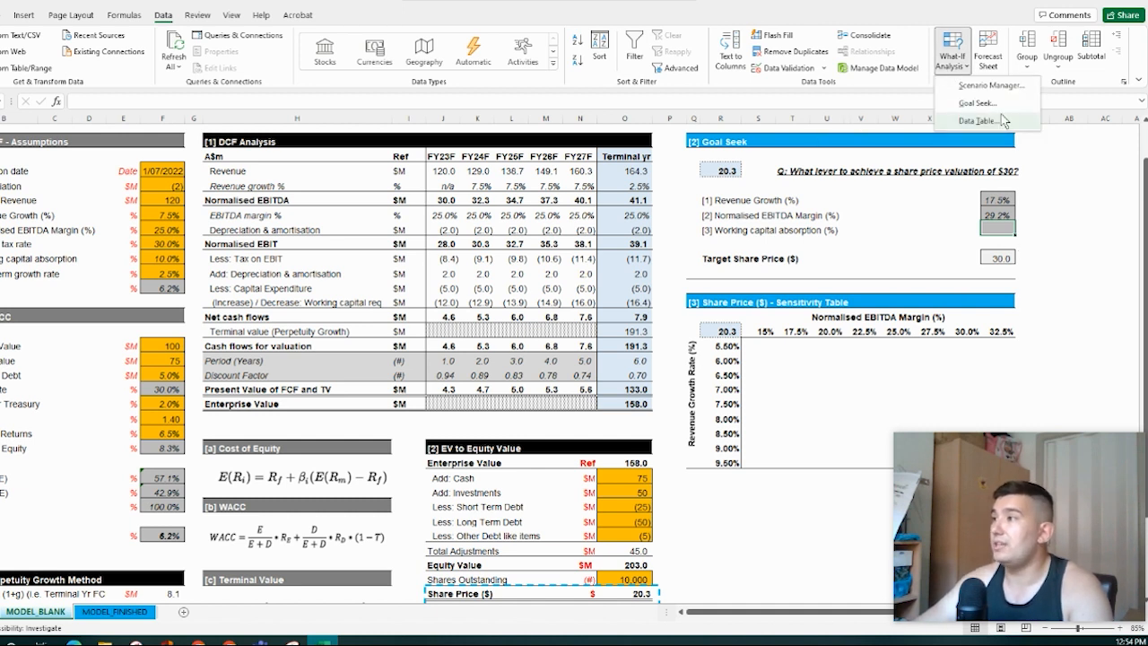
pyautogui.click(968, 102)
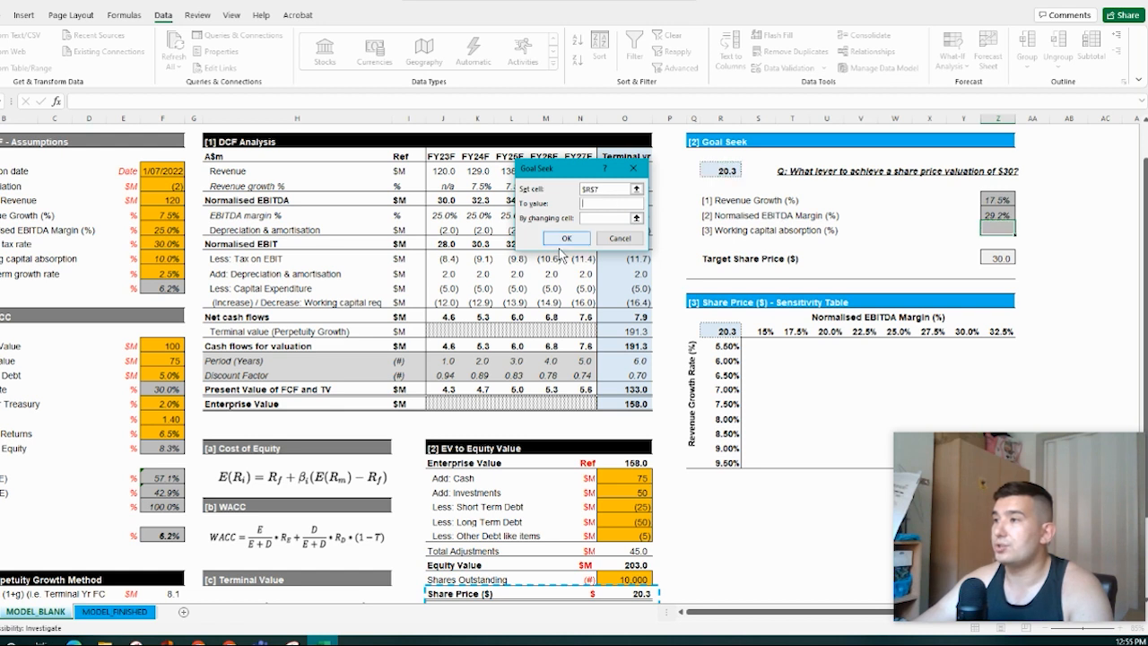
pyautogui.write('30')
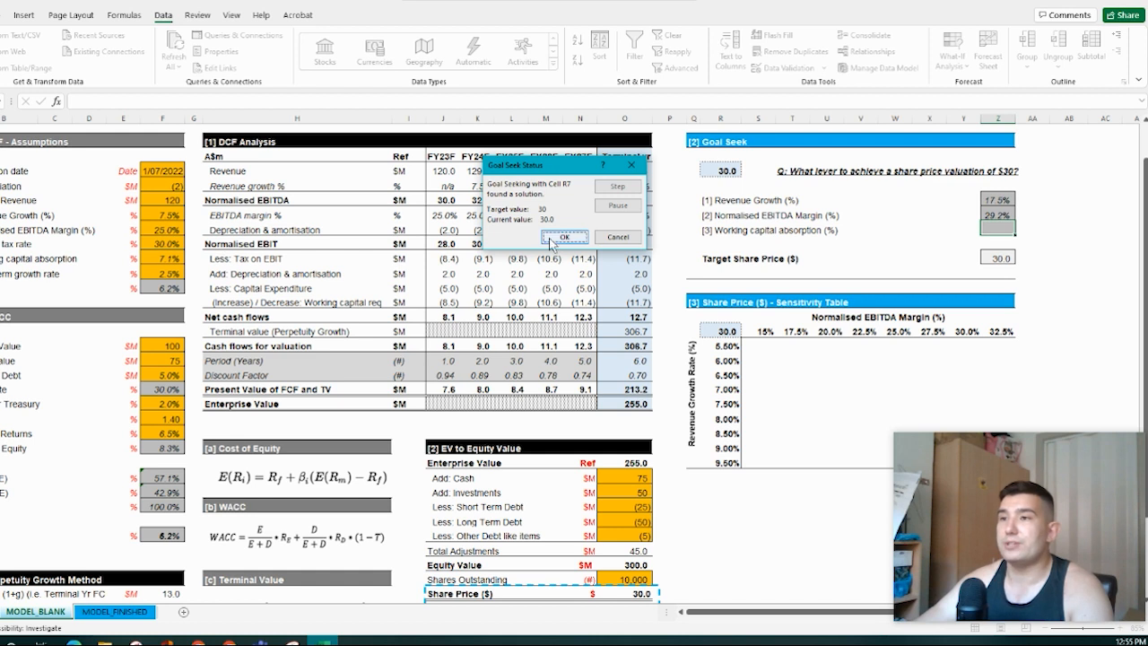
pyautogui.click(564, 237)
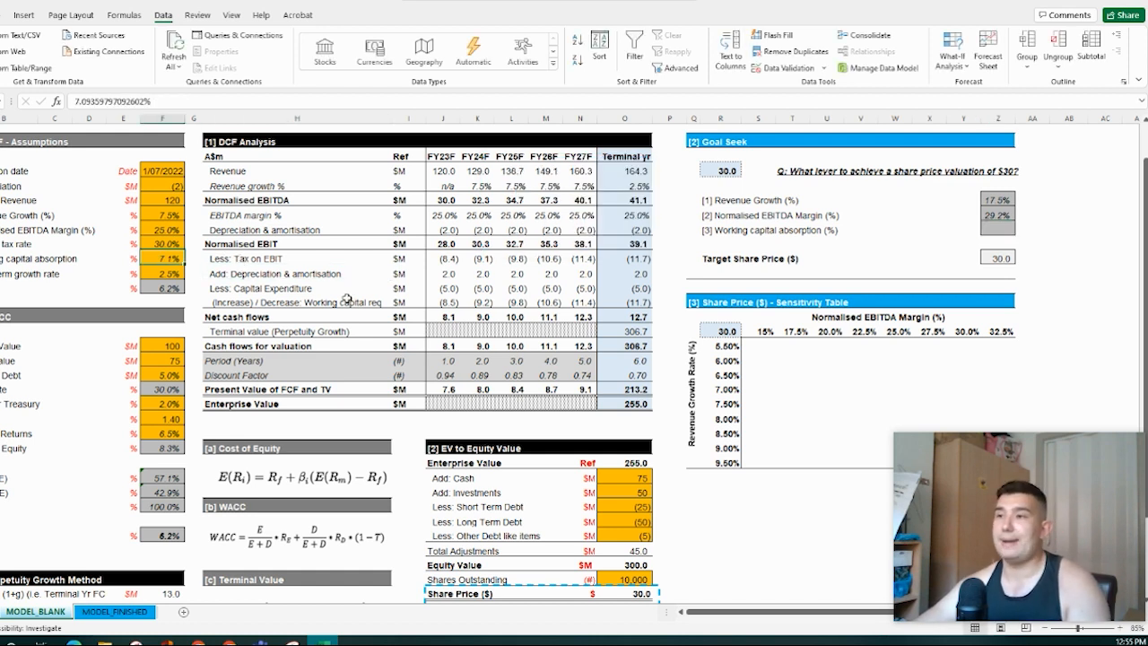
pyautogui.click(580, 316)
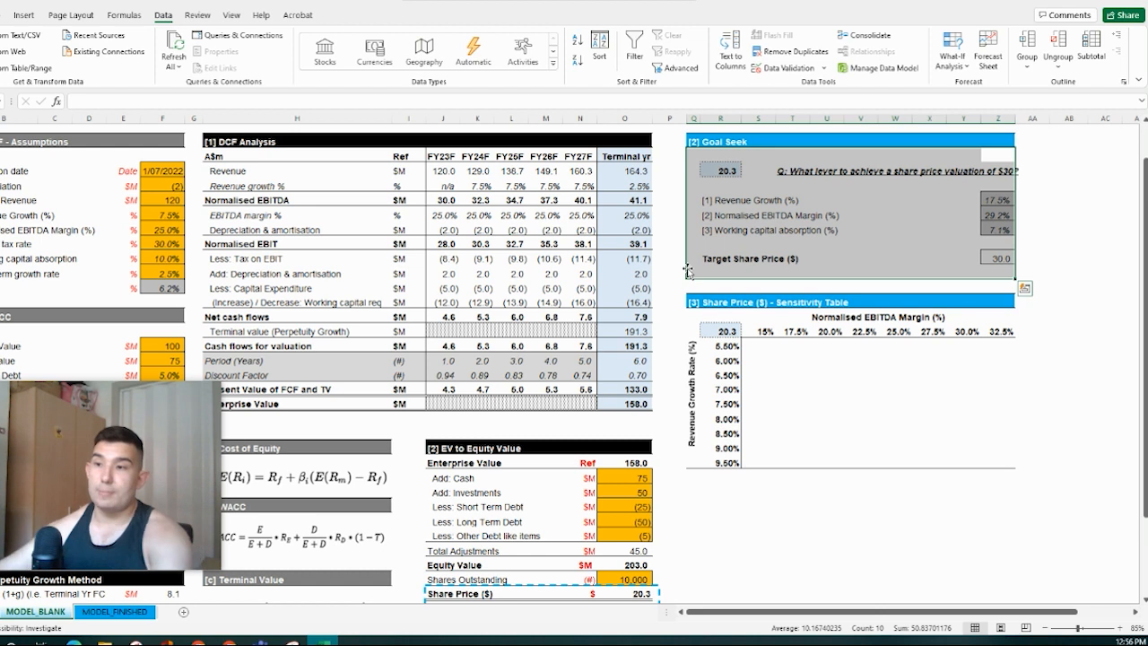
pyautogui.moveTo(858, 378)
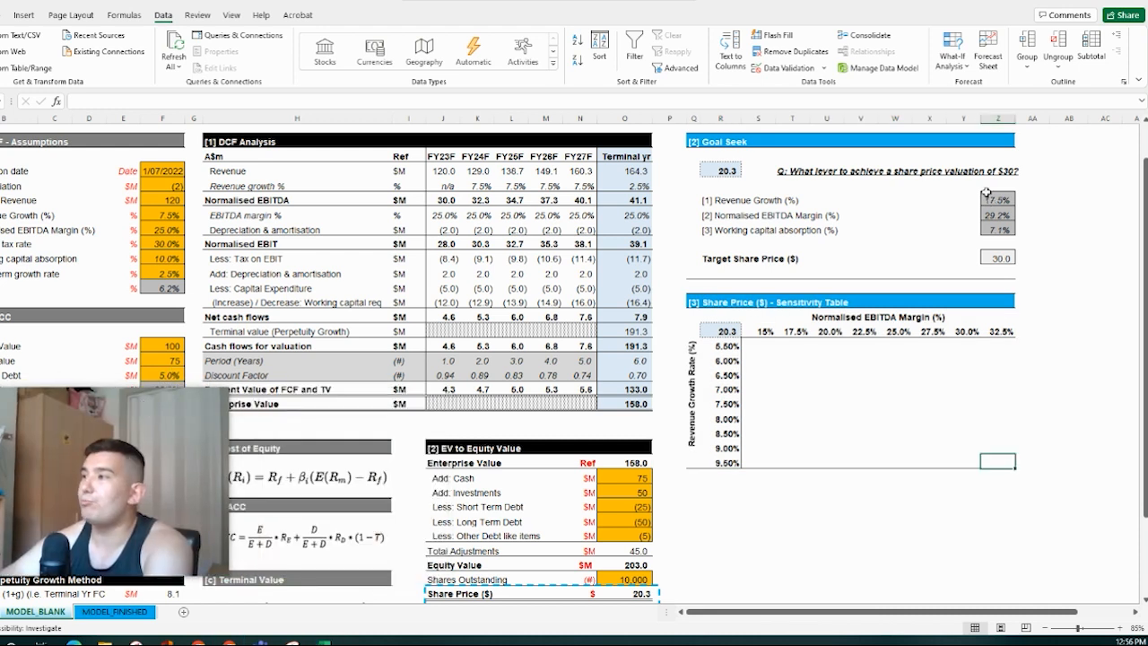
# Link the sensitivity table's corner cell to the 20.3 share price.
pyautogui.click(998, 199)
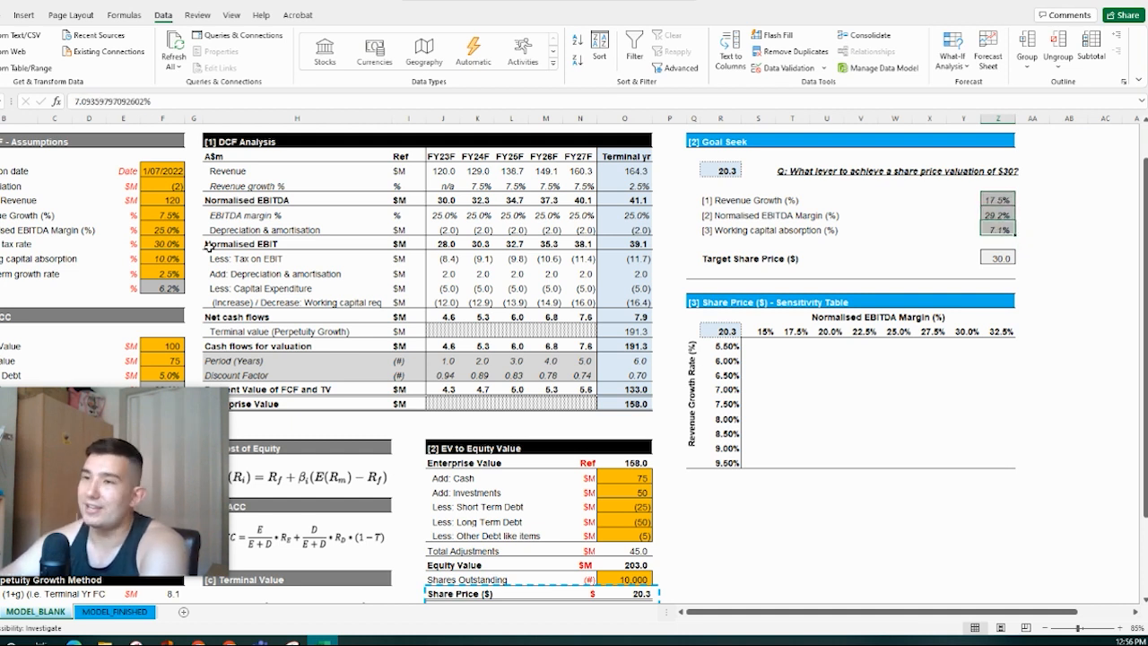
pyautogui.click(161, 242)
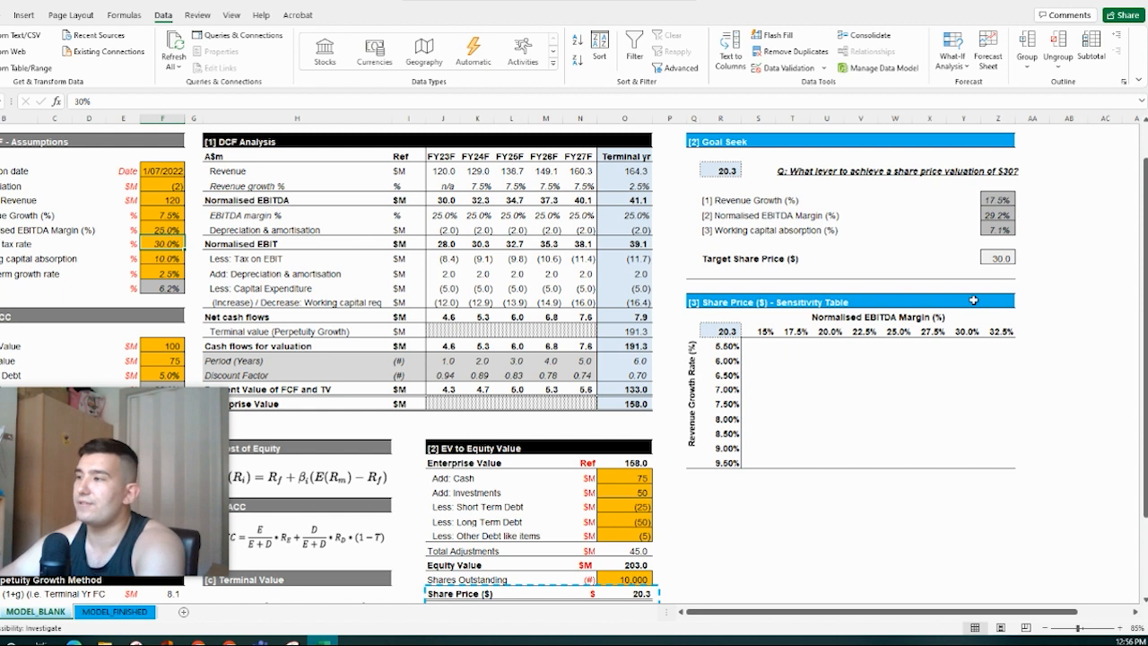
pyautogui.click(861, 344)
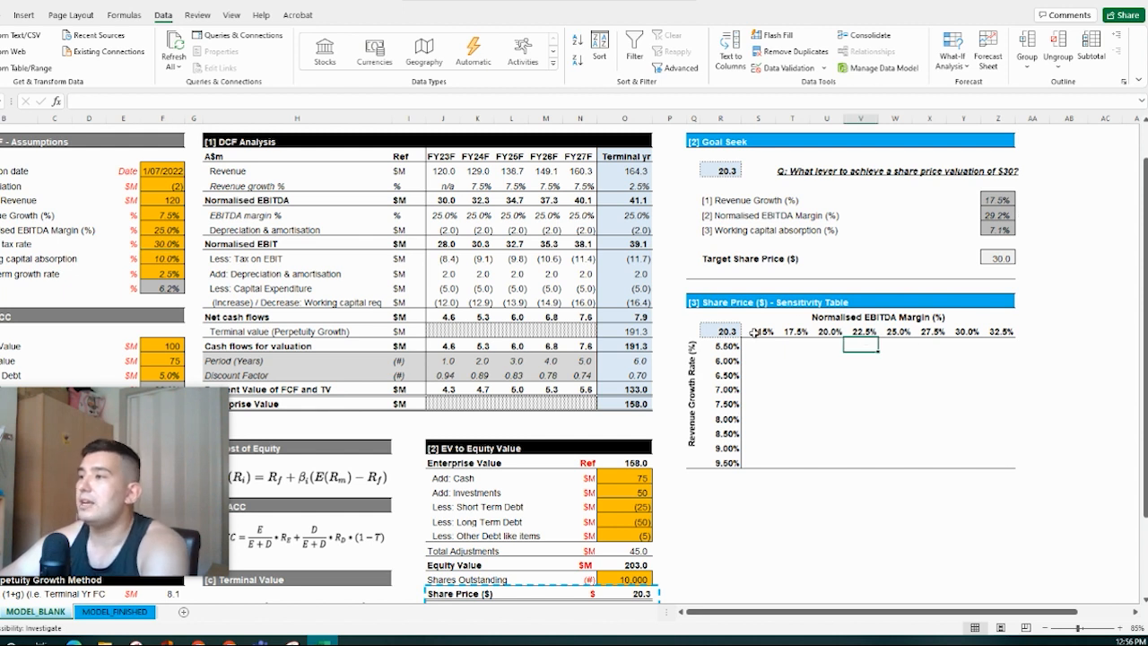
pyautogui.click(758, 359)
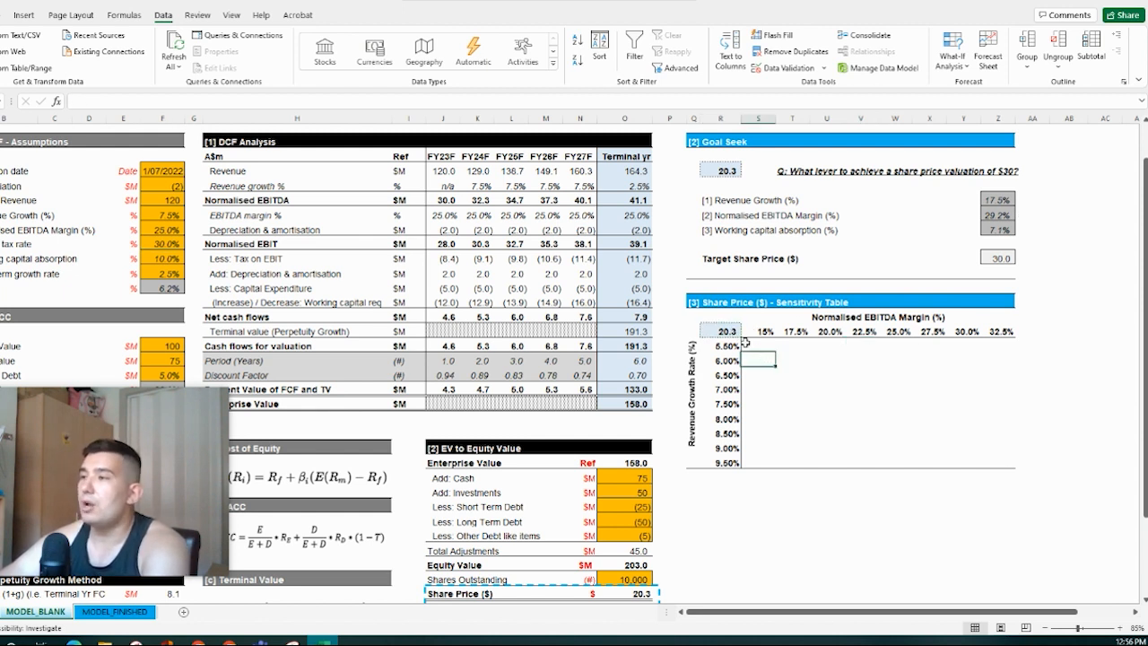
pyautogui.click(720, 330)
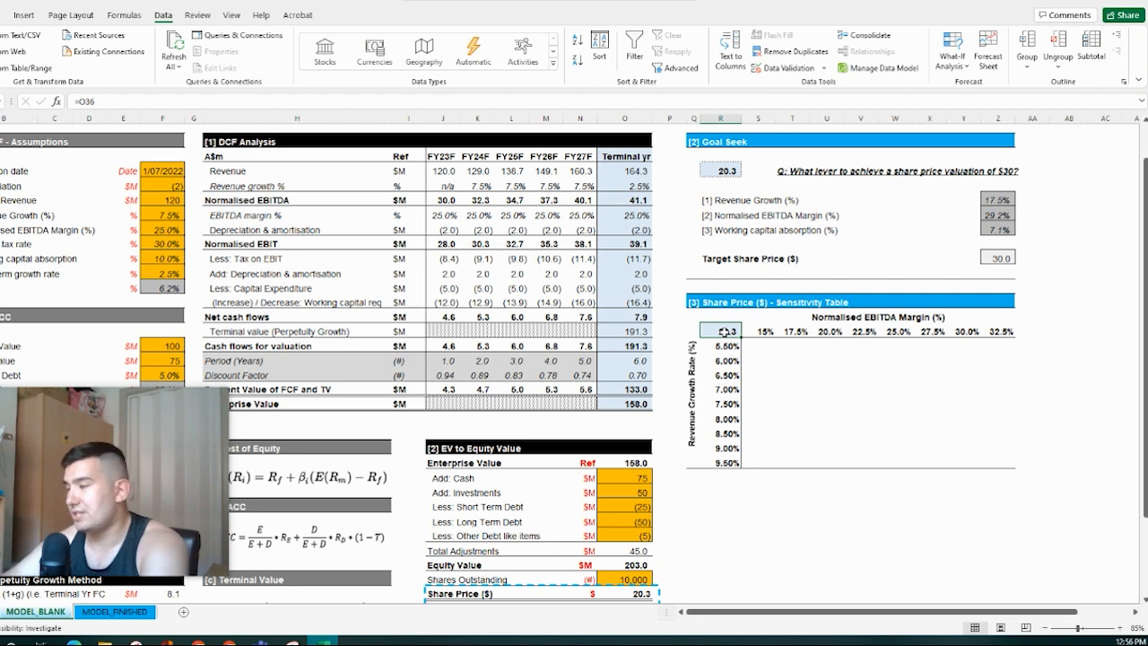
pyautogui.click(758, 371)
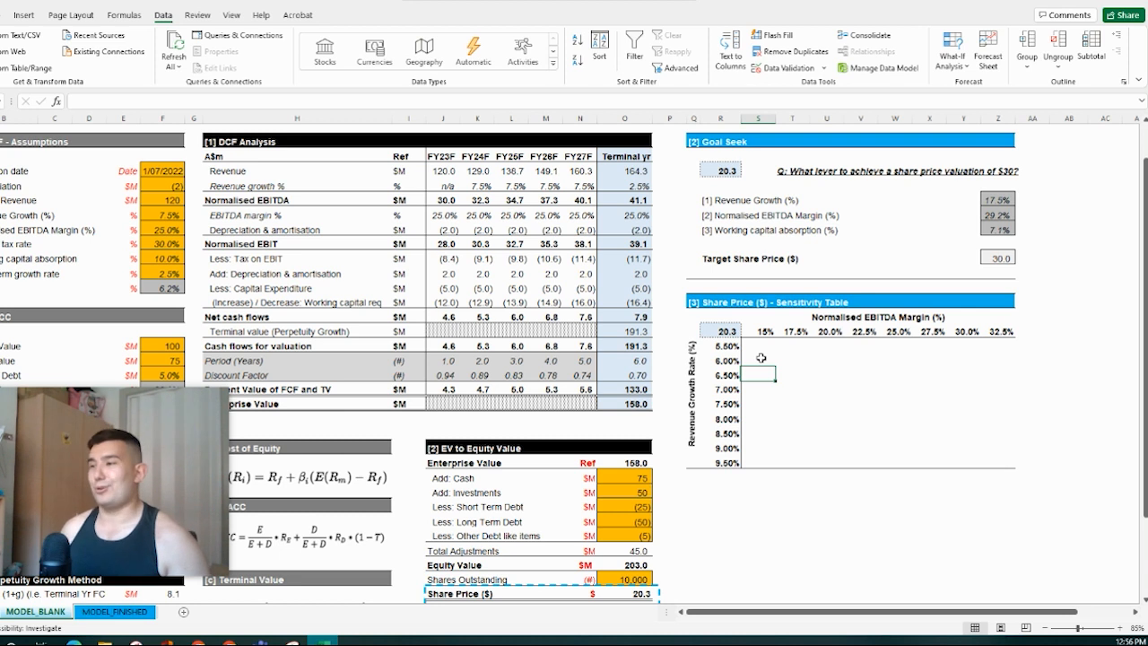
pyautogui.moveTo(796, 364)
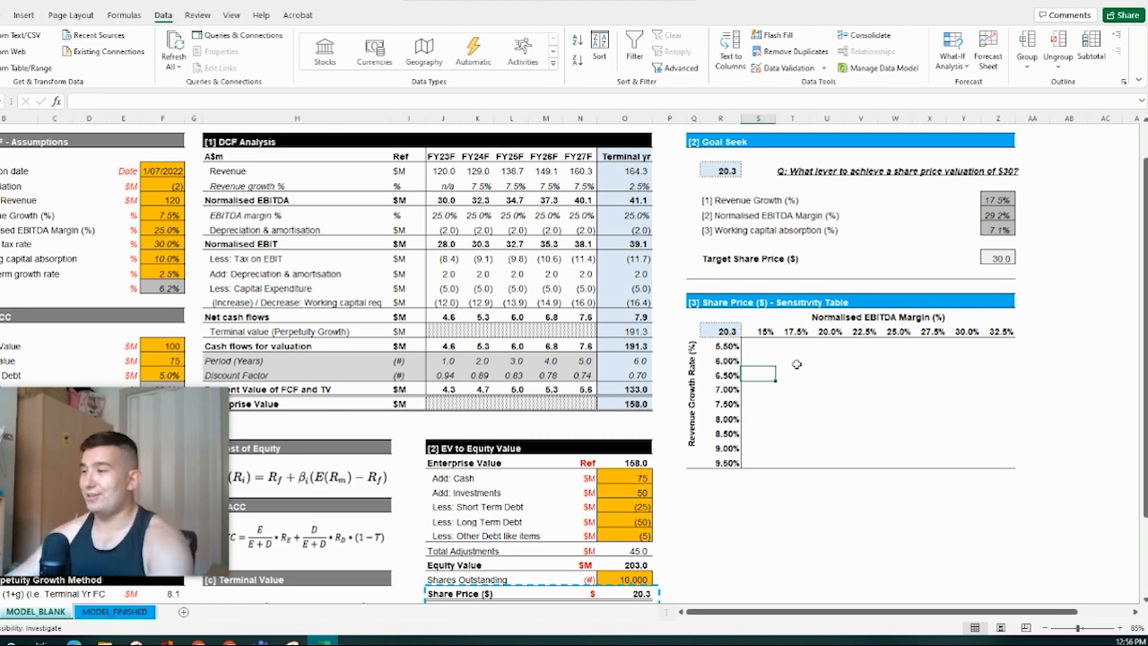
pyautogui.click(721, 330)
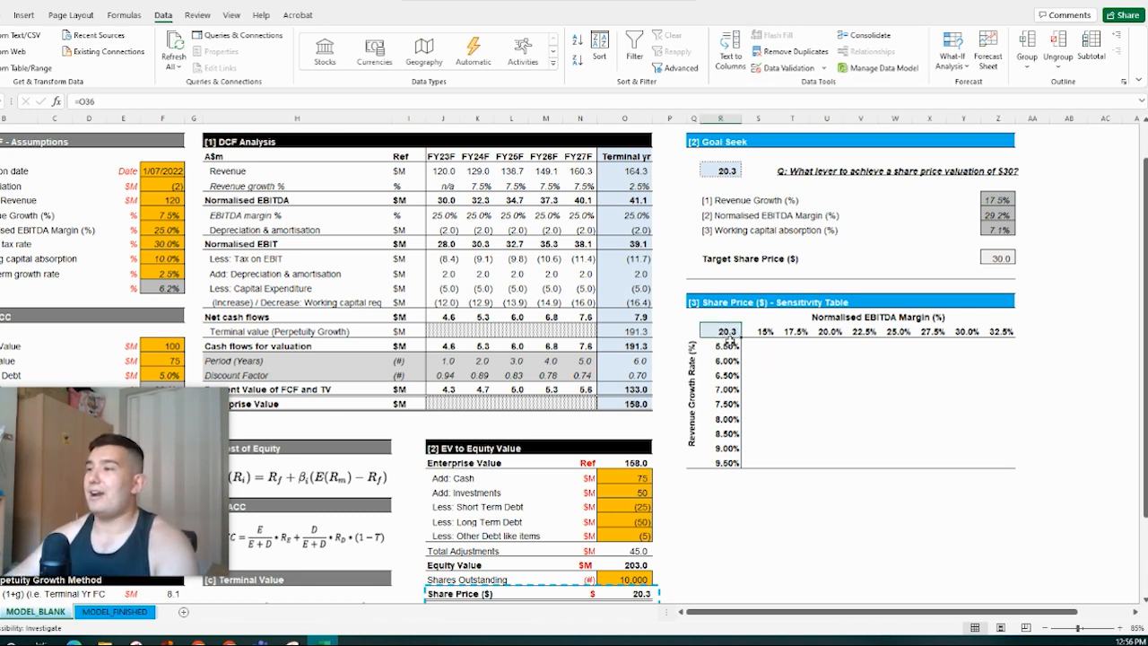
pyautogui.click(720, 331)
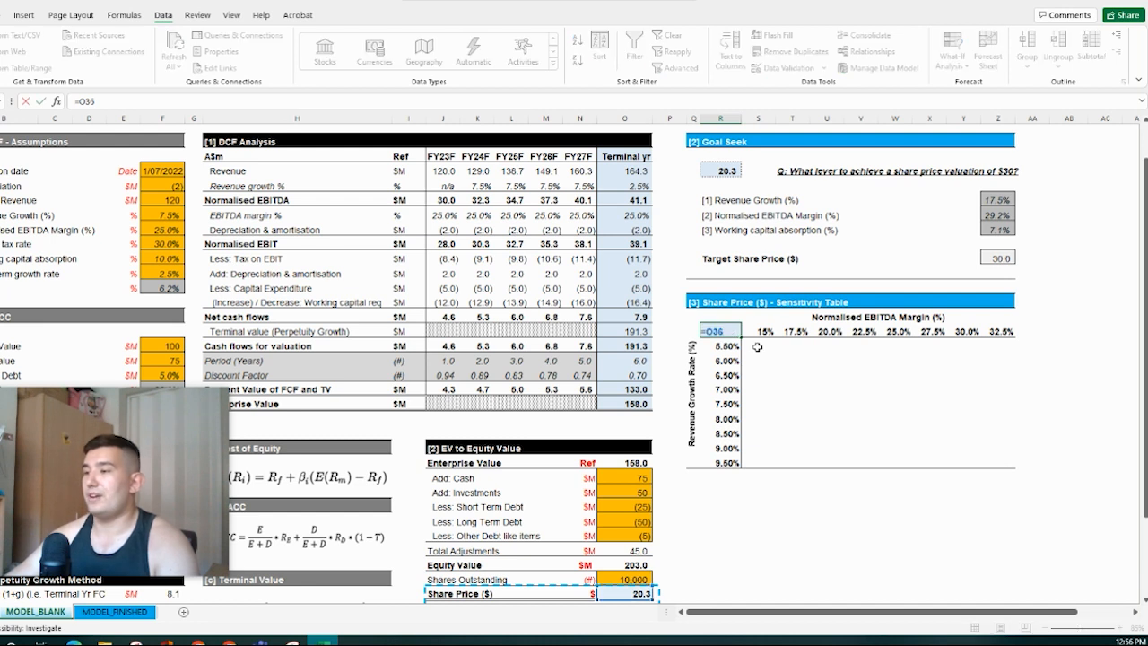
pyautogui.moveTo(751, 383)
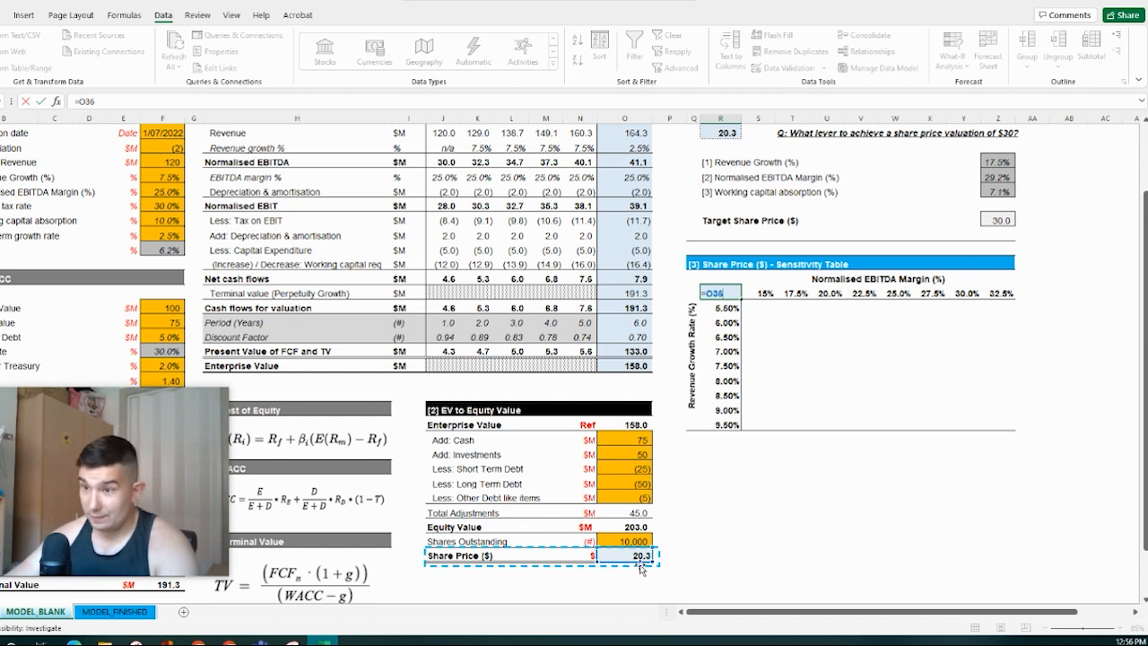
pyautogui.moveTo(718, 433)
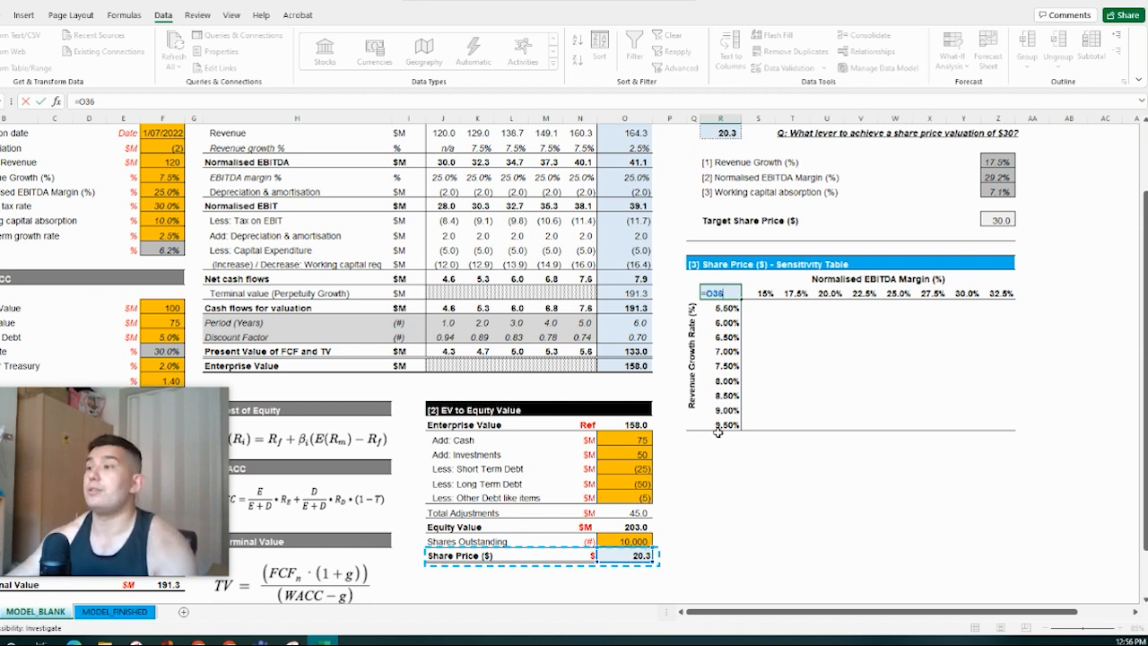
# Verify the 15%–32.5% margin headers and select the whole sensitivity table range.
pyautogui.click(785, 292)
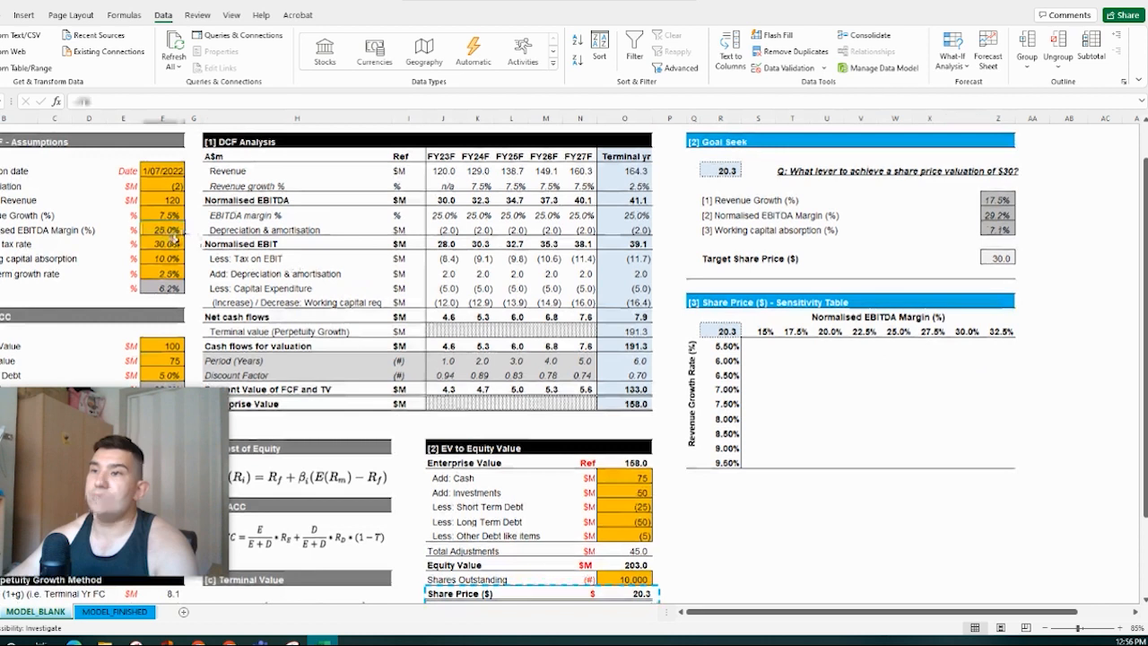
pyautogui.click(165, 229)
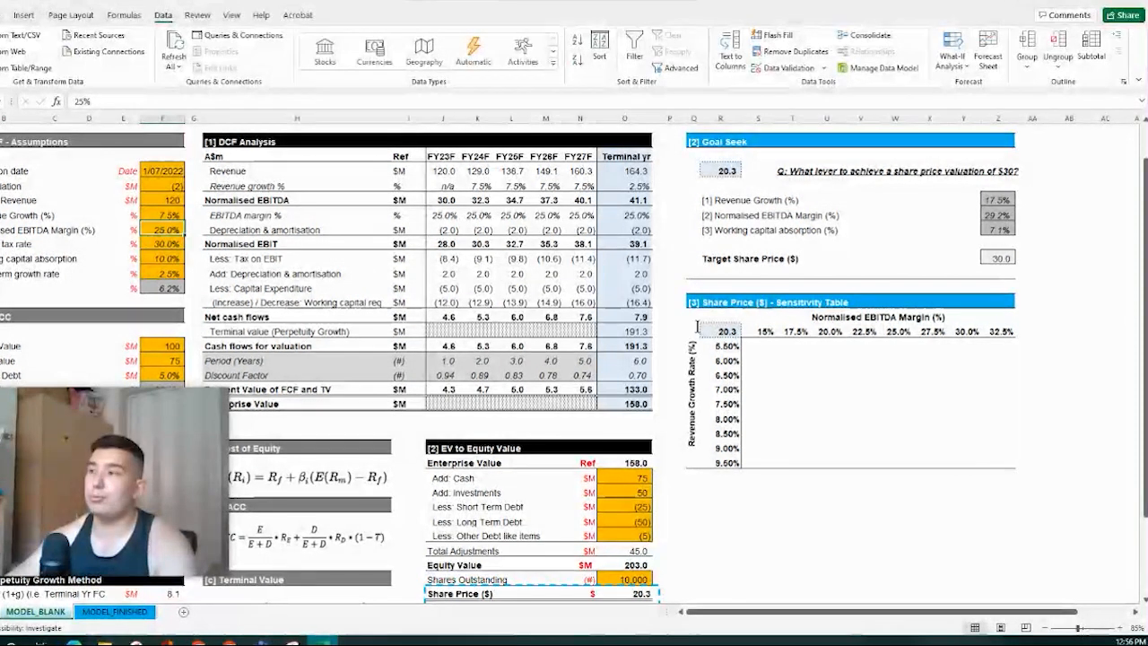
pyautogui.click(998, 373)
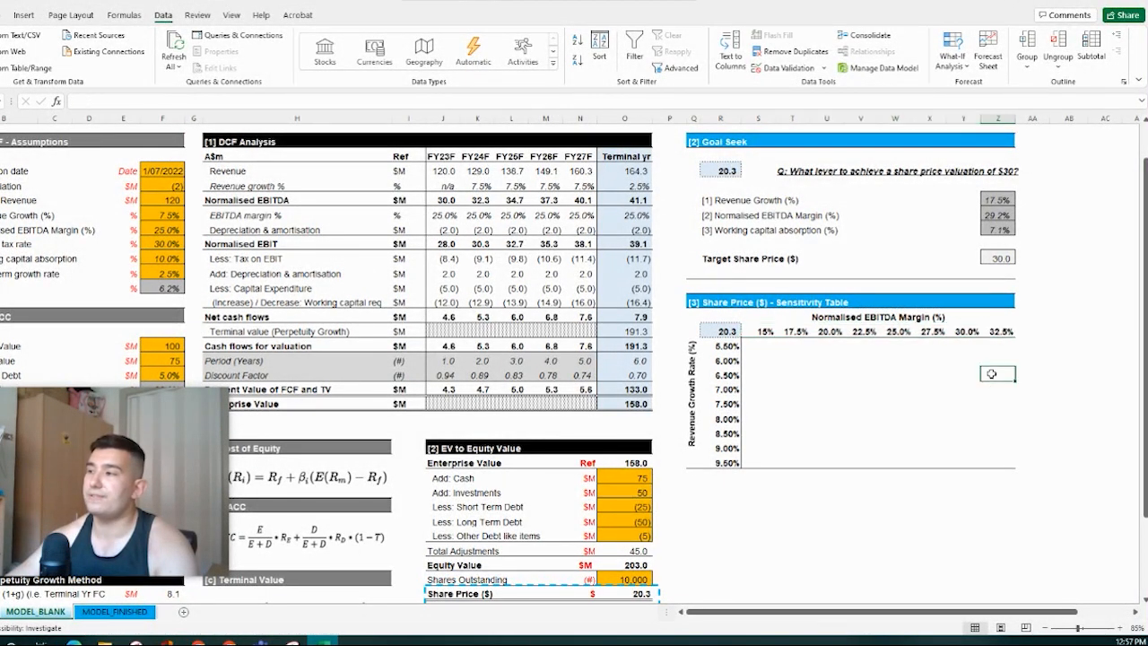
pyautogui.click(894, 330)
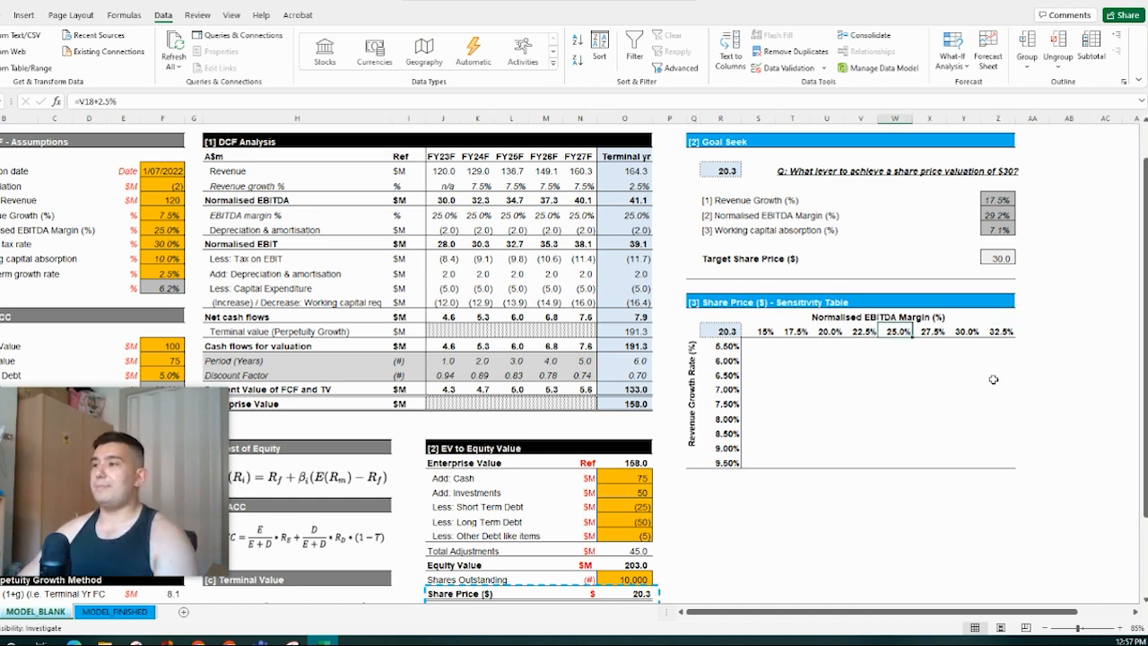
pyautogui.click(997, 330)
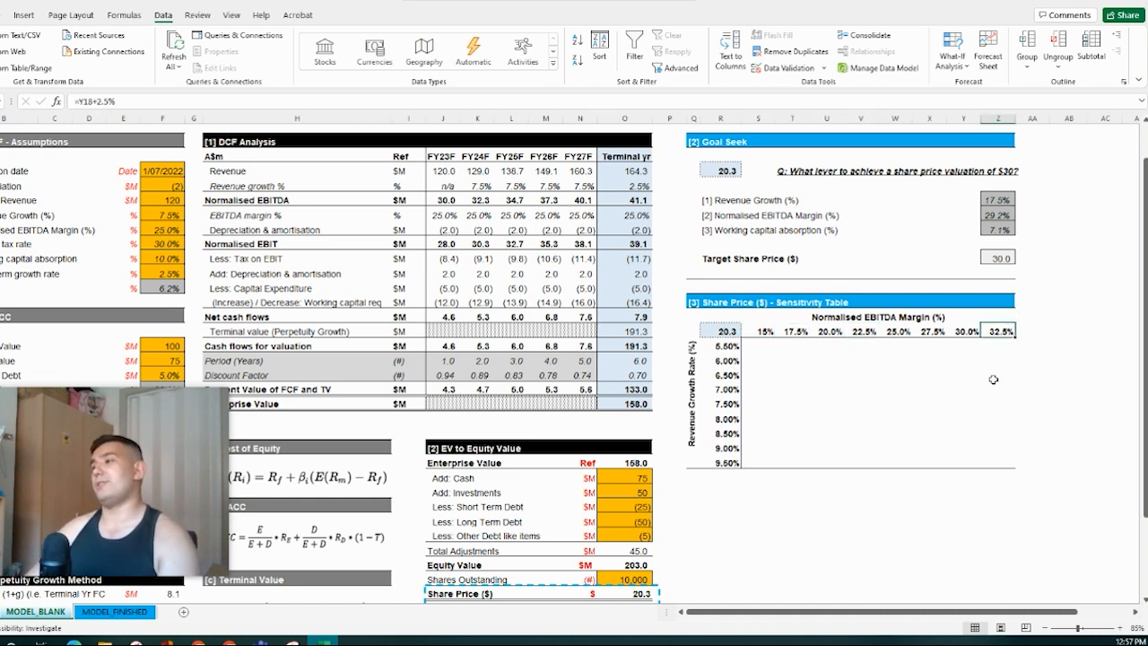
pyautogui.click(756, 330)
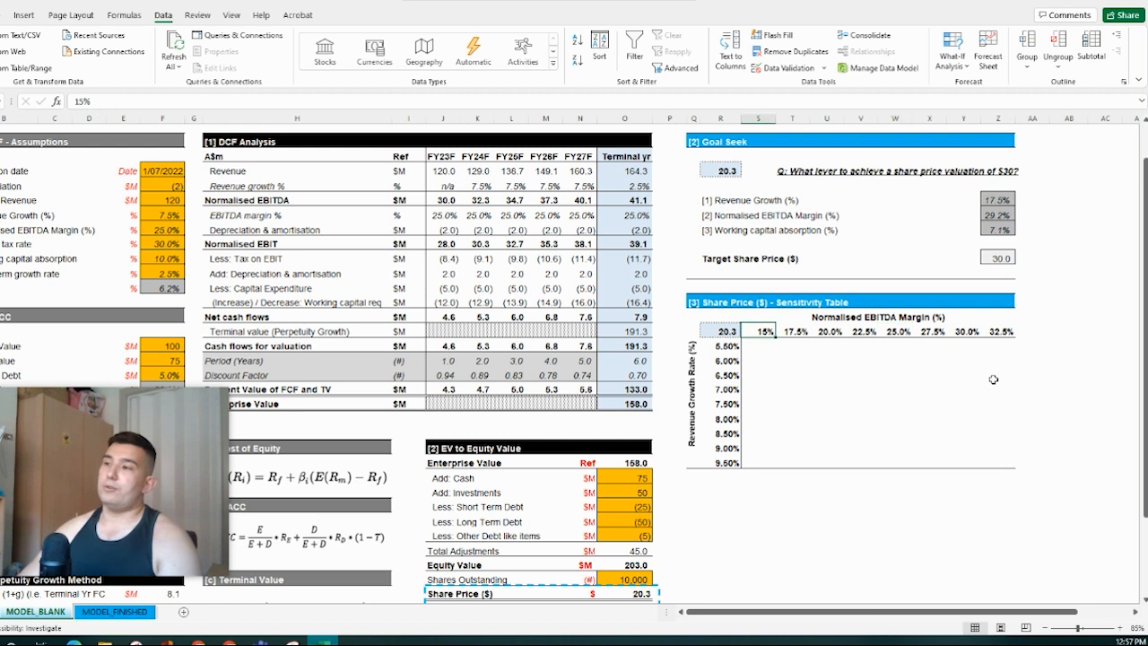
pyautogui.click(580, 185)
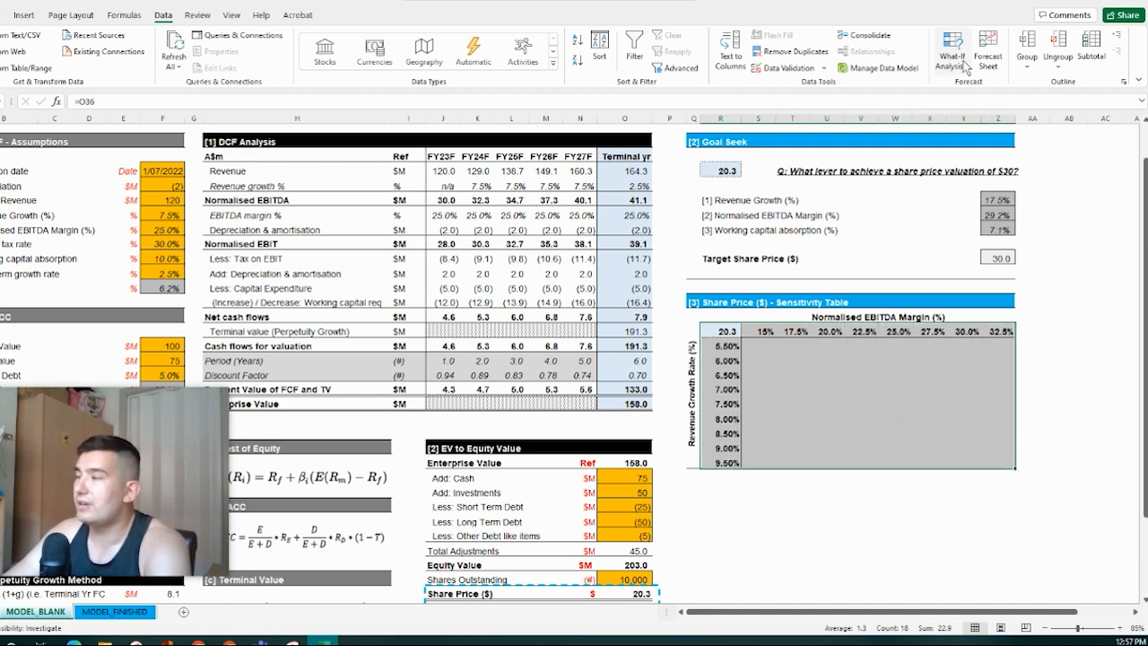
# Create a Data Table with row input cell F11 and column input cell F10.
pyautogui.click(951, 50)
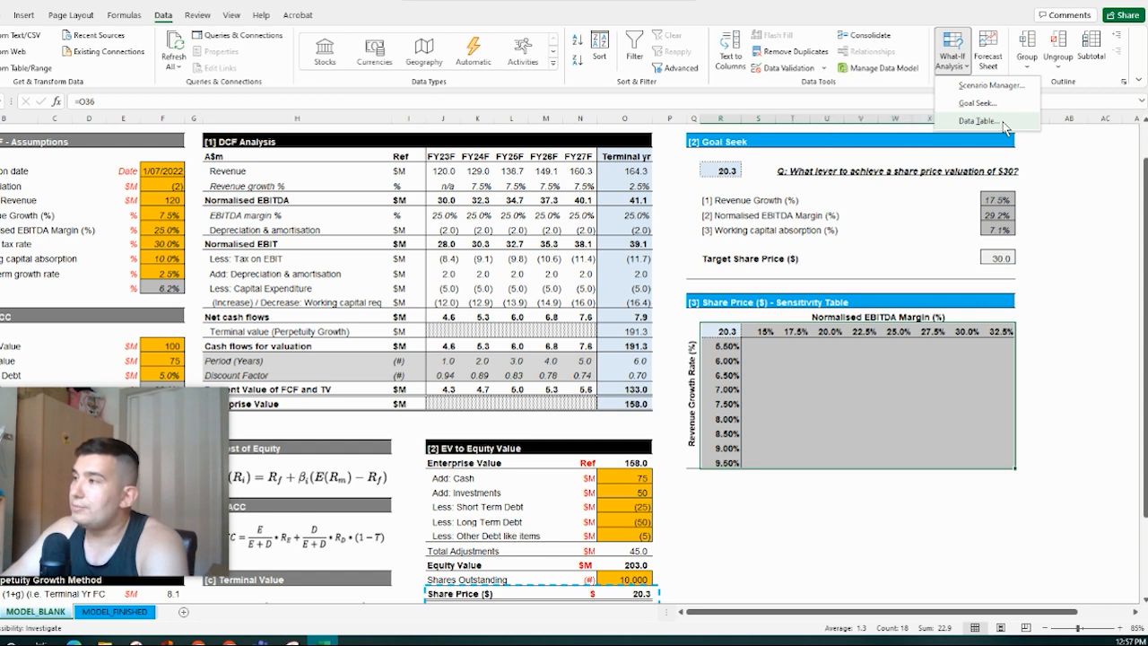
pyautogui.click(979, 119)
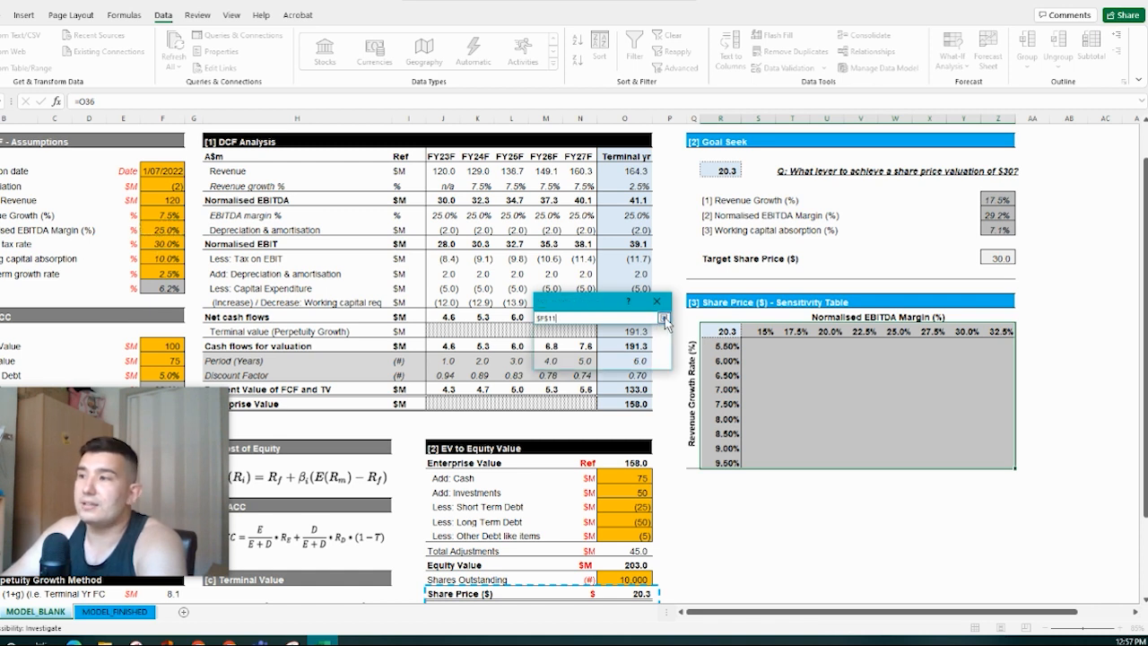
pyautogui.click(661, 318)
pyautogui.write('$F$10')
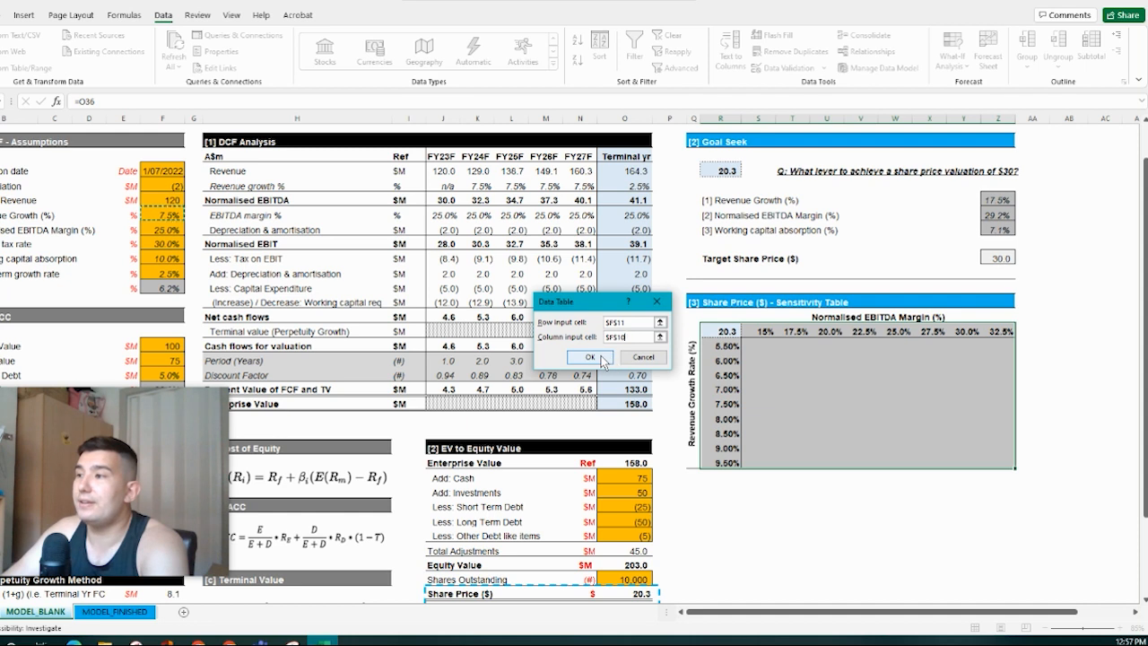
pyautogui.click(589, 356)
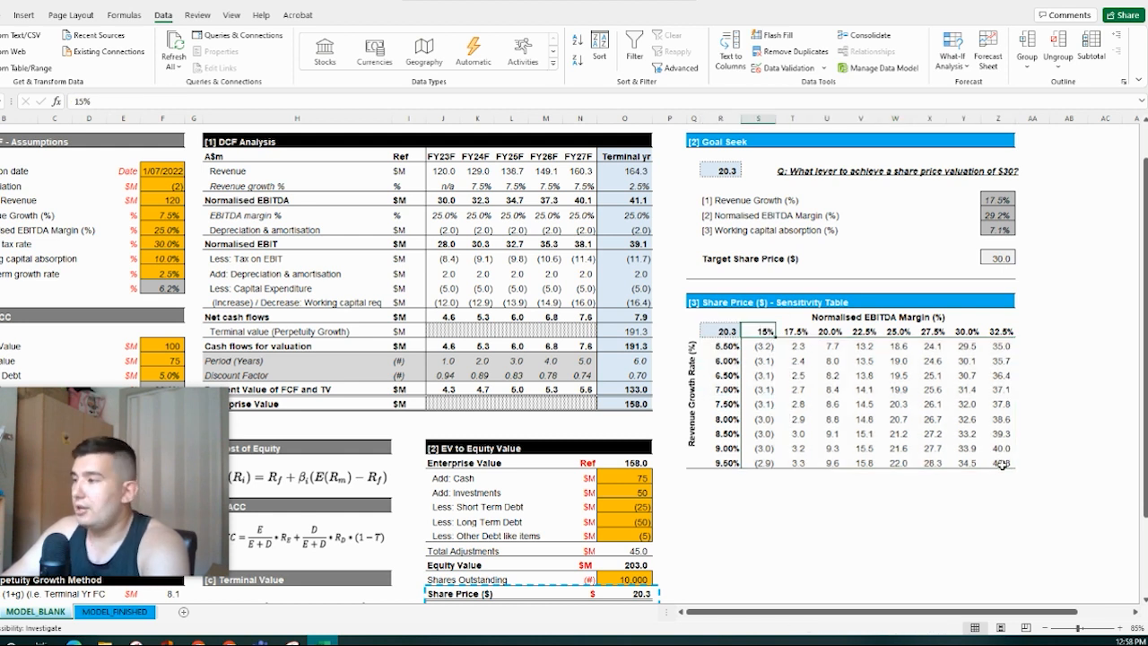
pyautogui.click(793, 489)
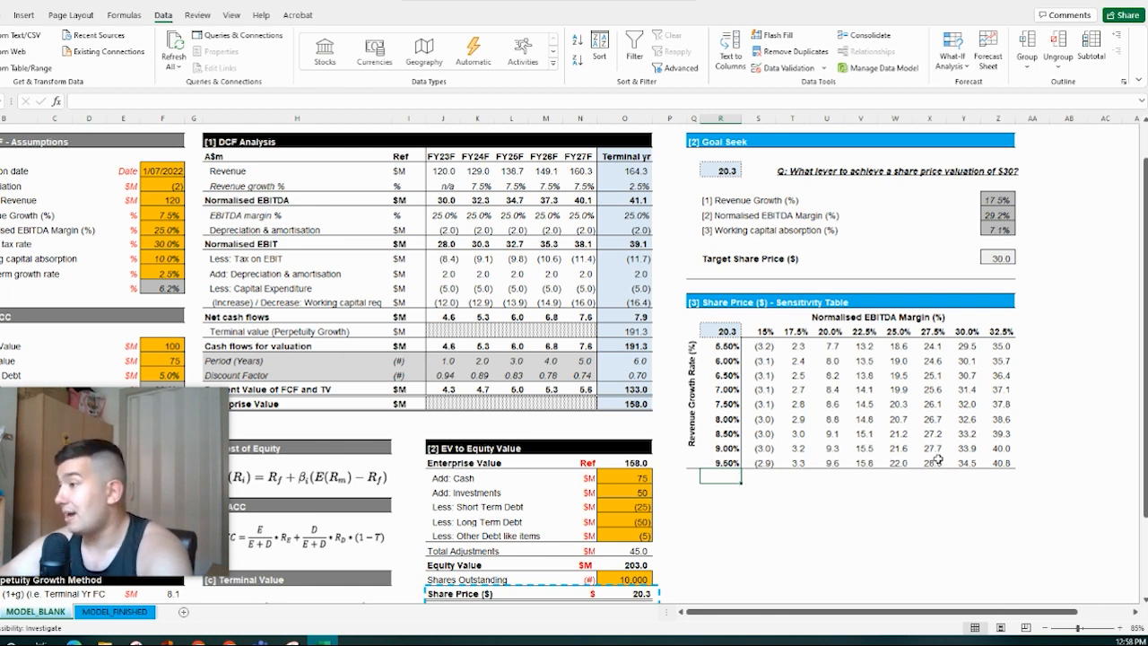
# Format share prices greater than 30 with Green Fill with Dark Green Text.
pyautogui.click(976, 461)
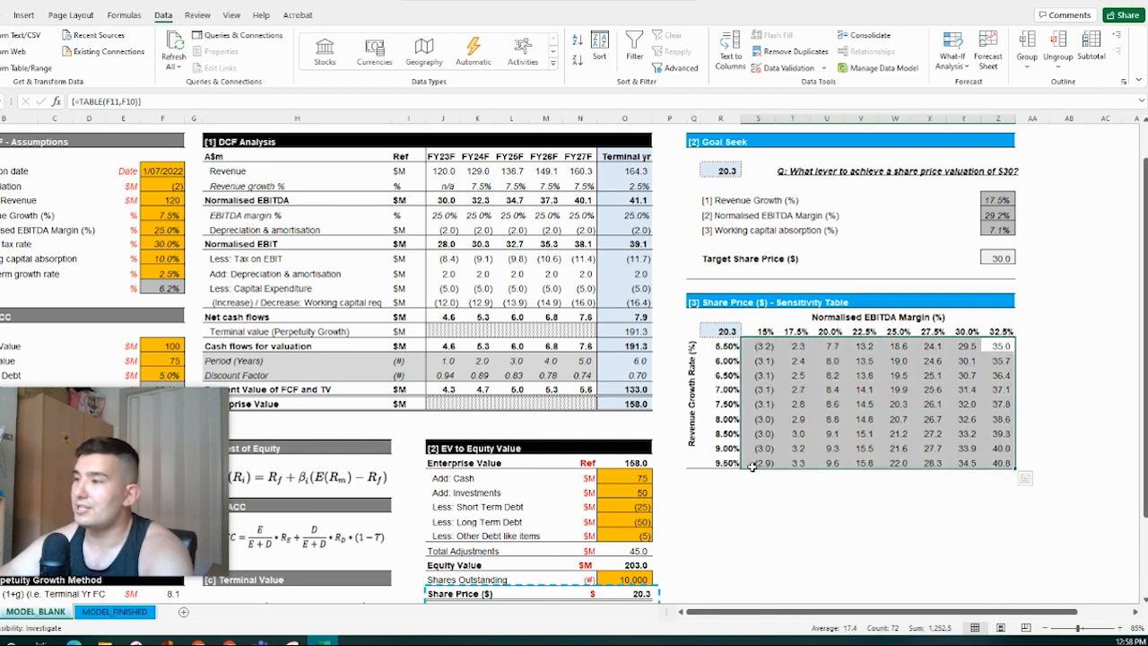
pyautogui.click(23, 14)
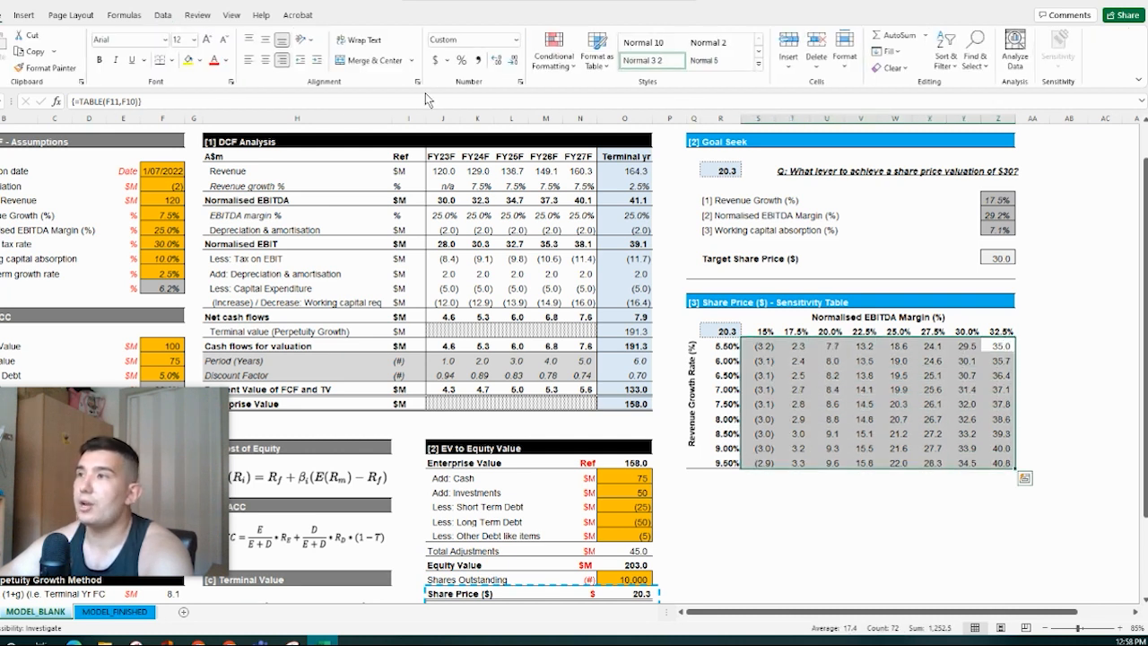
pyautogui.click(554, 53)
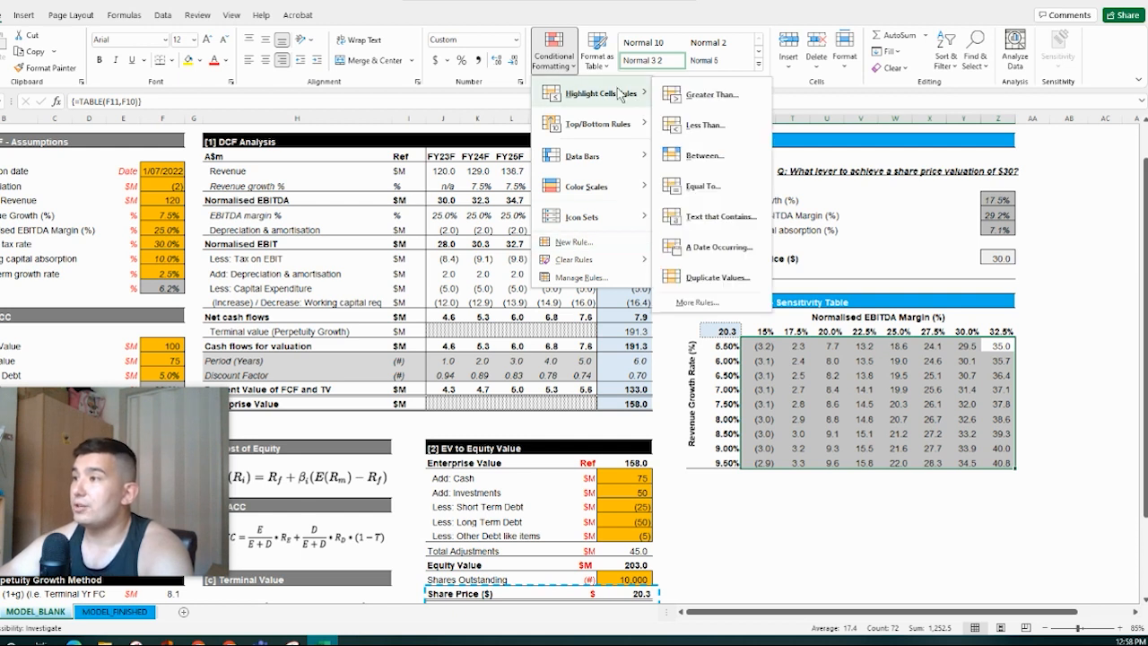
pyautogui.moveTo(711, 94)
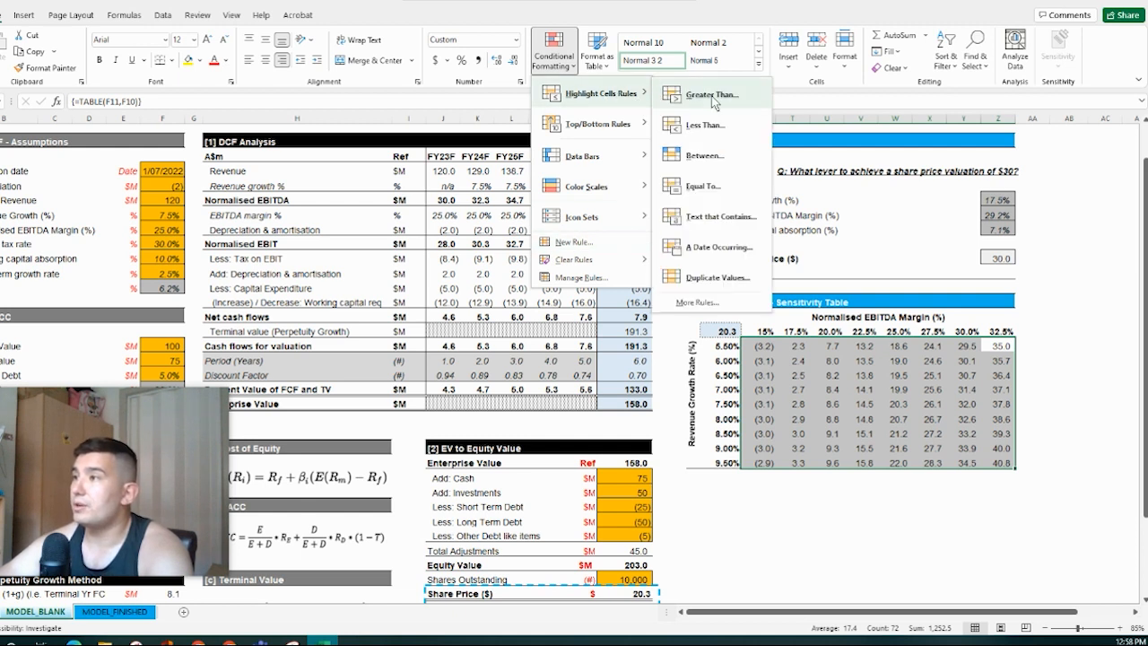
pyautogui.click(711, 95)
pyautogui.write('30')
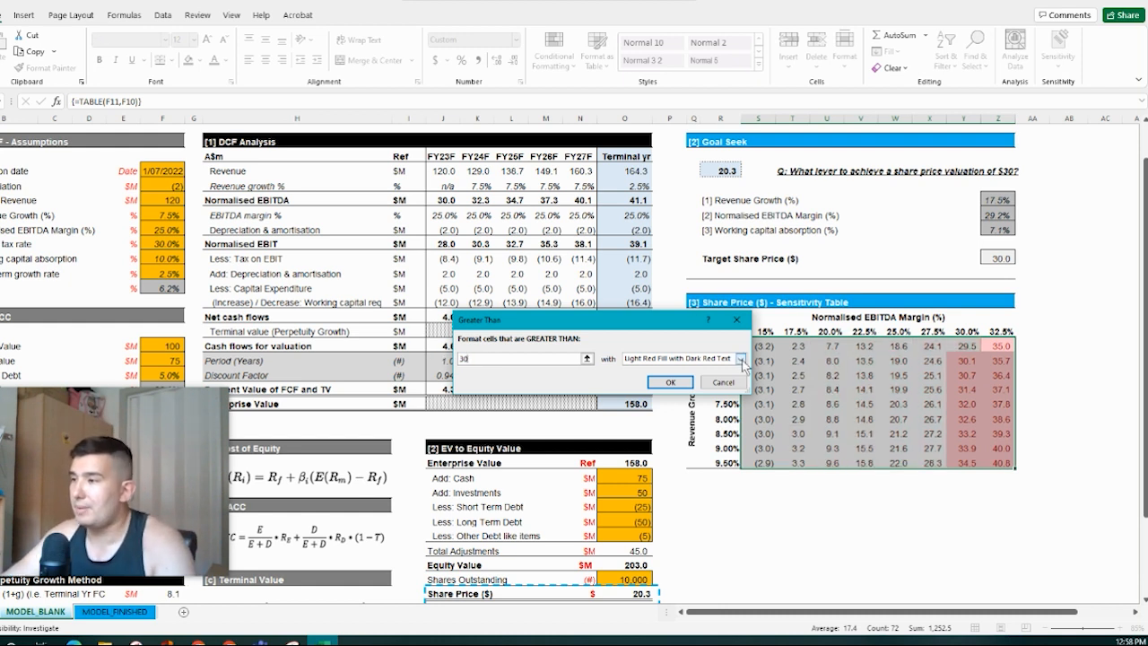
pyautogui.click(740, 359)
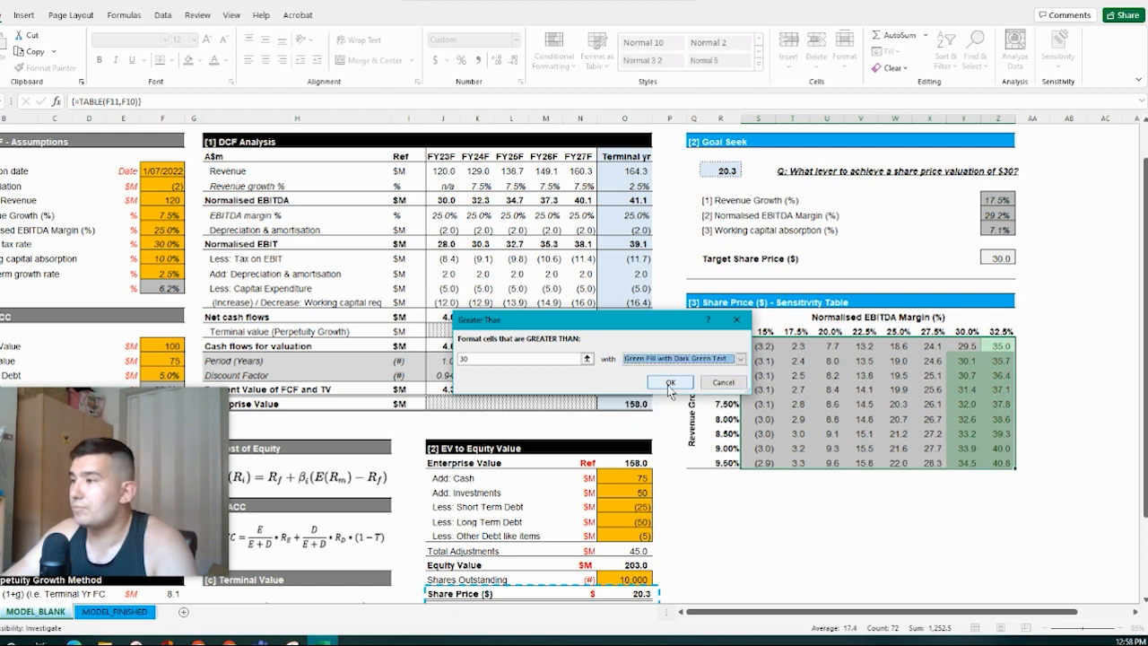
pyautogui.click(670, 382)
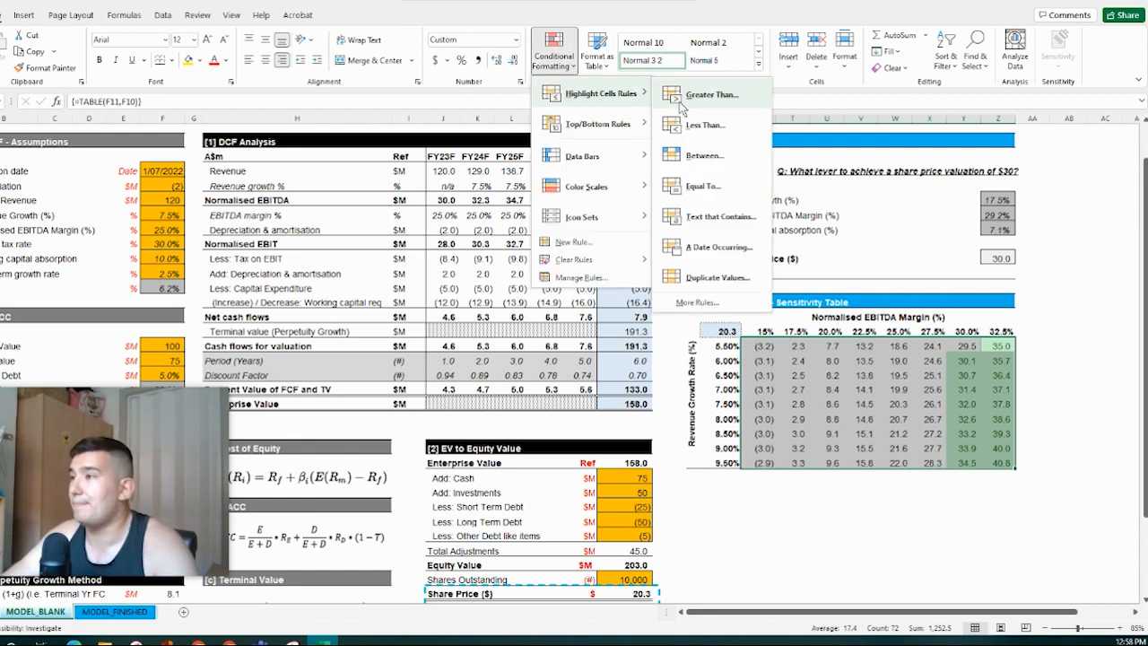
pyautogui.moveTo(734, 154)
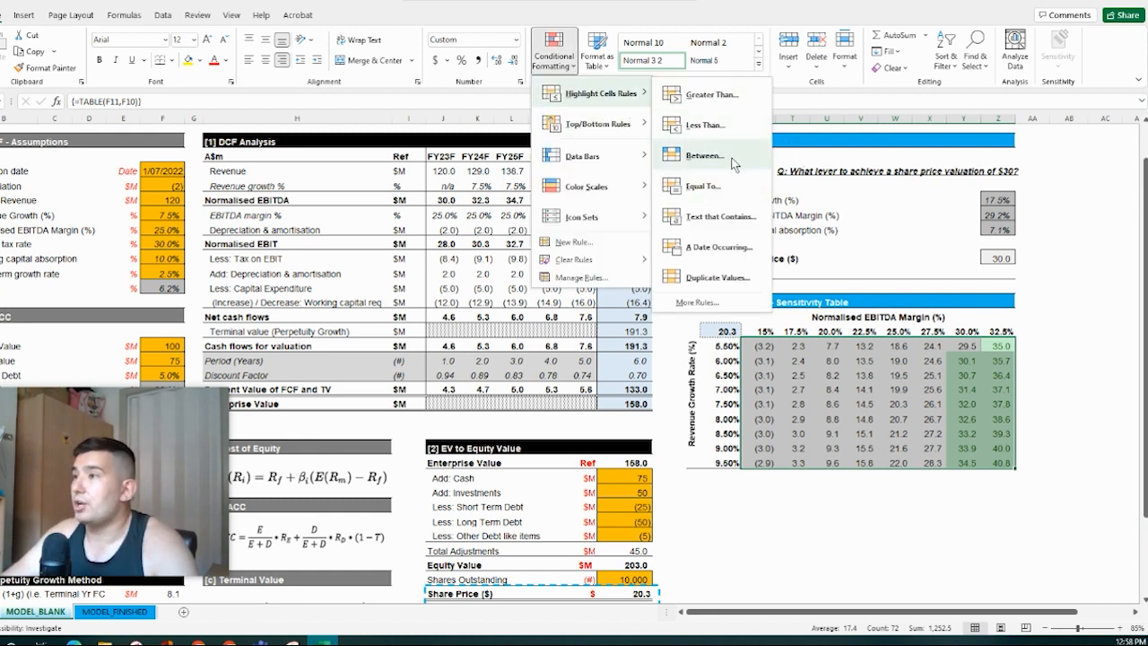
# Add a Between 20 and 30 rule using Yellow Fill with Dark Yellow Text.
pyautogui.click(704, 155)
pyautogui.write('20')
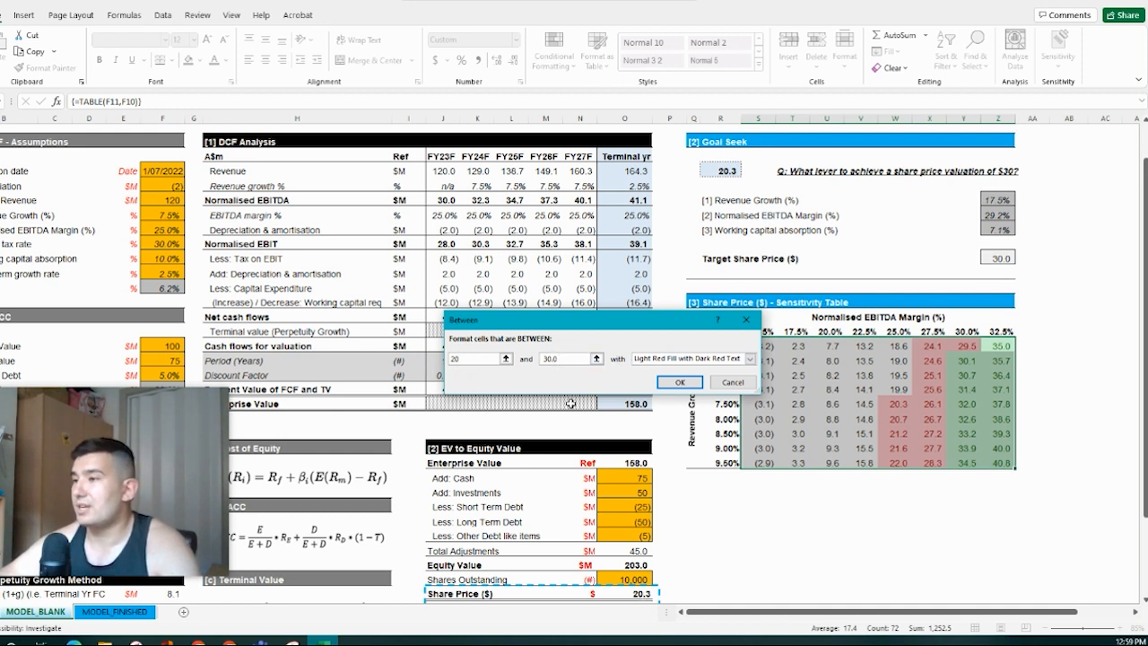
pyautogui.click(750, 358)
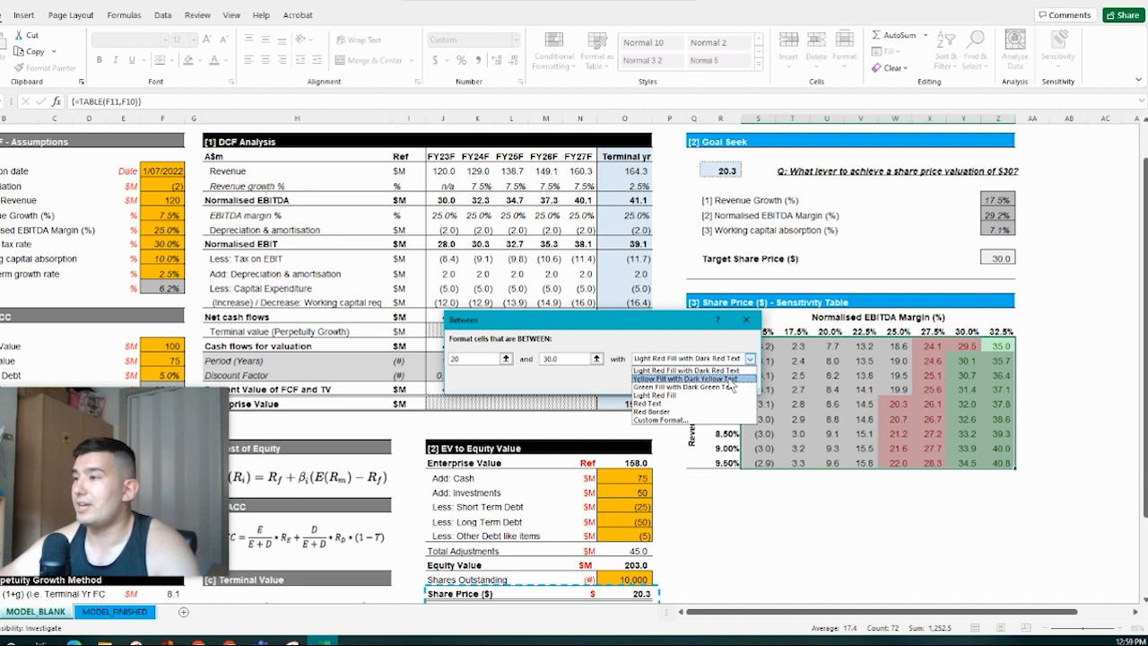
pyautogui.click(690, 377)
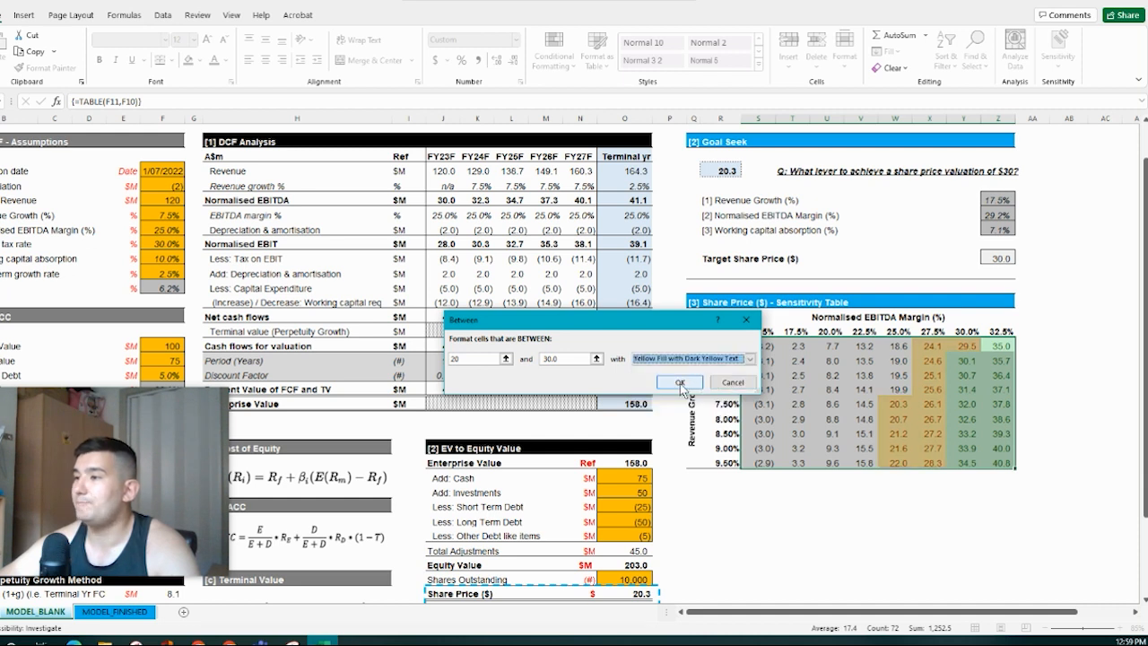
pyautogui.click(554, 51)
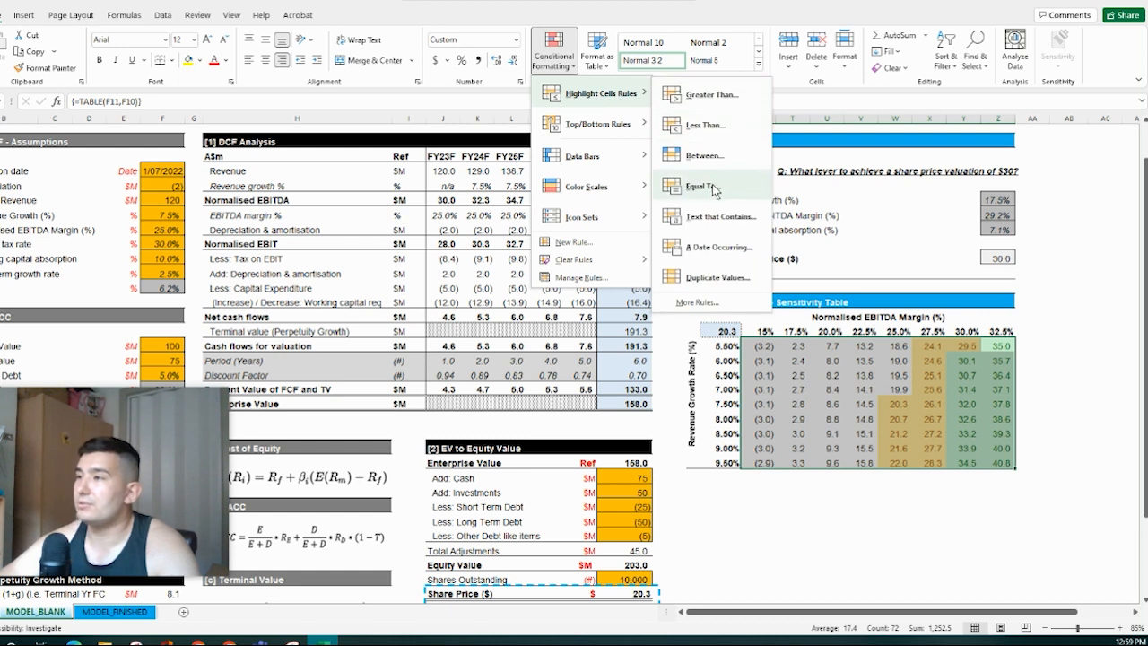
pyautogui.moveTo(723, 155)
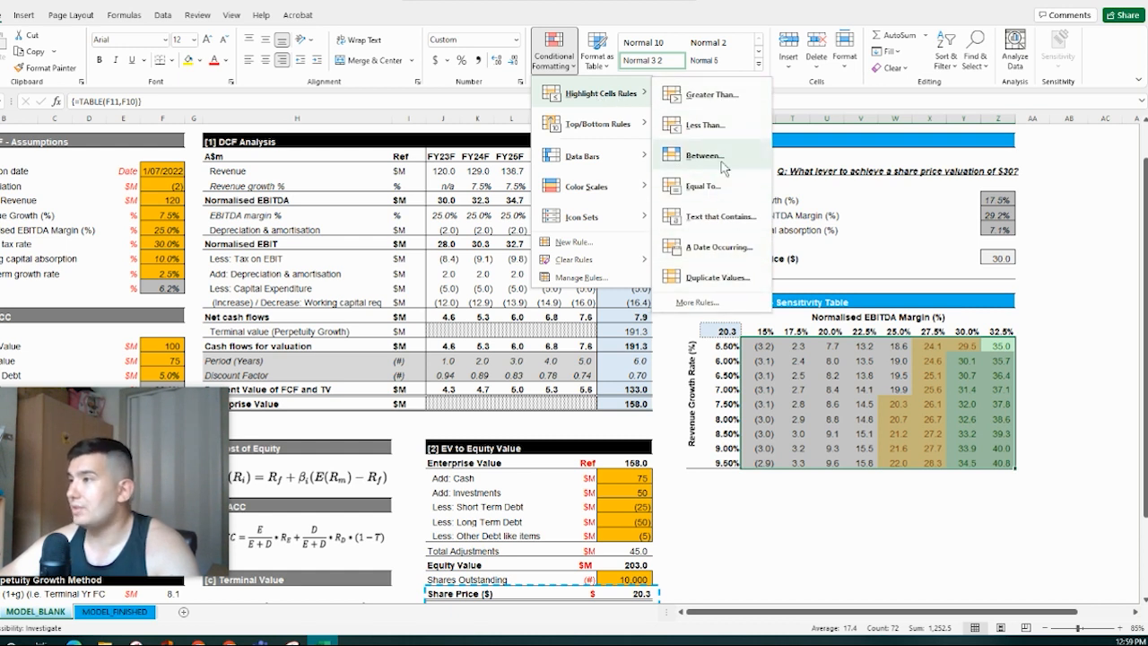
# Add a Less Than 20 rule with Light Red Fill with Dark Red Text.
pyautogui.click(705, 125)
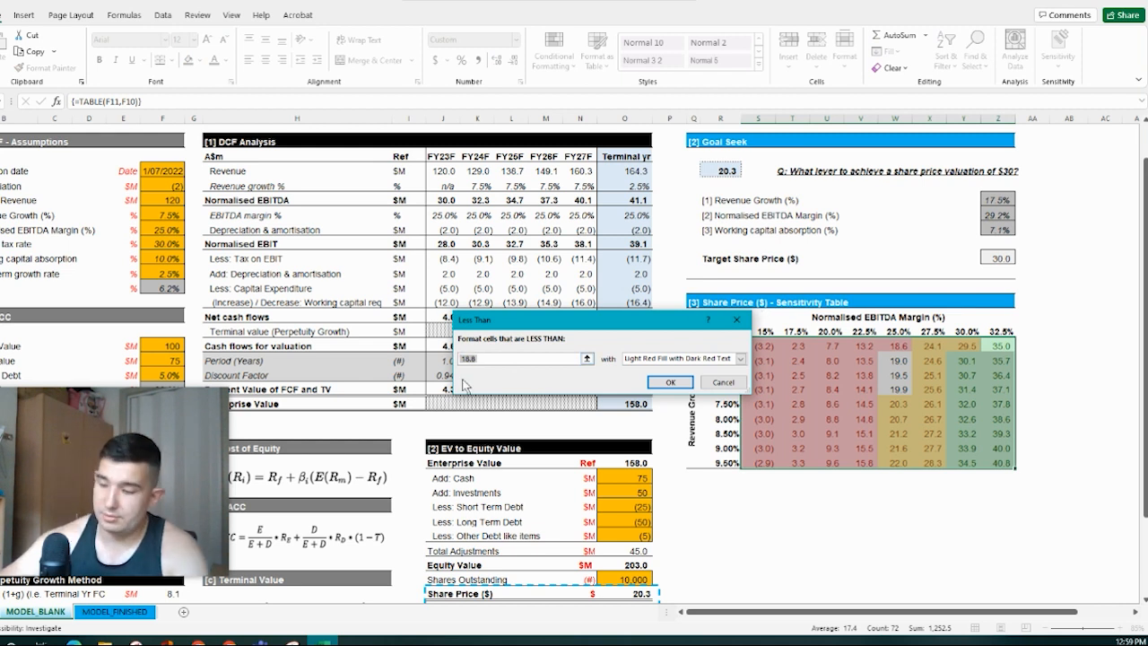
pyautogui.write('20')
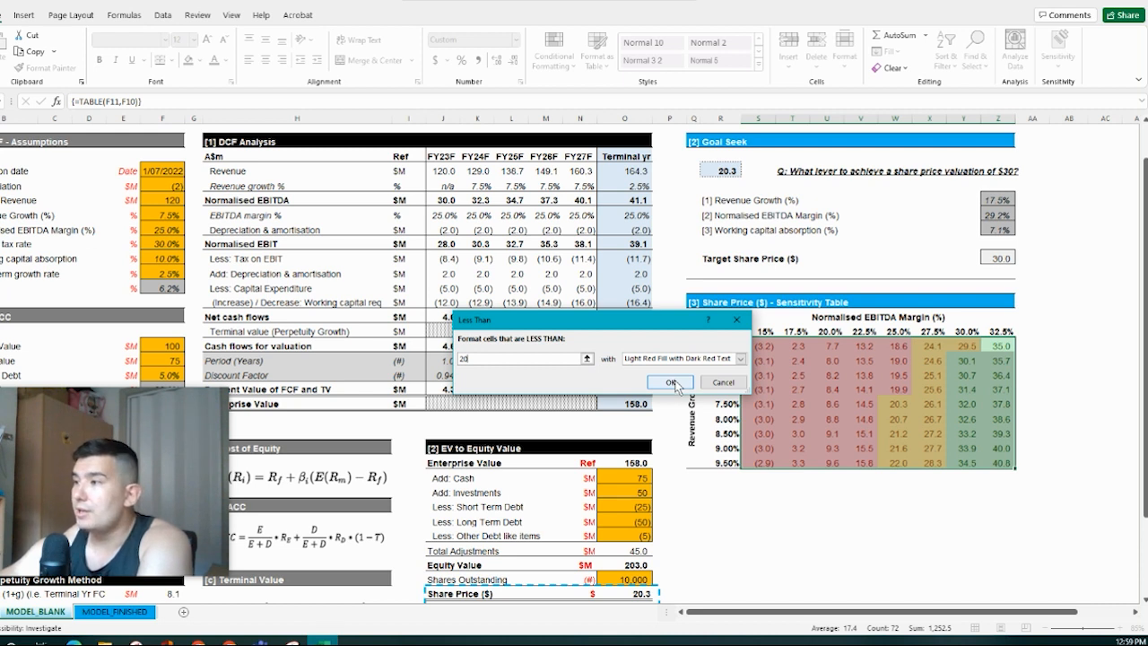
pyautogui.click(671, 382)
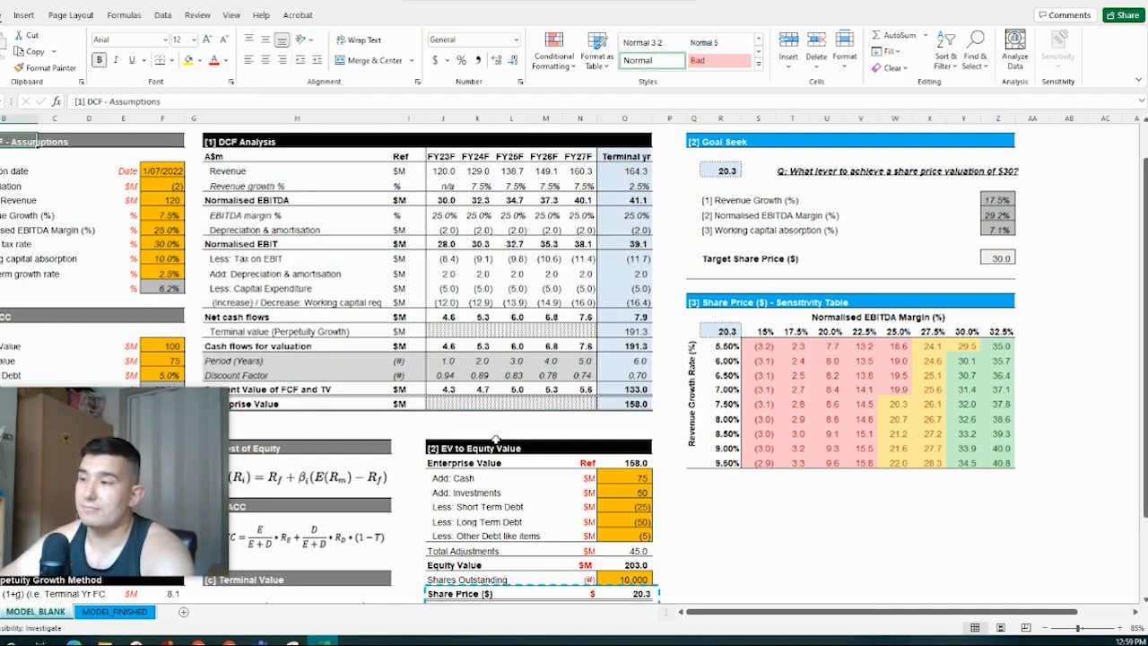
pyautogui.scroll(-3)
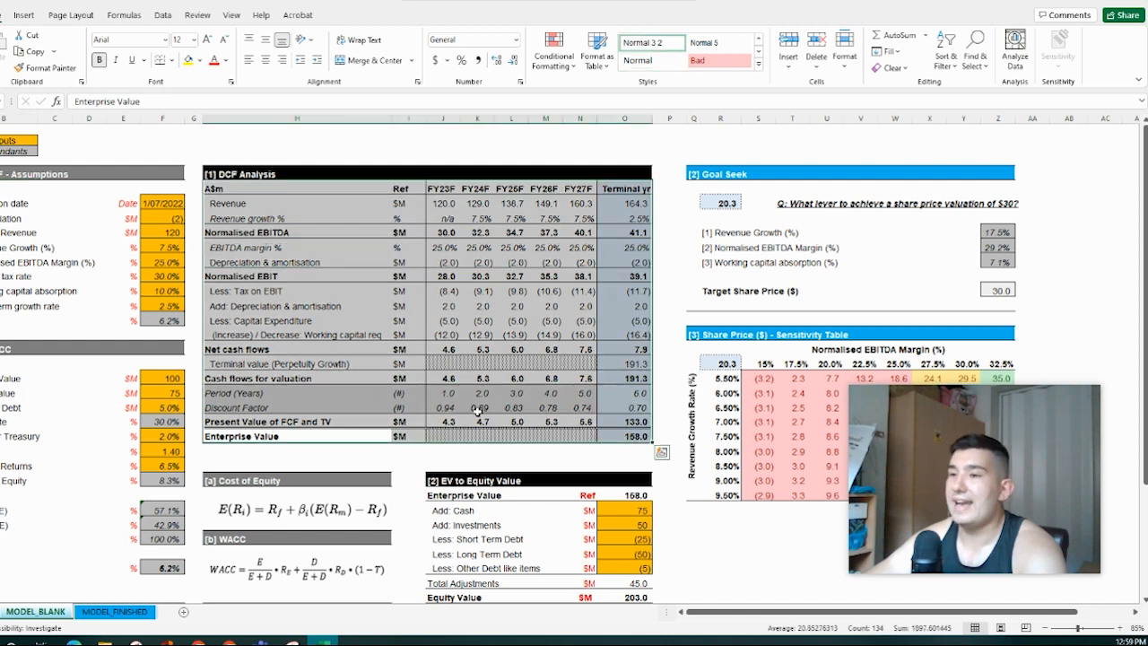
pyautogui.scroll(-3)
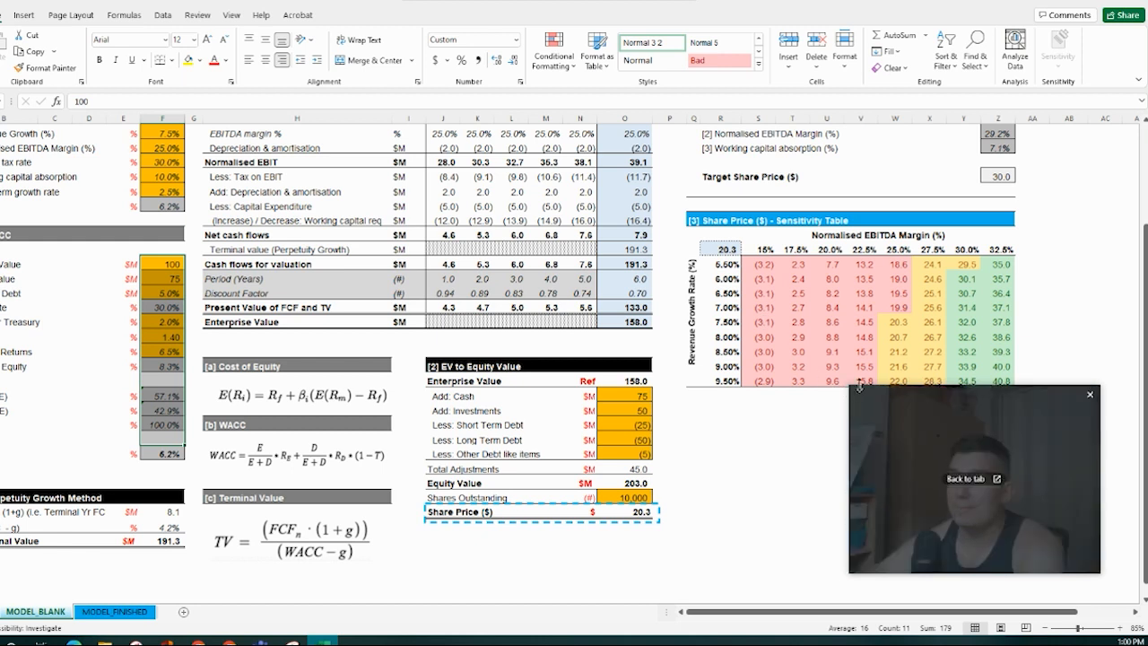
pyautogui.moveTo(967, 457)
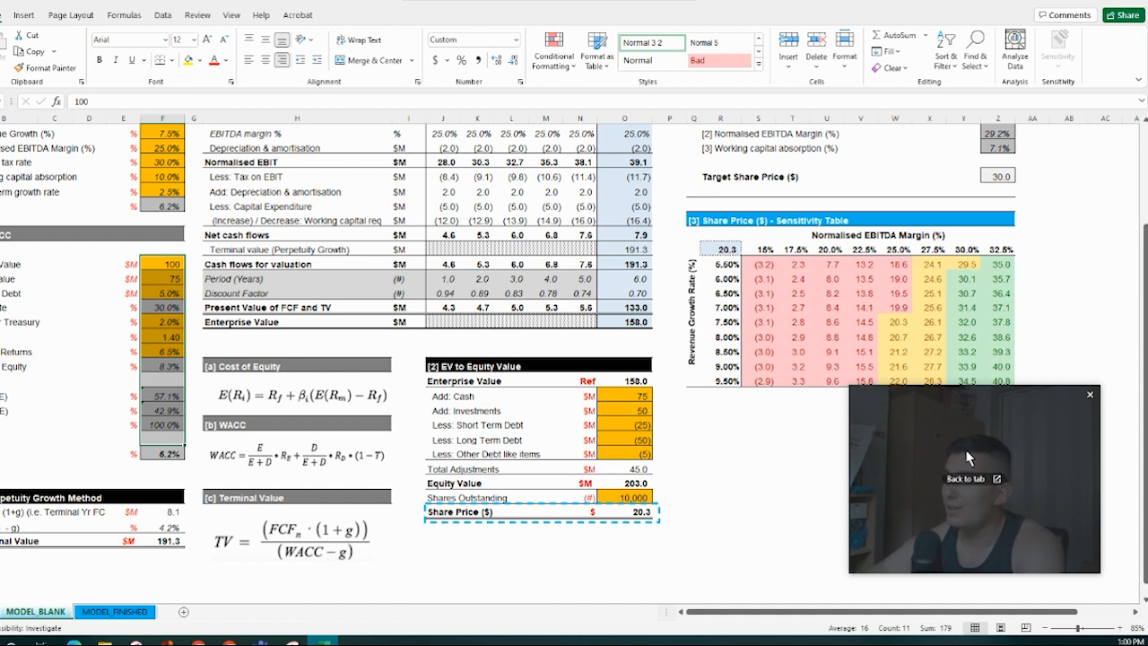